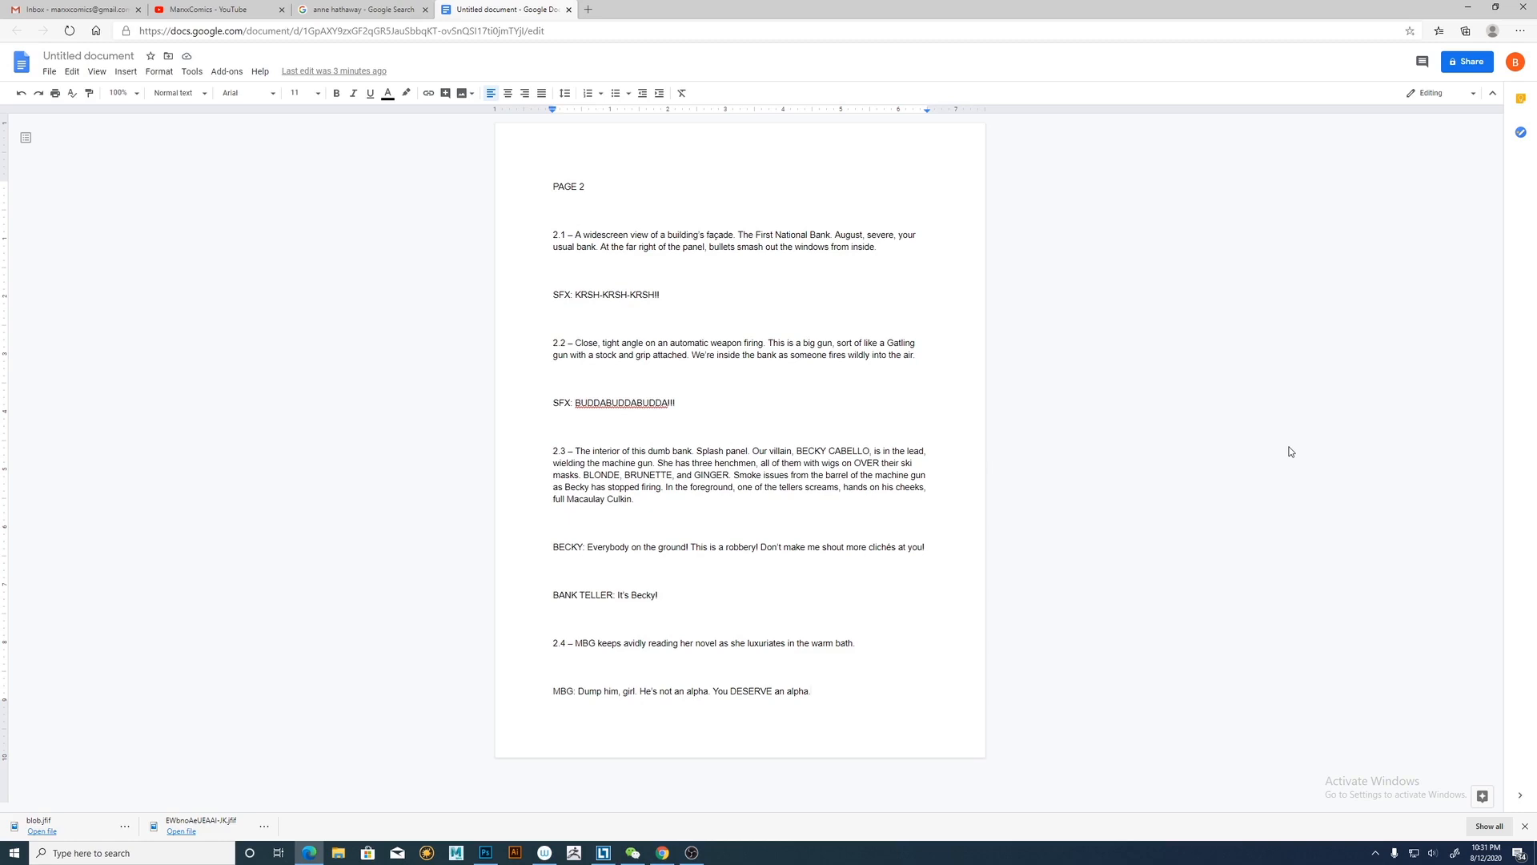
Switch to the MarxxComics YouTube channel and view its Videos list, which is empty.
click(810, 690)
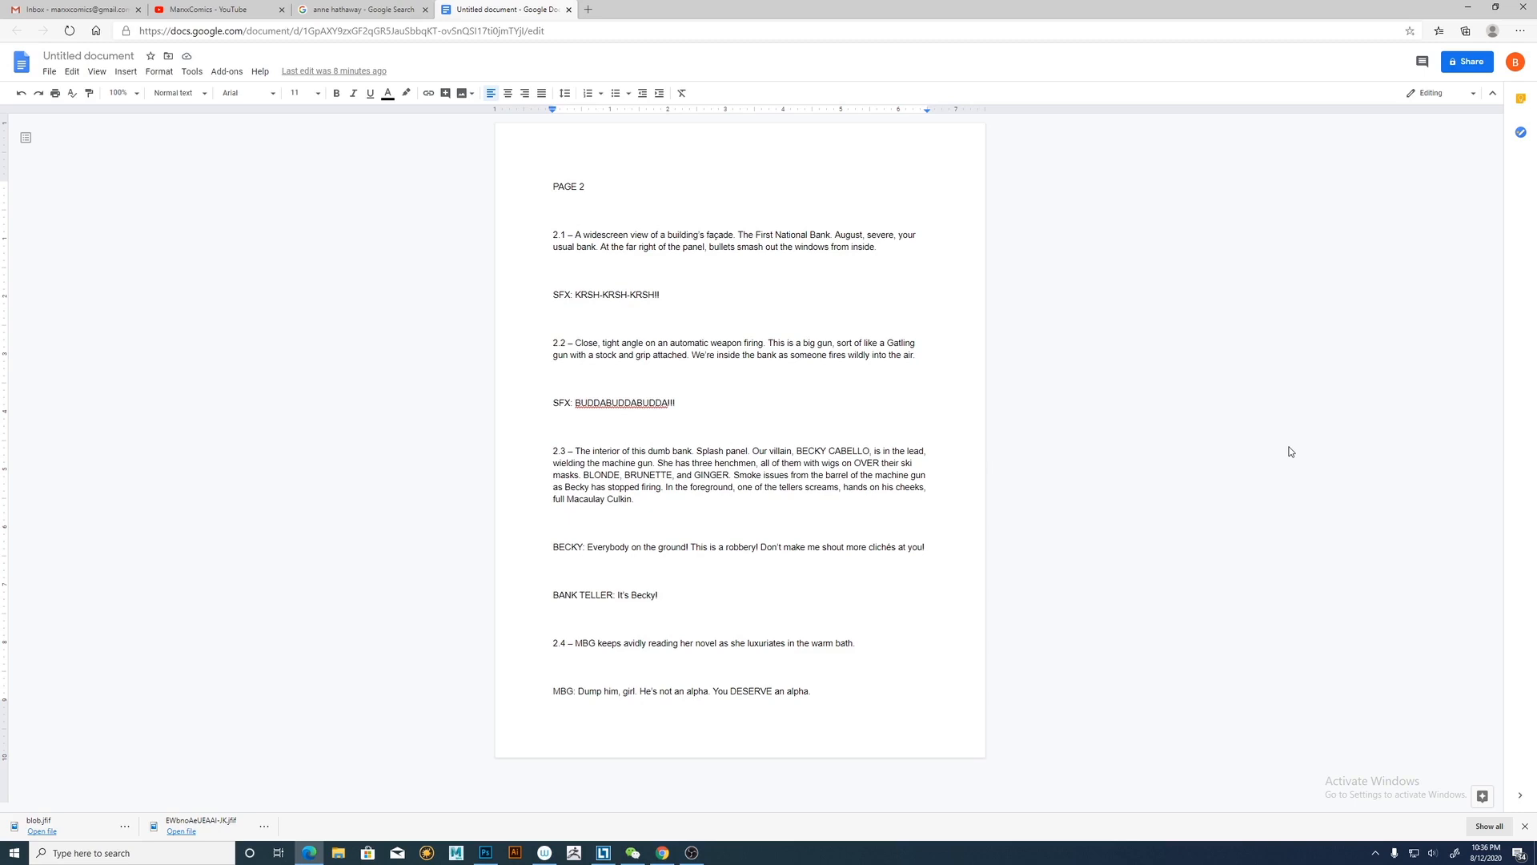
click(810, 692)
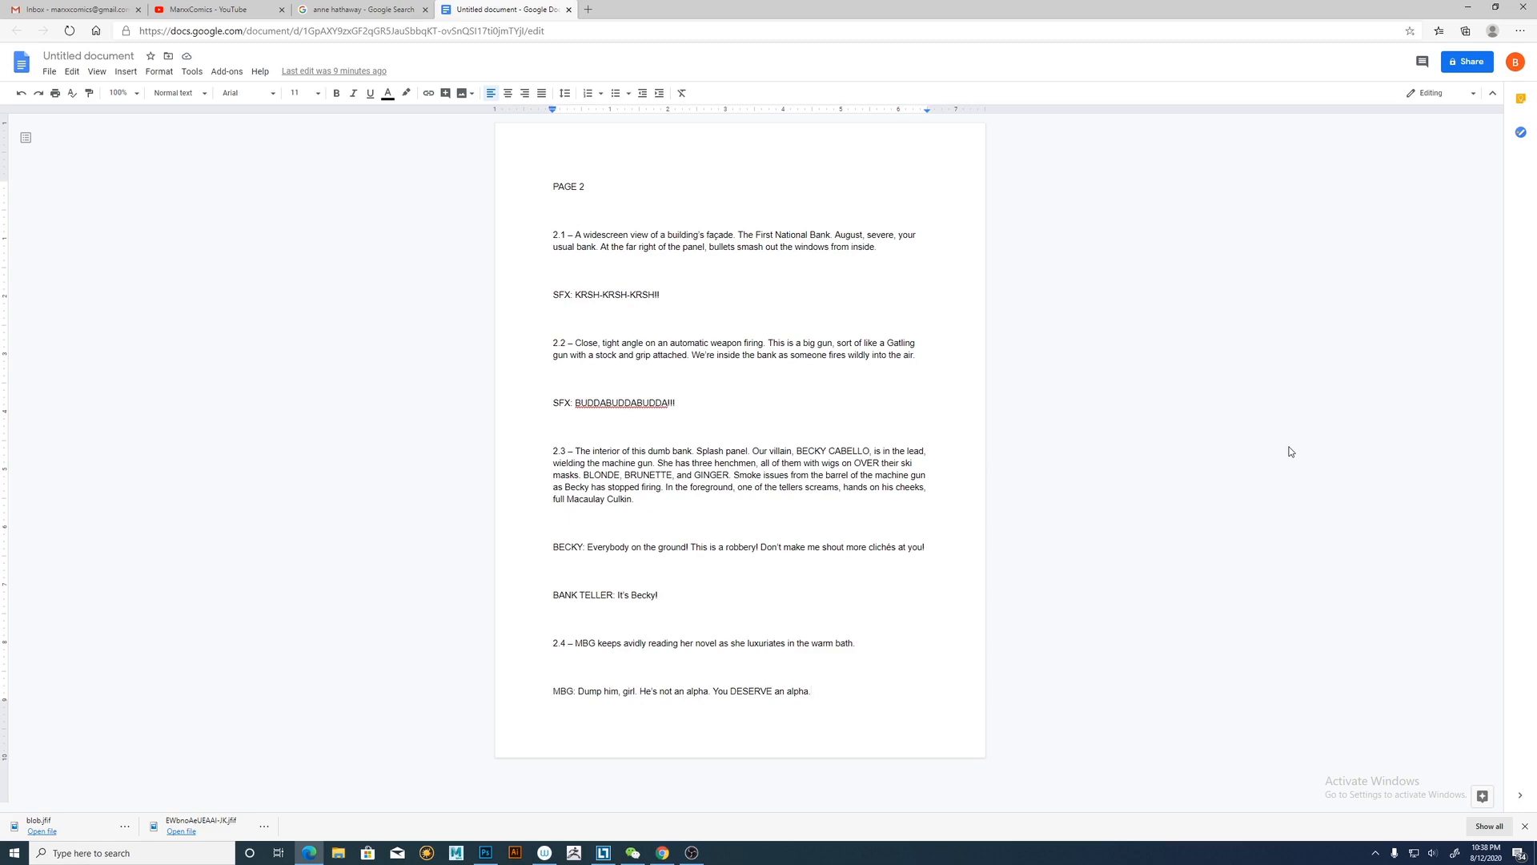
click(810, 692)
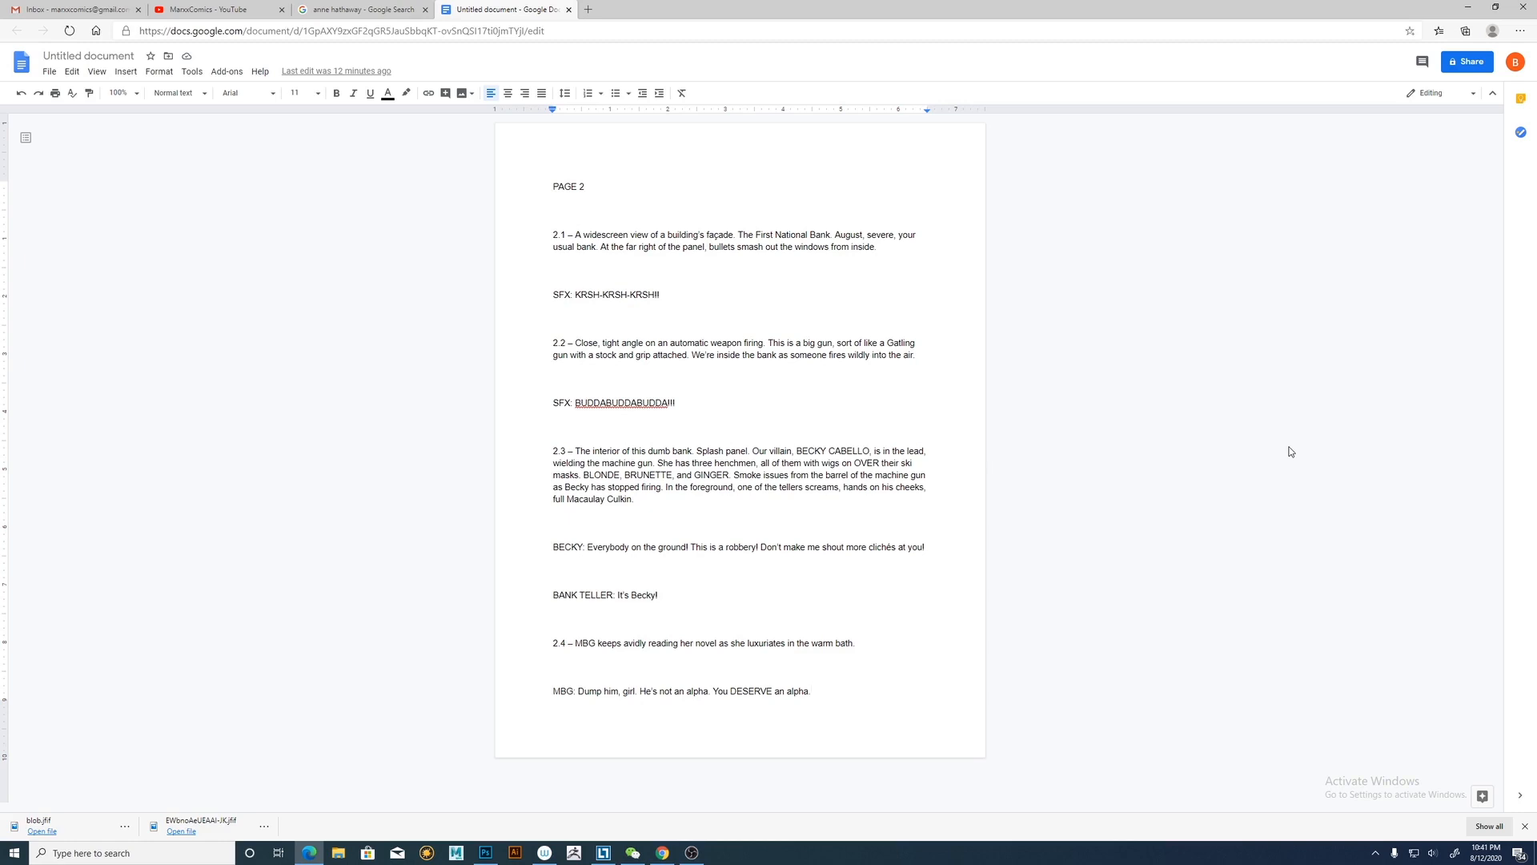
click(810, 690)
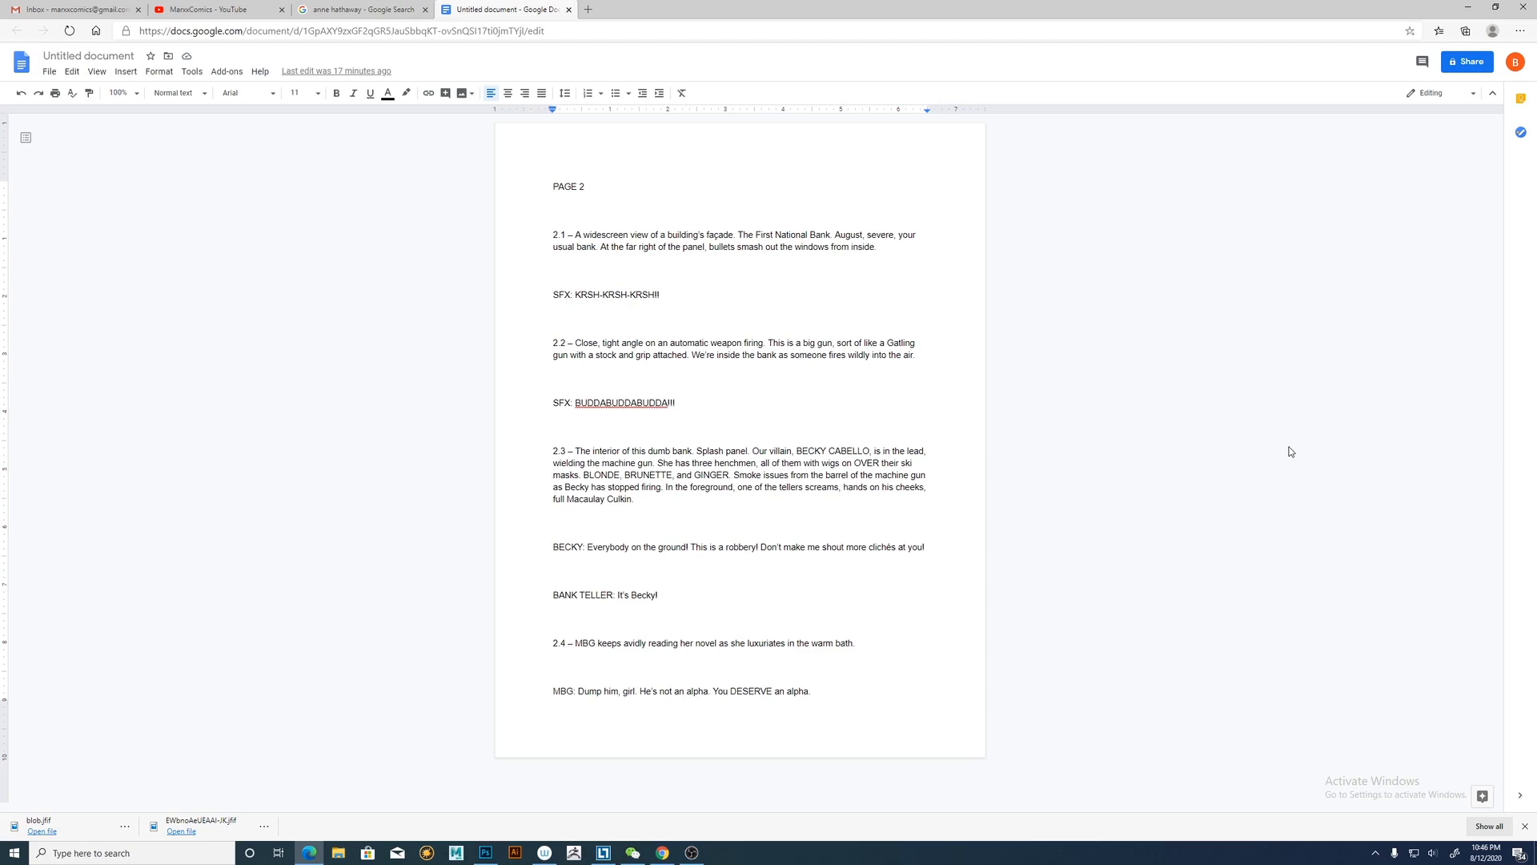
click(810, 691)
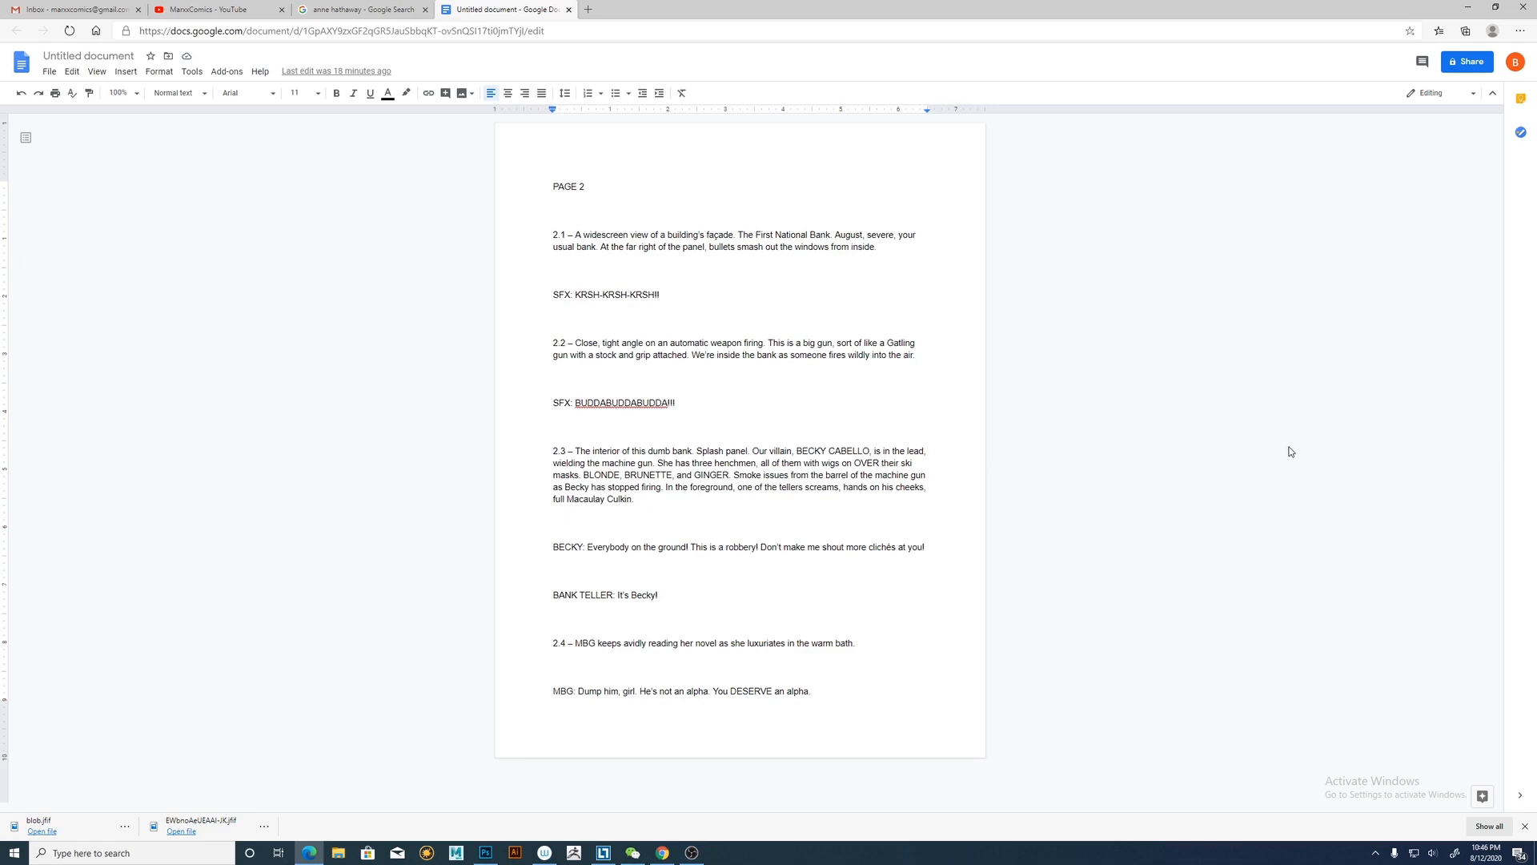
click(811, 690)
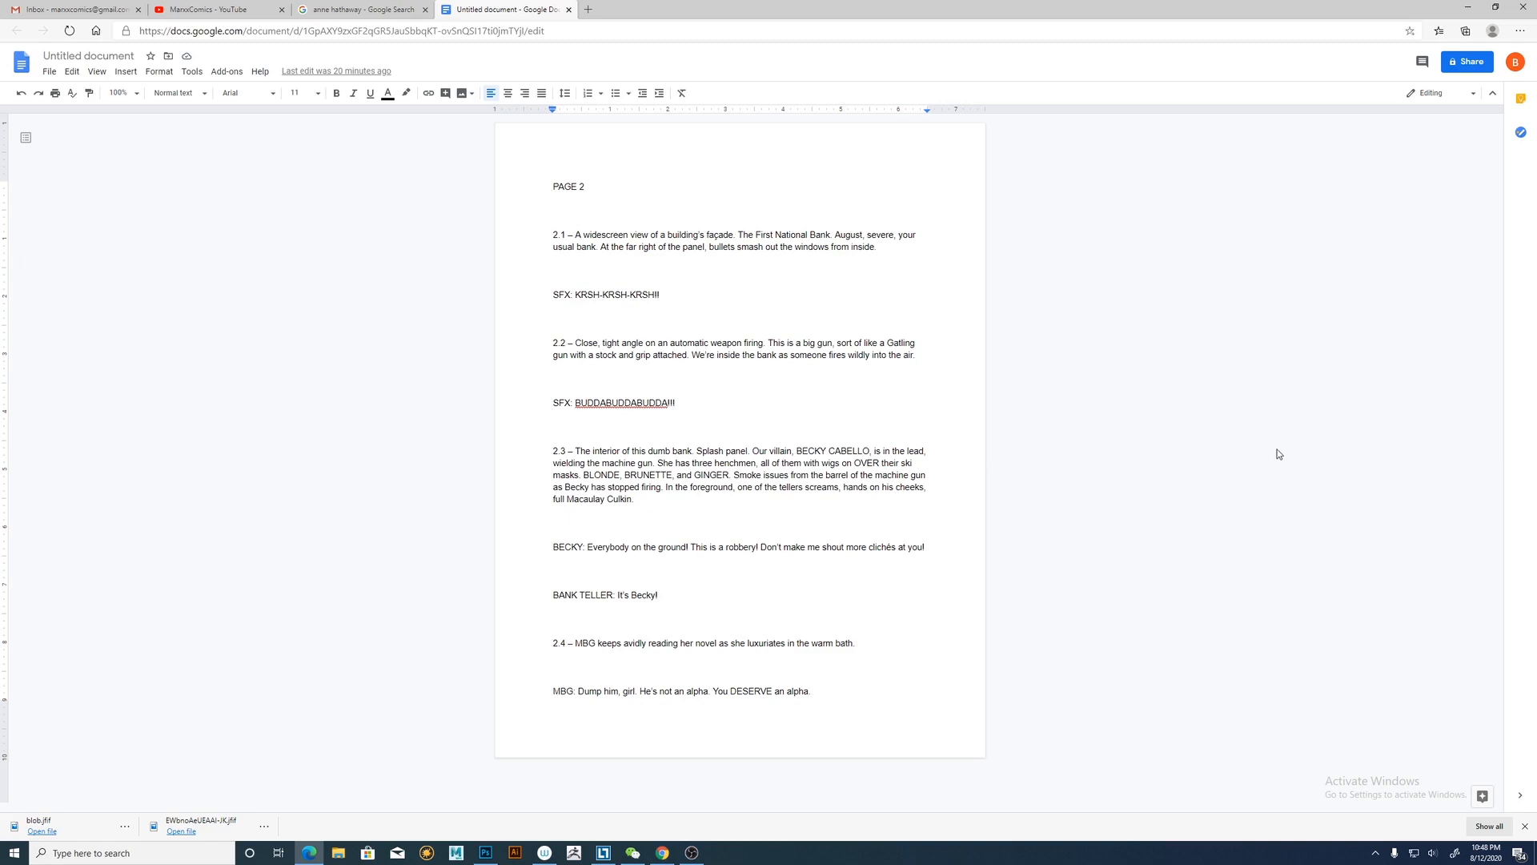
mouse_move(1236, 463)
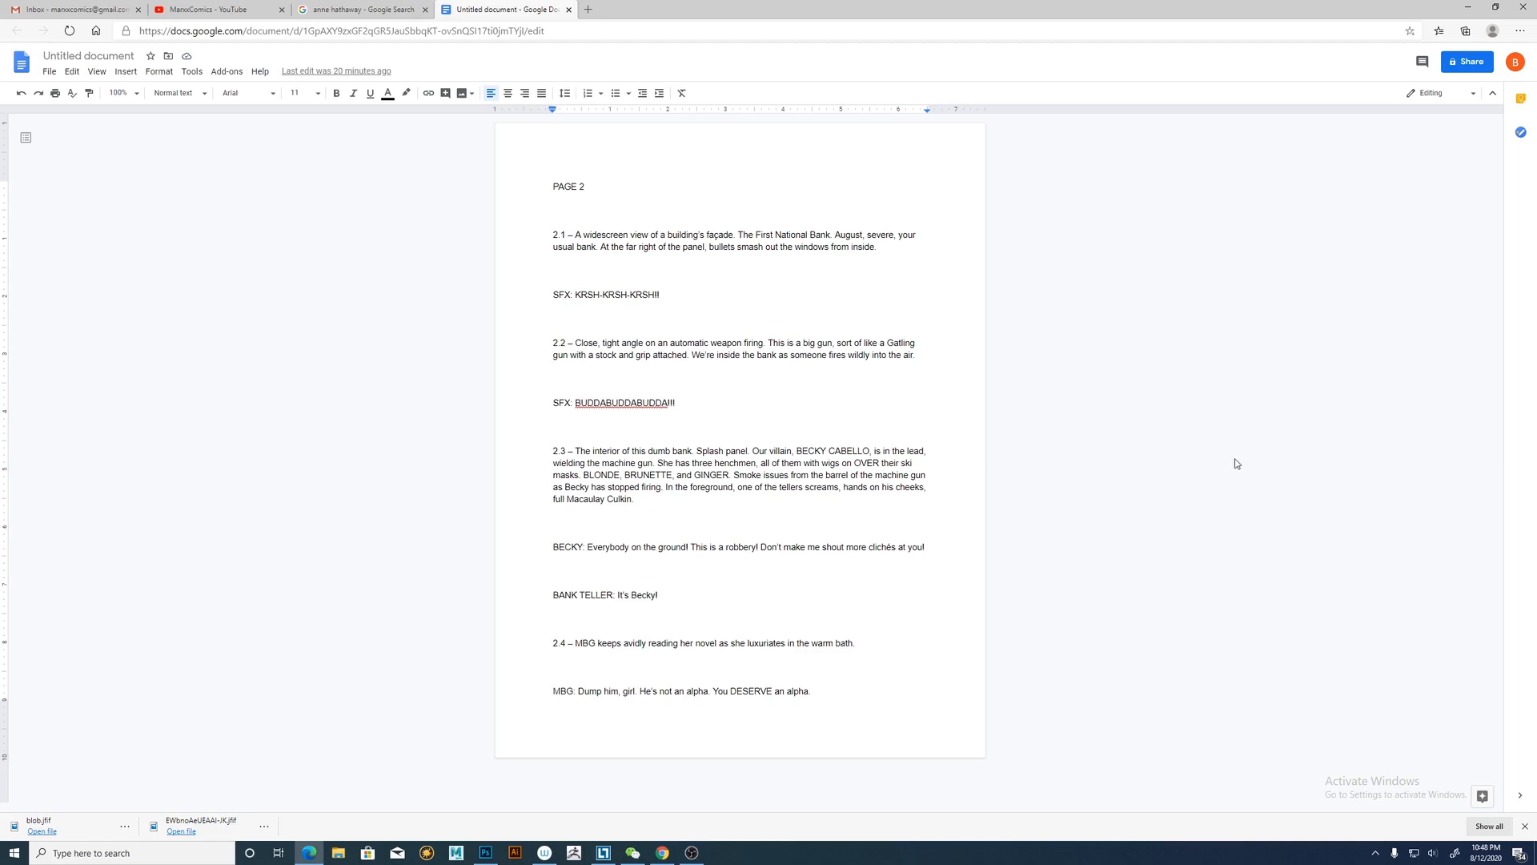
mouse_move(1225, 470)
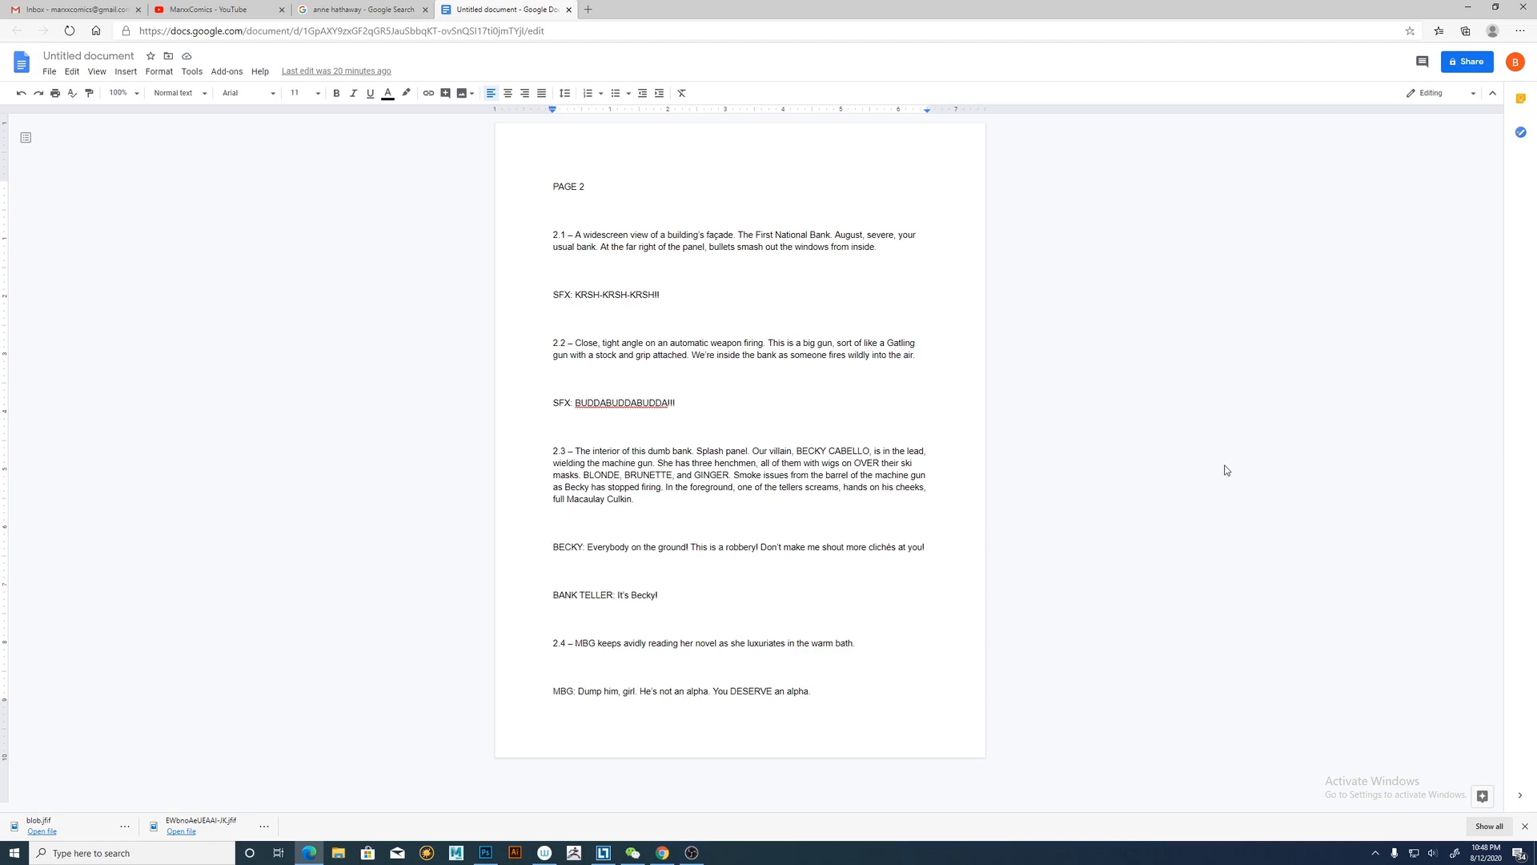
mouse_move(1223, 471)
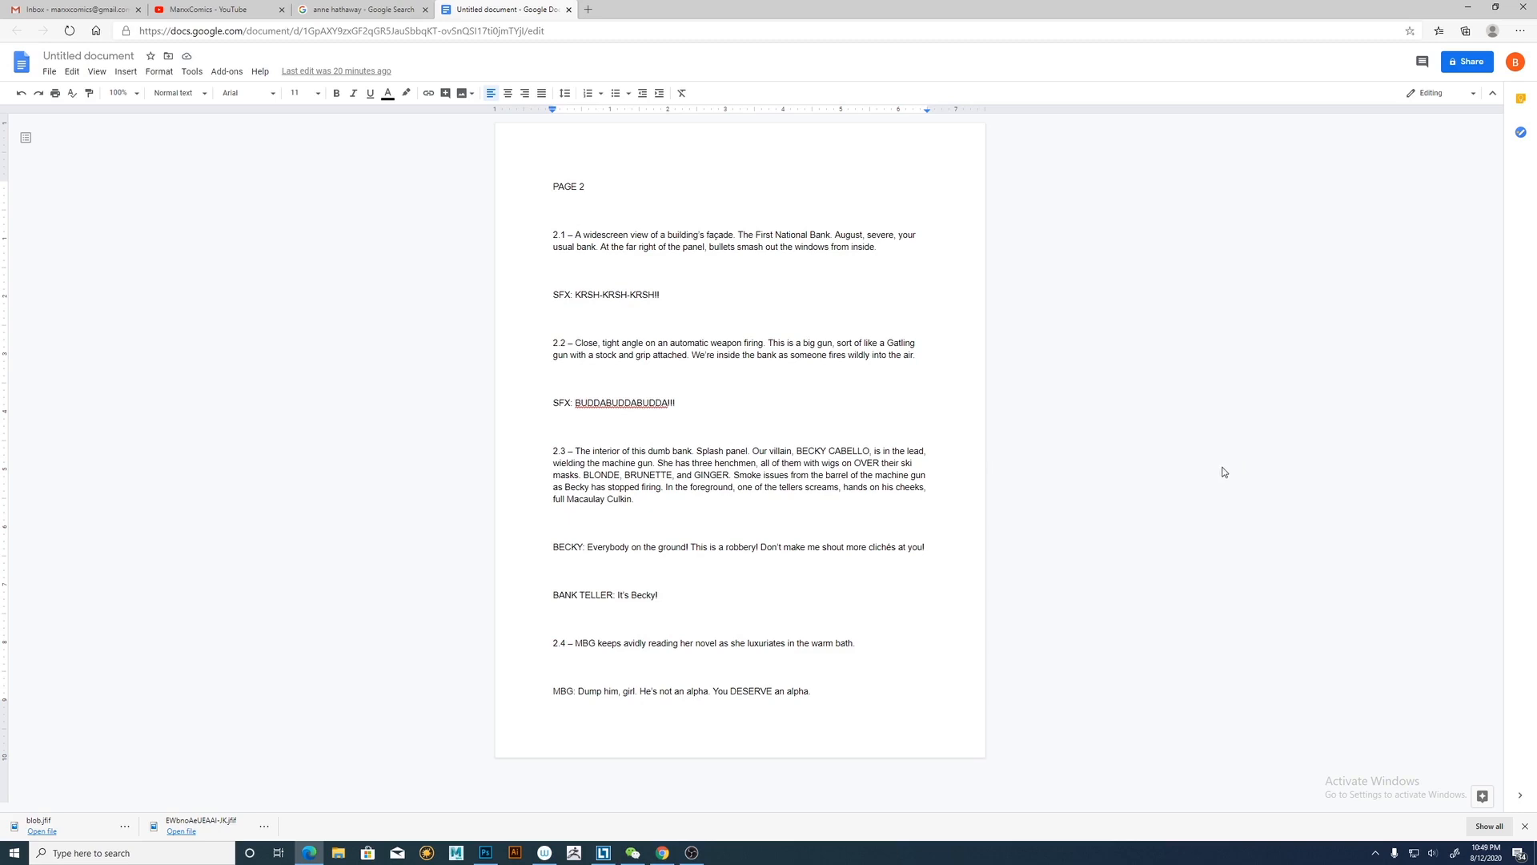
mouse_move(1222, 474)
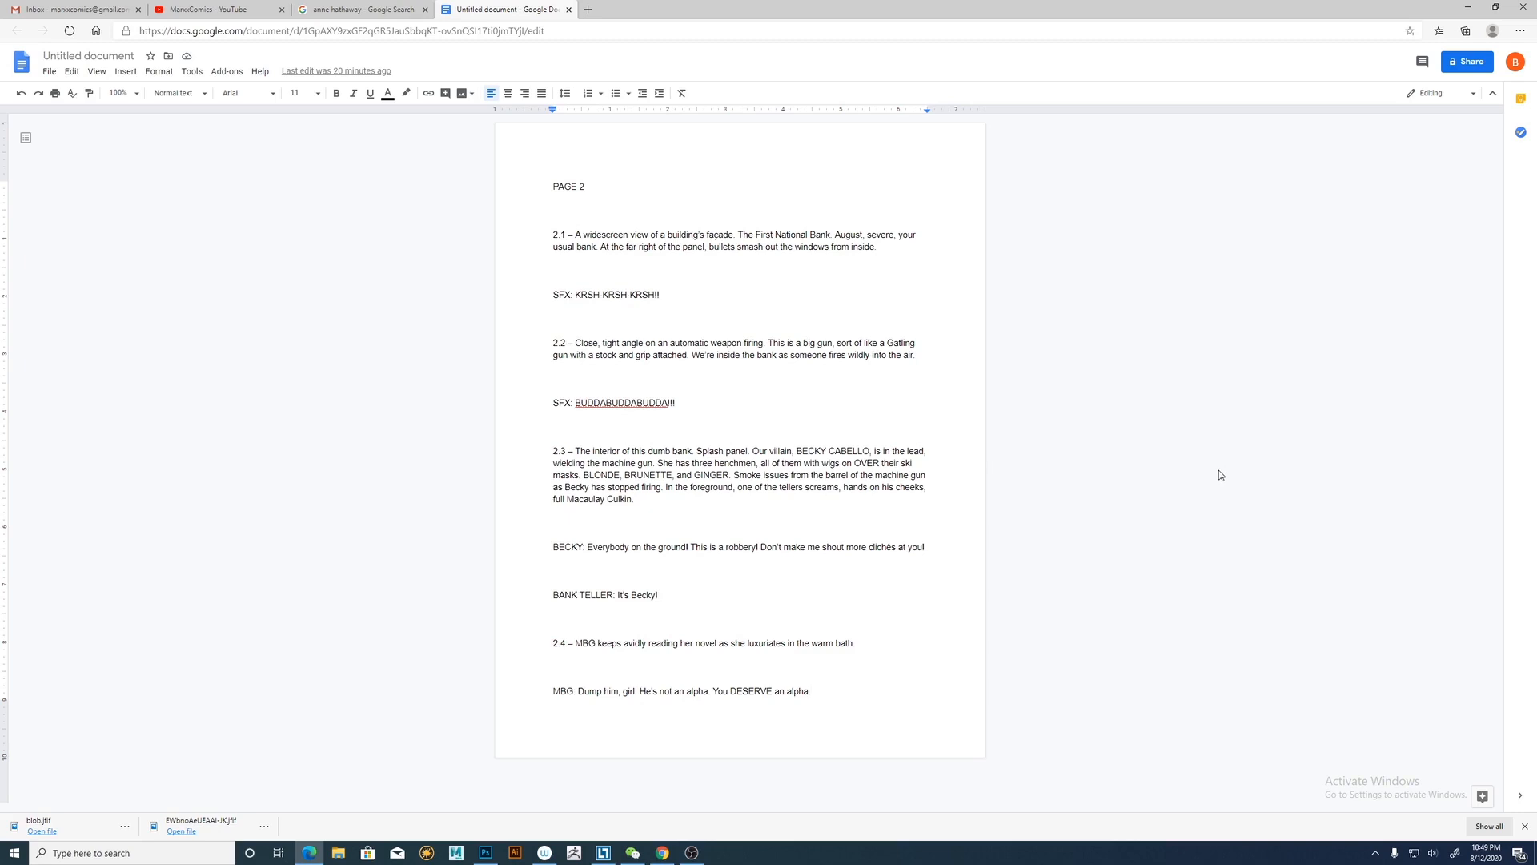
mouse_move(1169, 480)
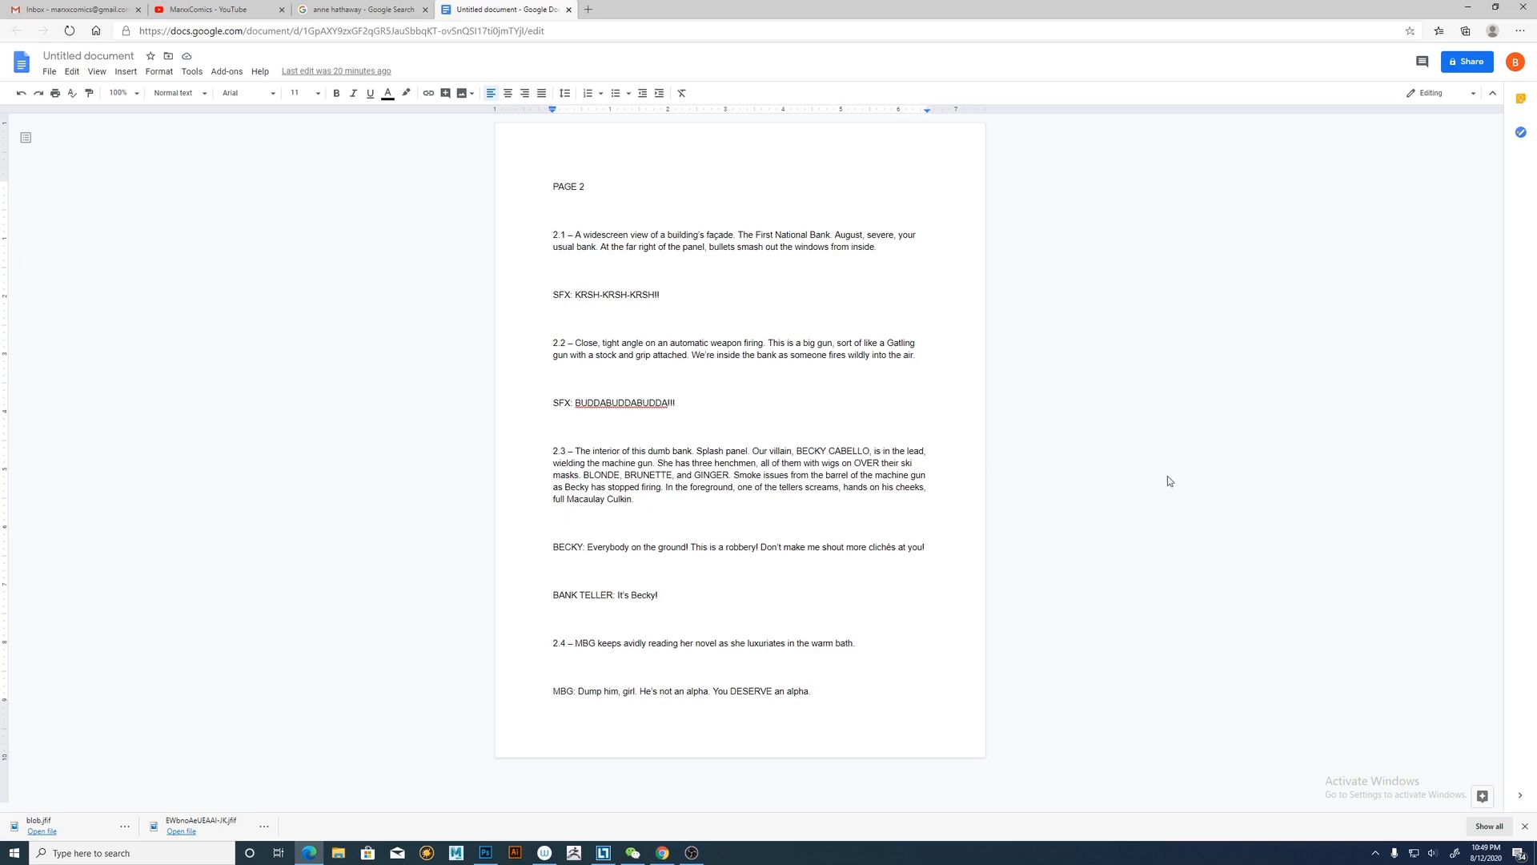
mouse_move(1164, 492)
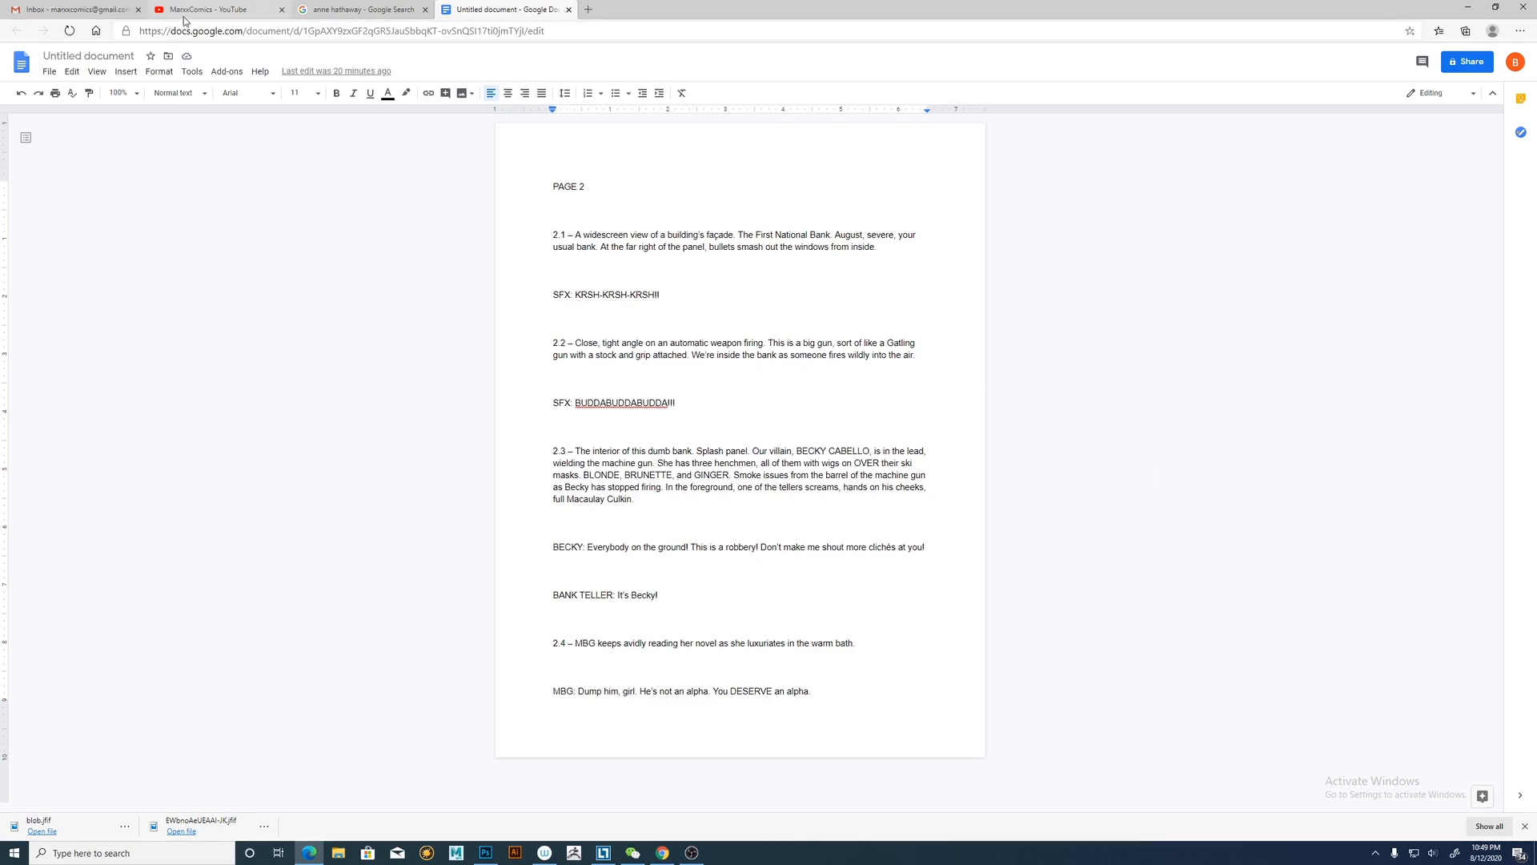
click(217, 9)
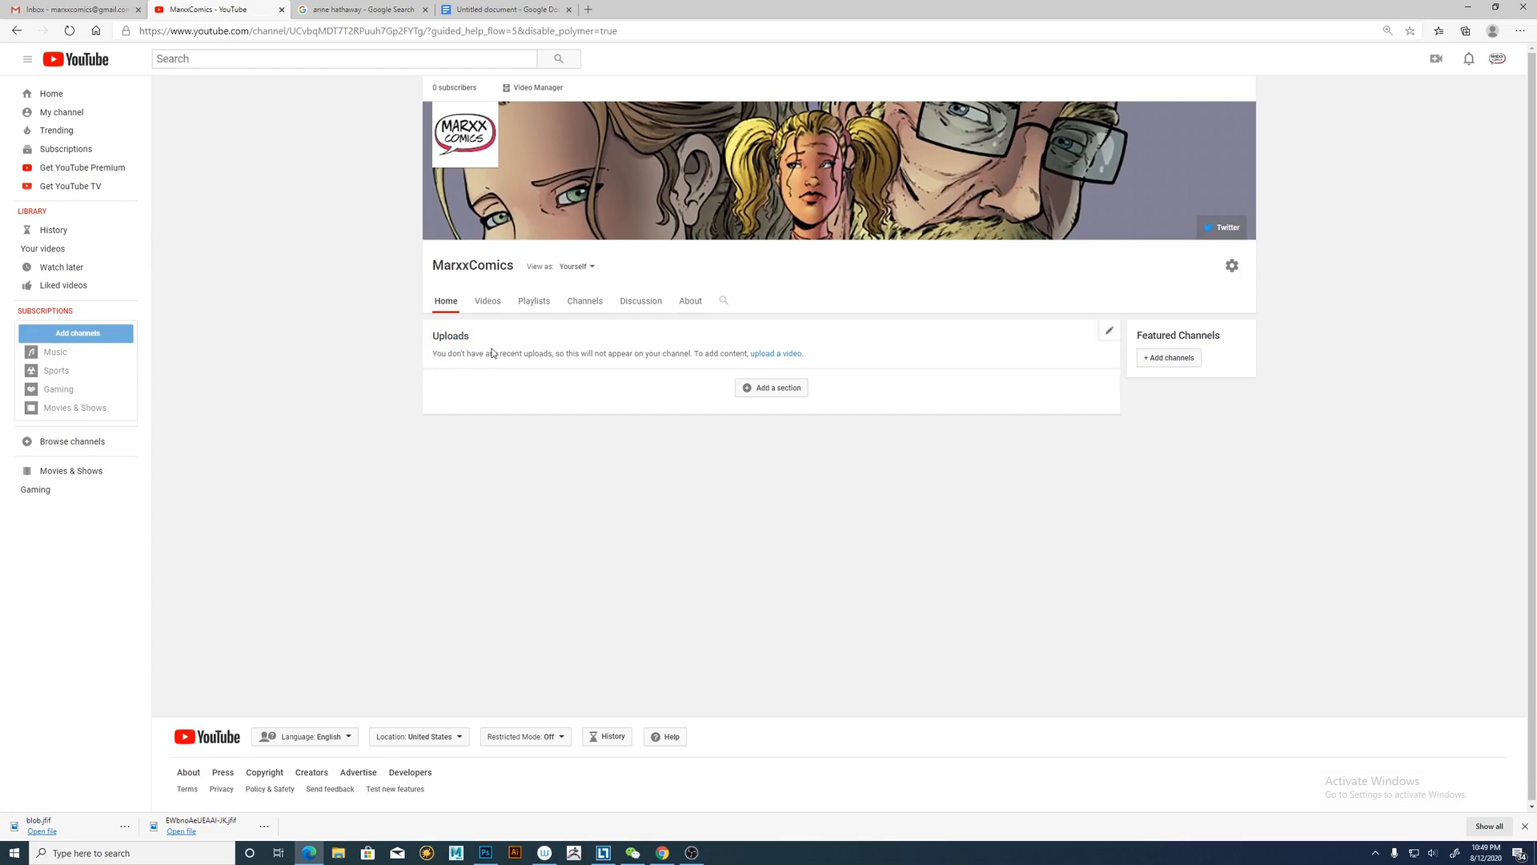
mouse_move(812, 178)
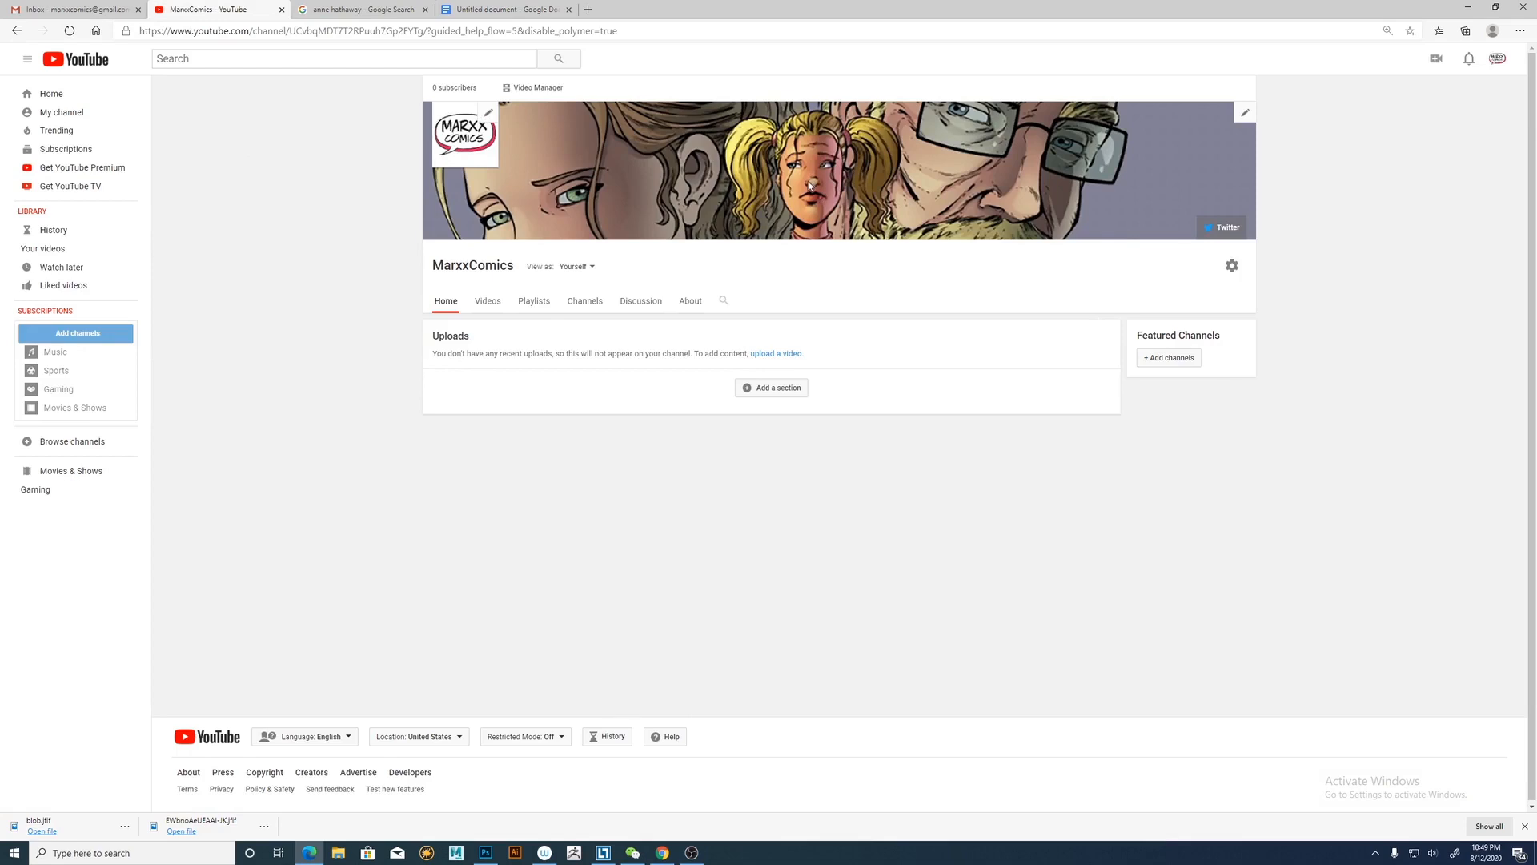
mouse_move(754, 229)
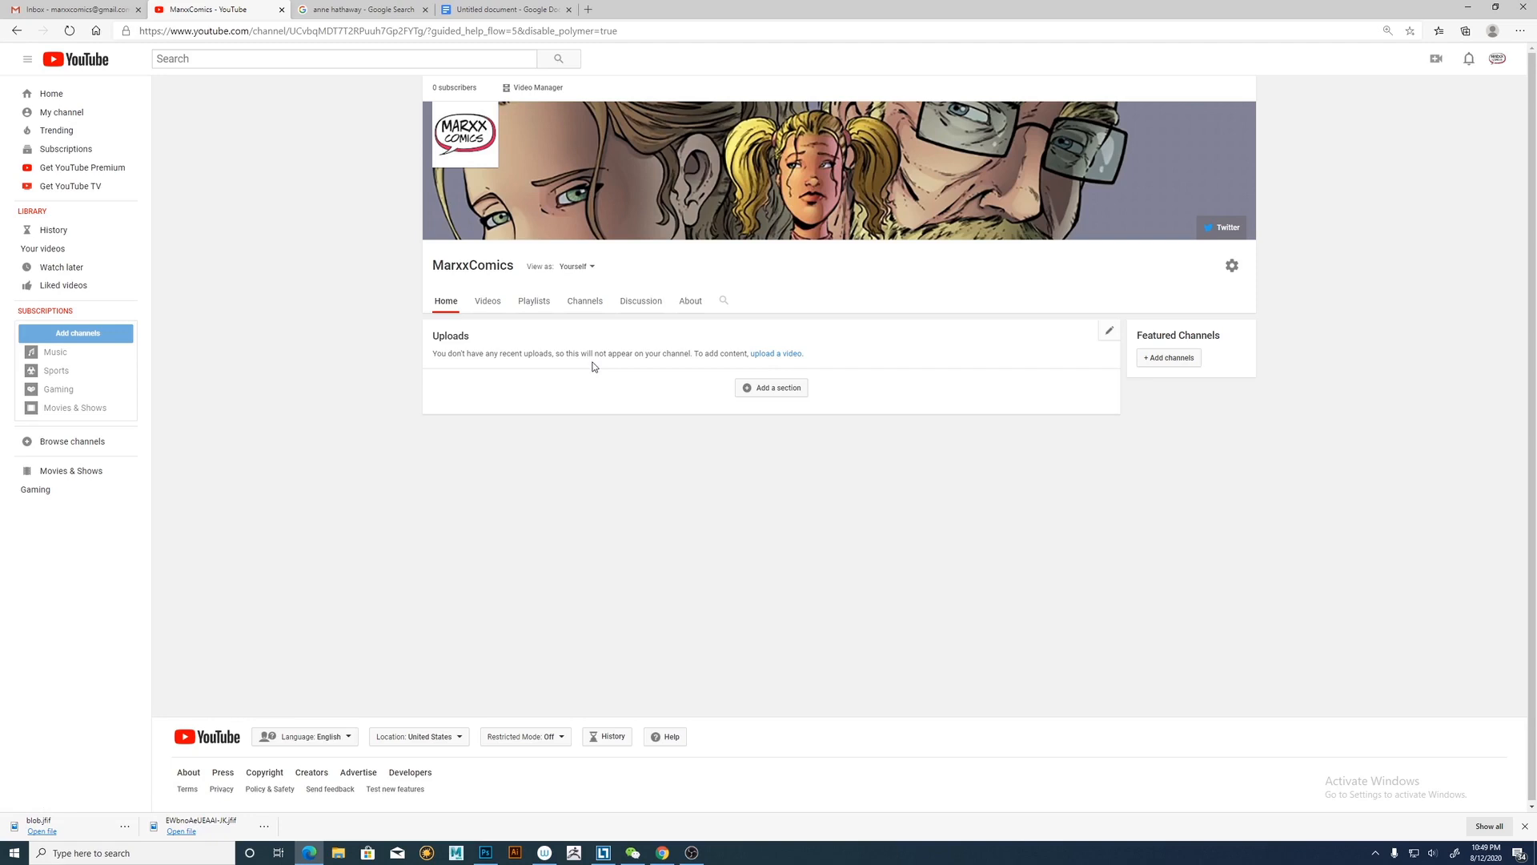
mouse_move(687, 291)
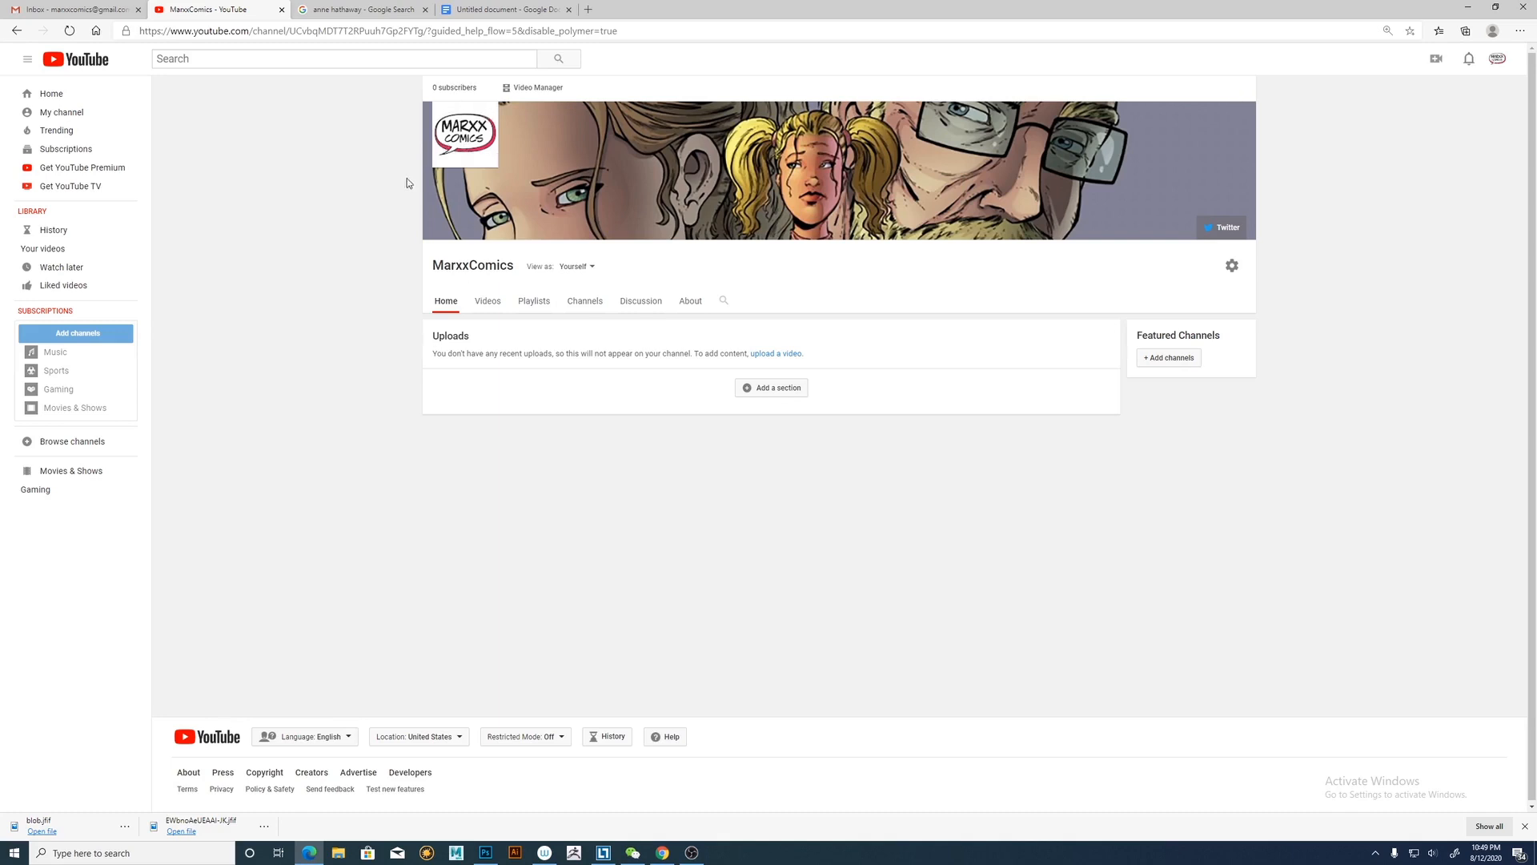
mouse_move(383, 226)
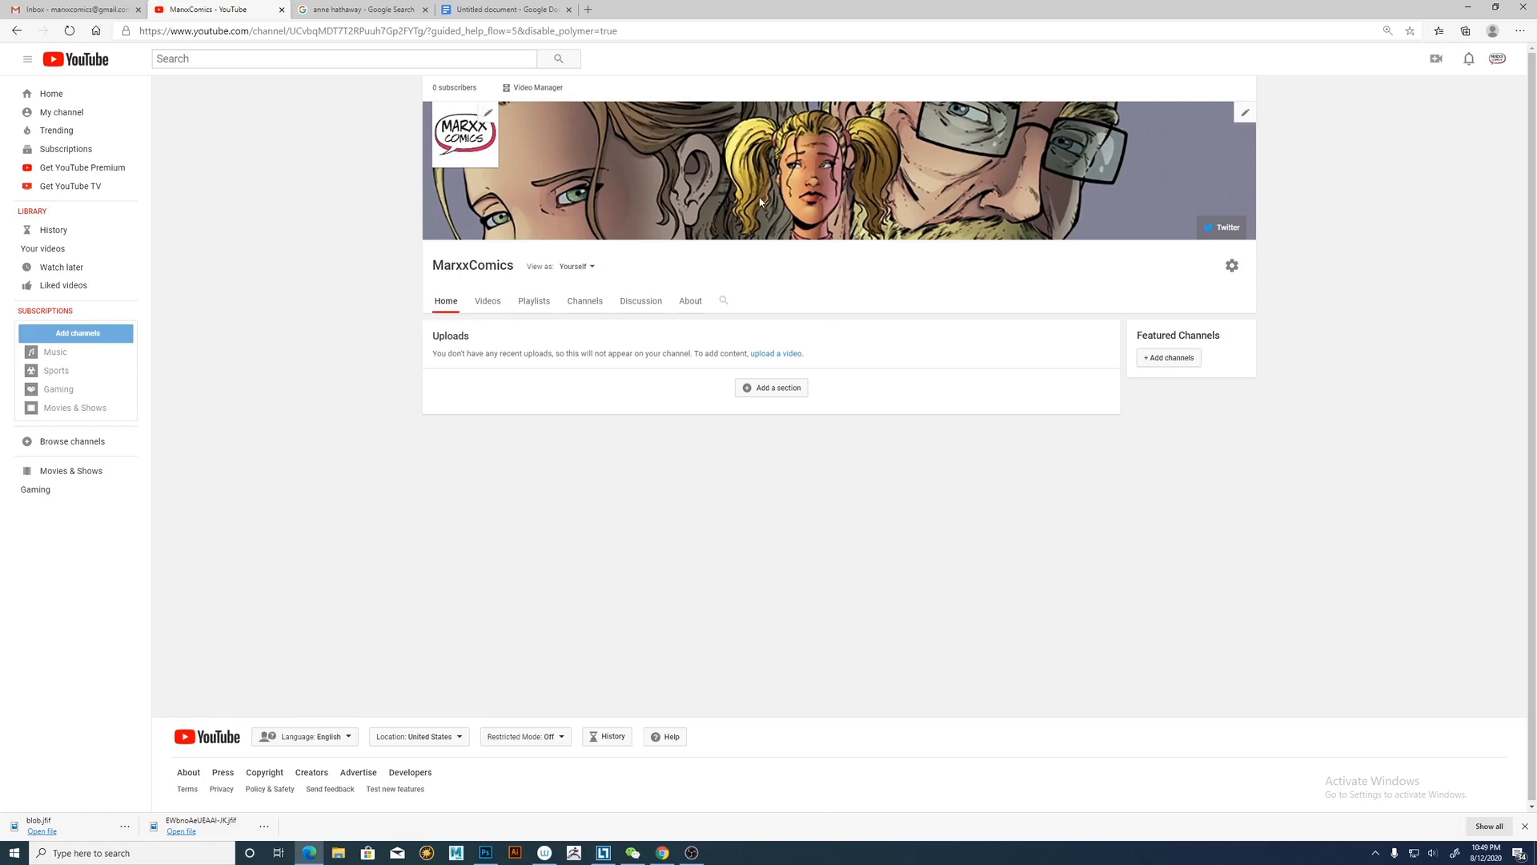
mouse_move(609, 262)
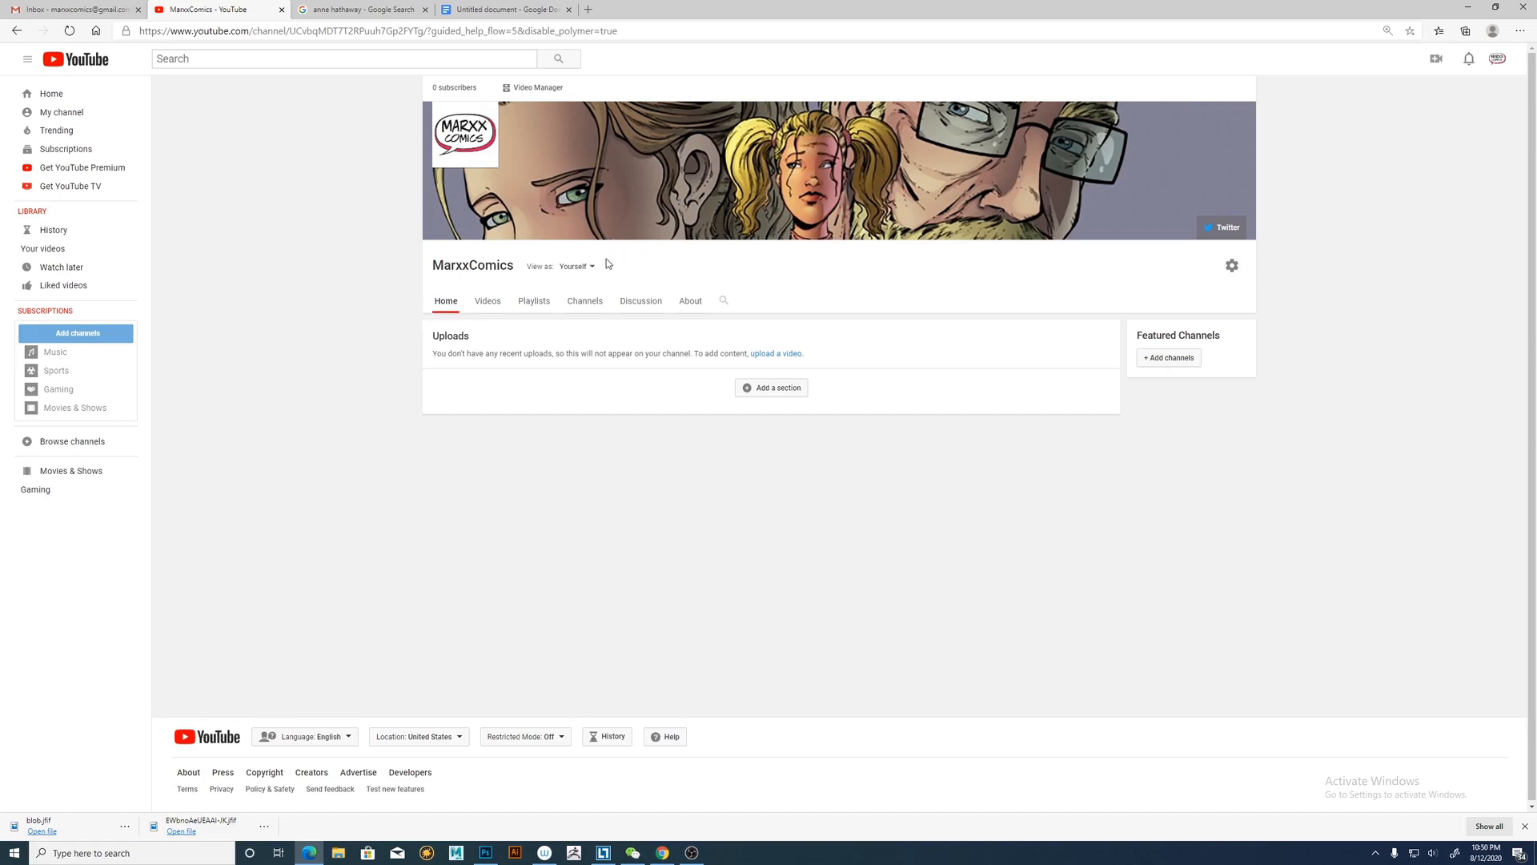
mouse_move(508, 455)
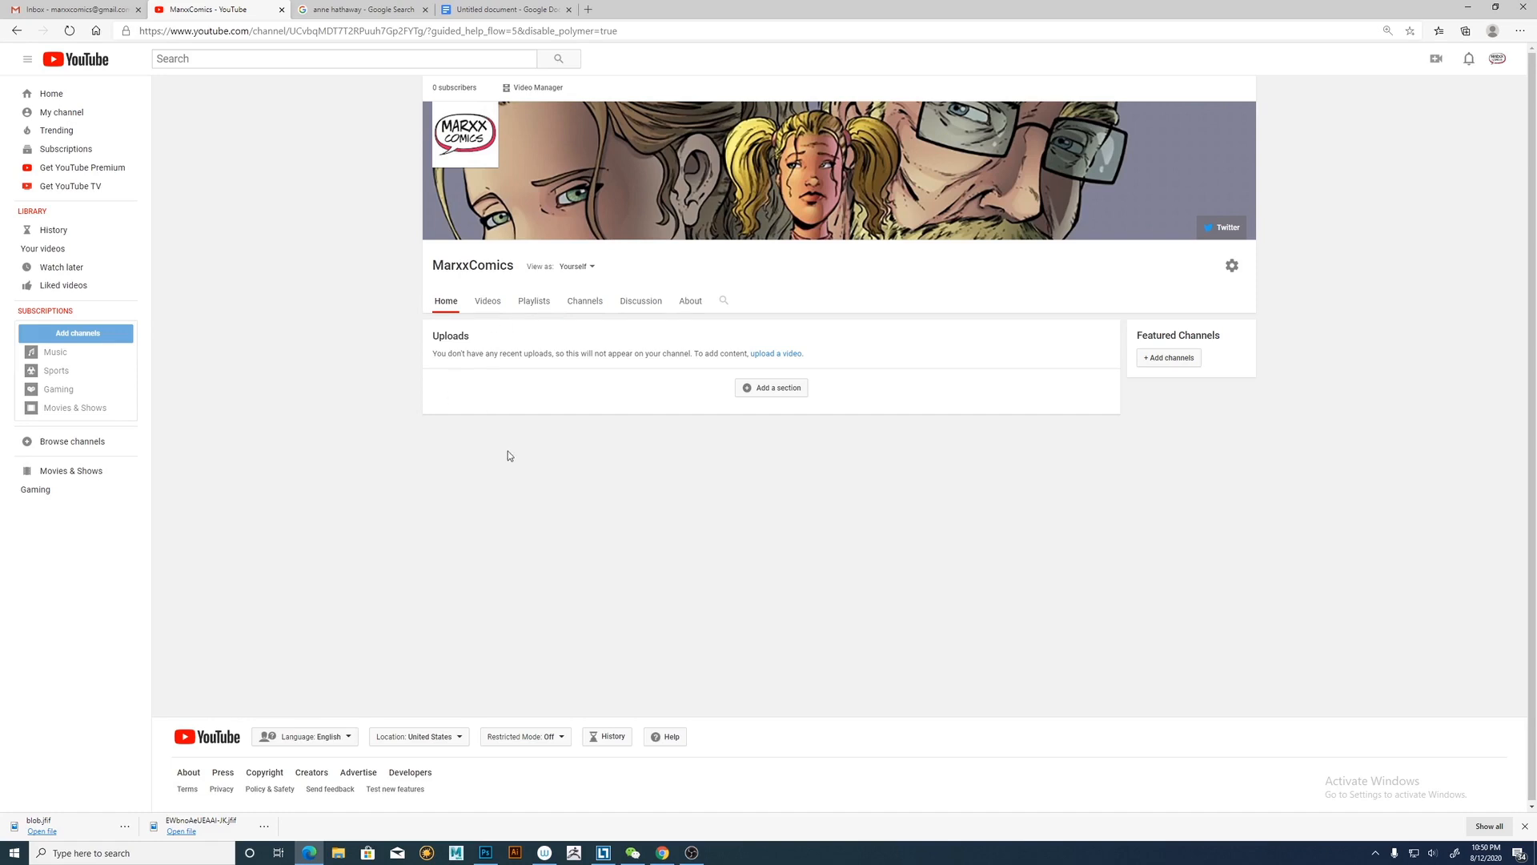
mouse_move(429, 482)
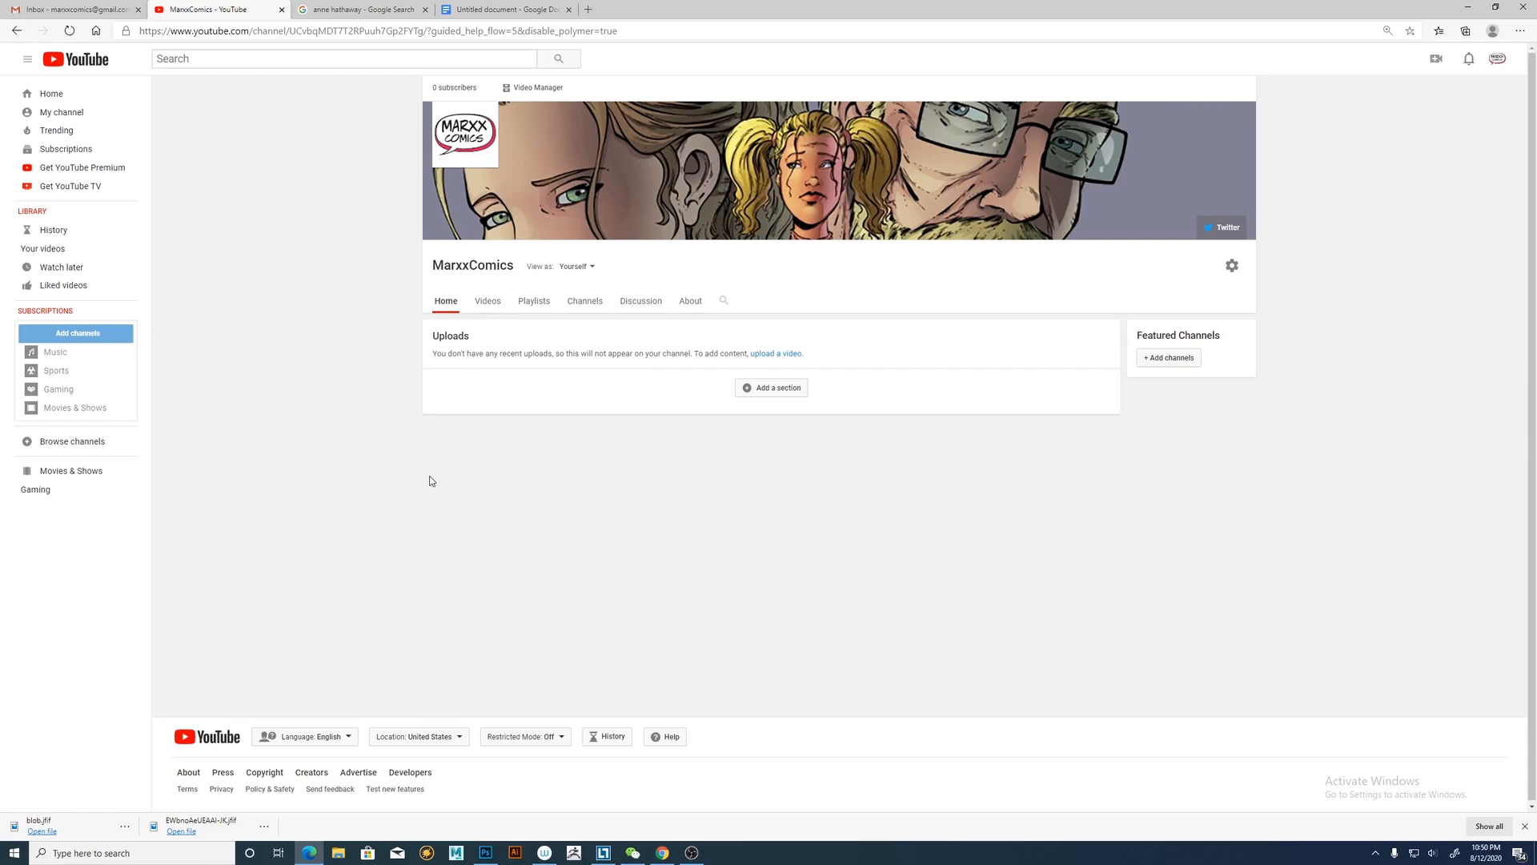
mouse_move(412, 491)
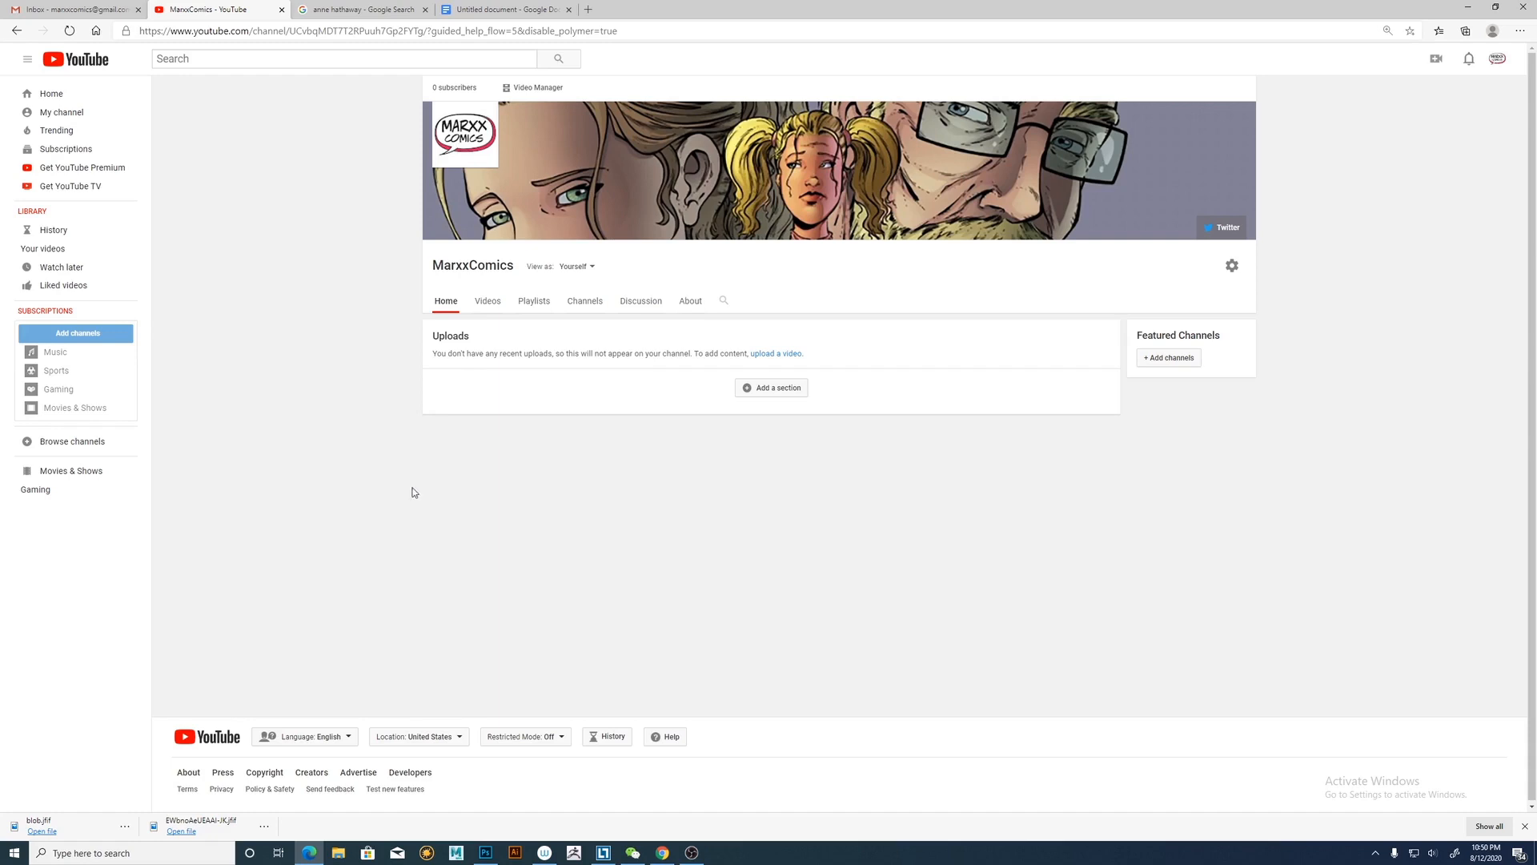
mouse_move(387, 501)
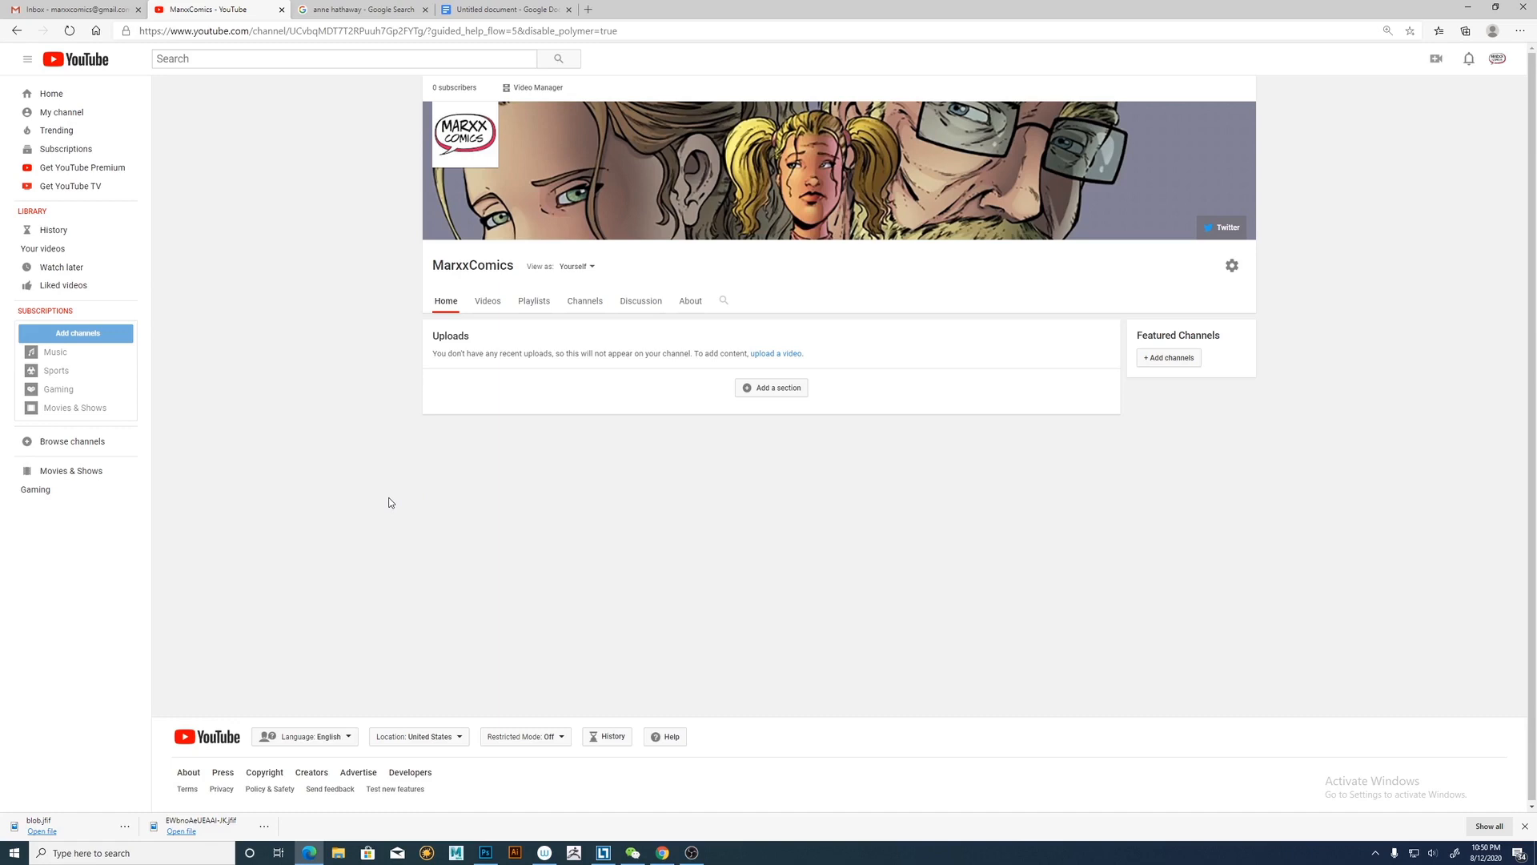
mouse_move(383, 504)
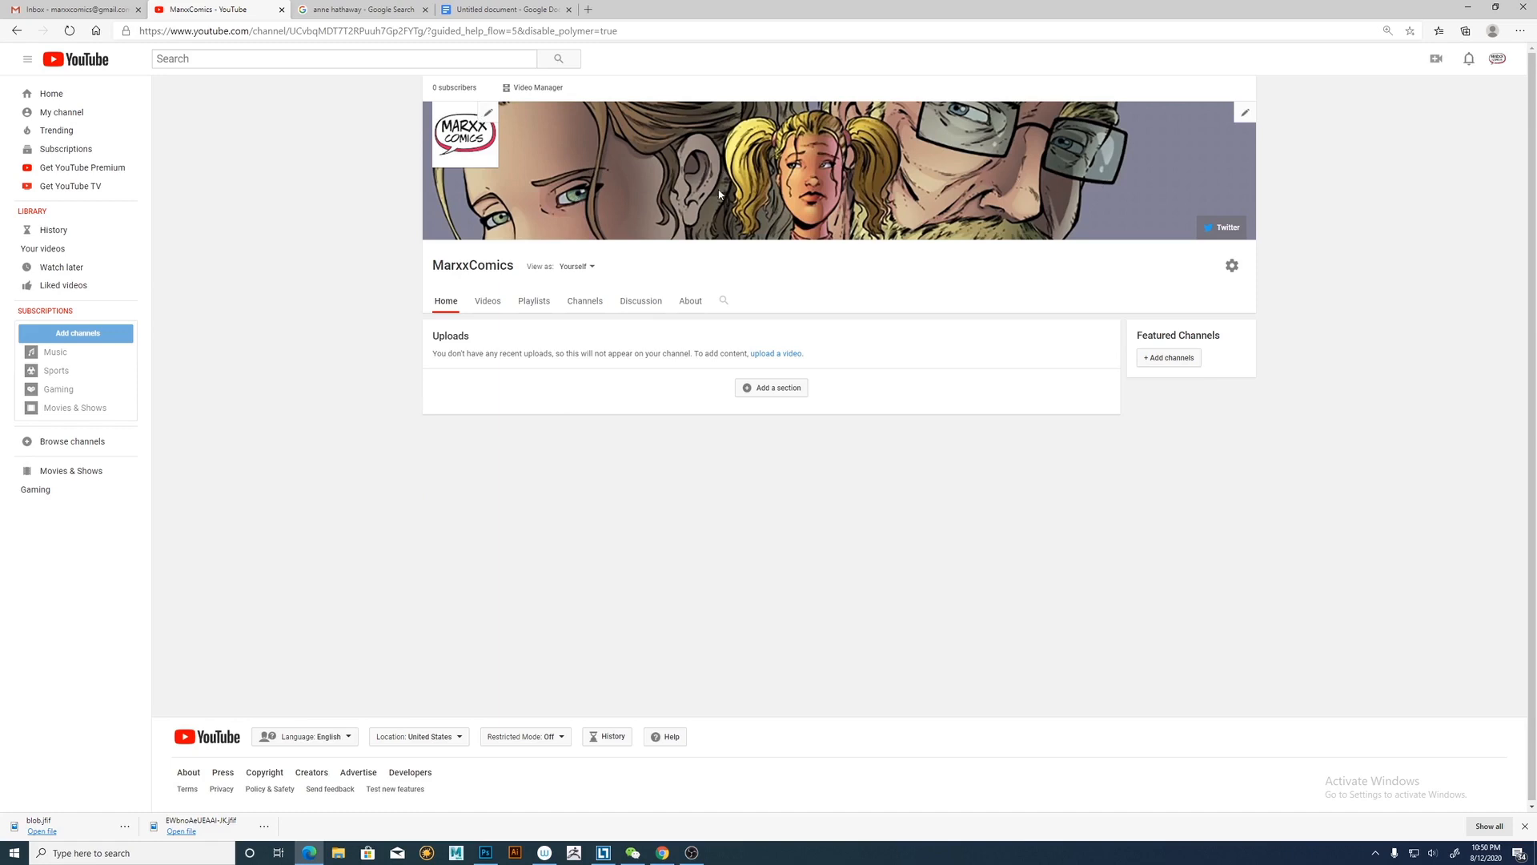
mouse_move(720, 194)
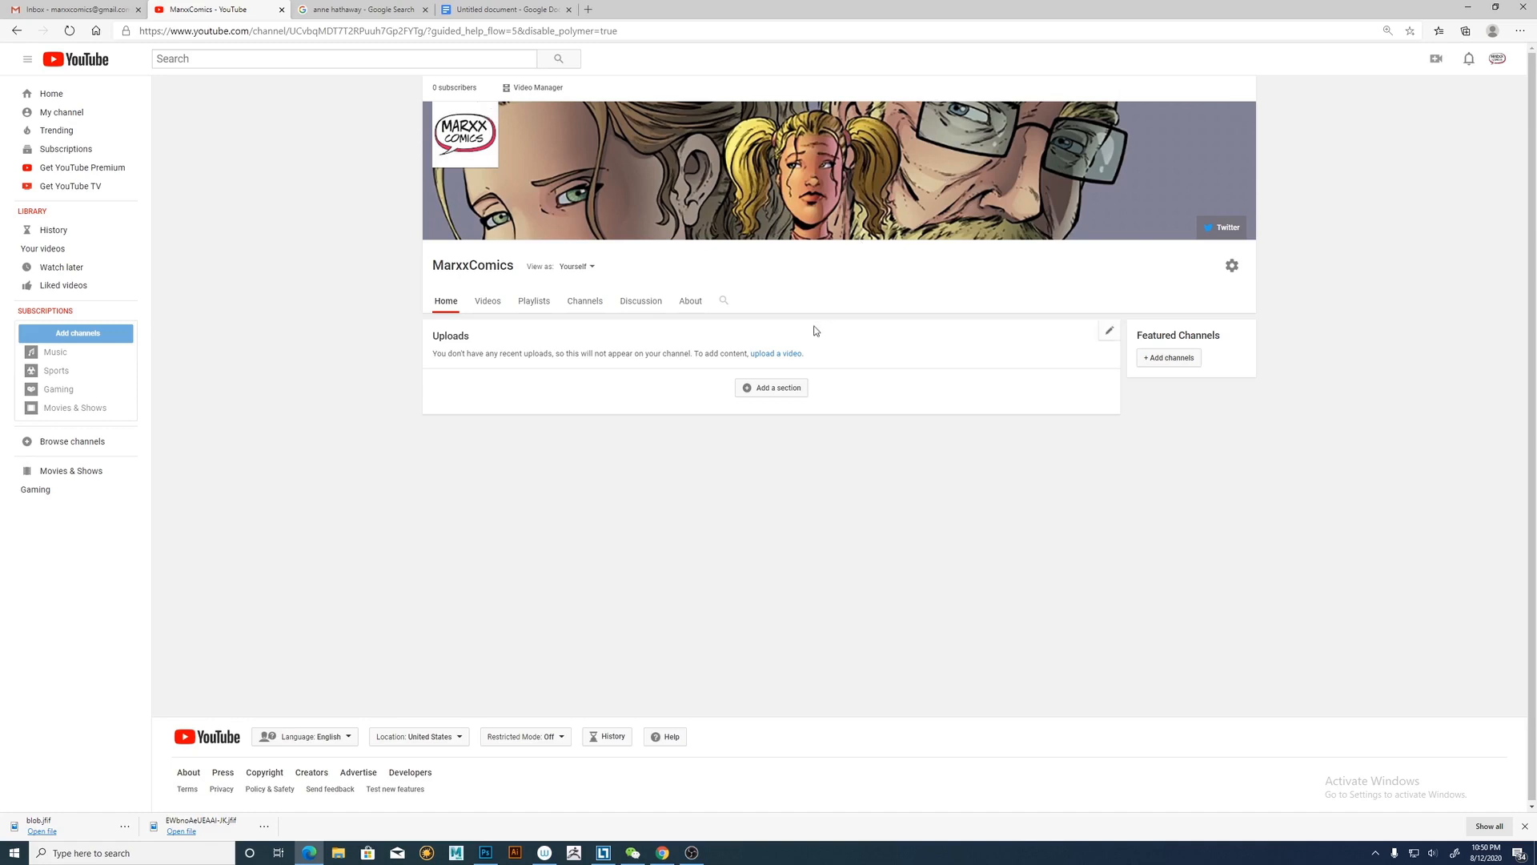
mouse_move(937, 191)
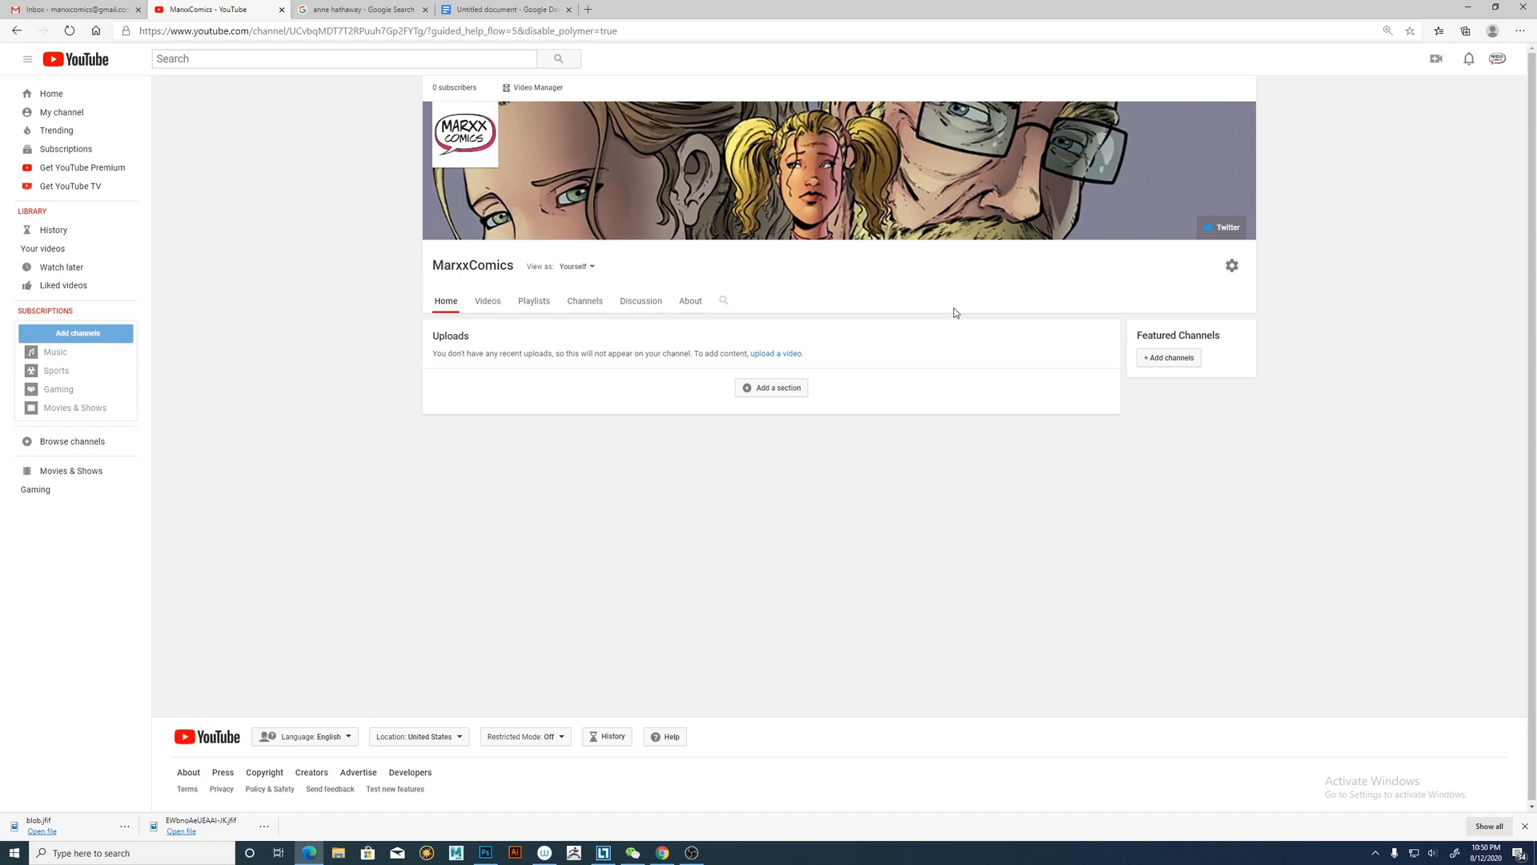
mouse_move(1307, 357)
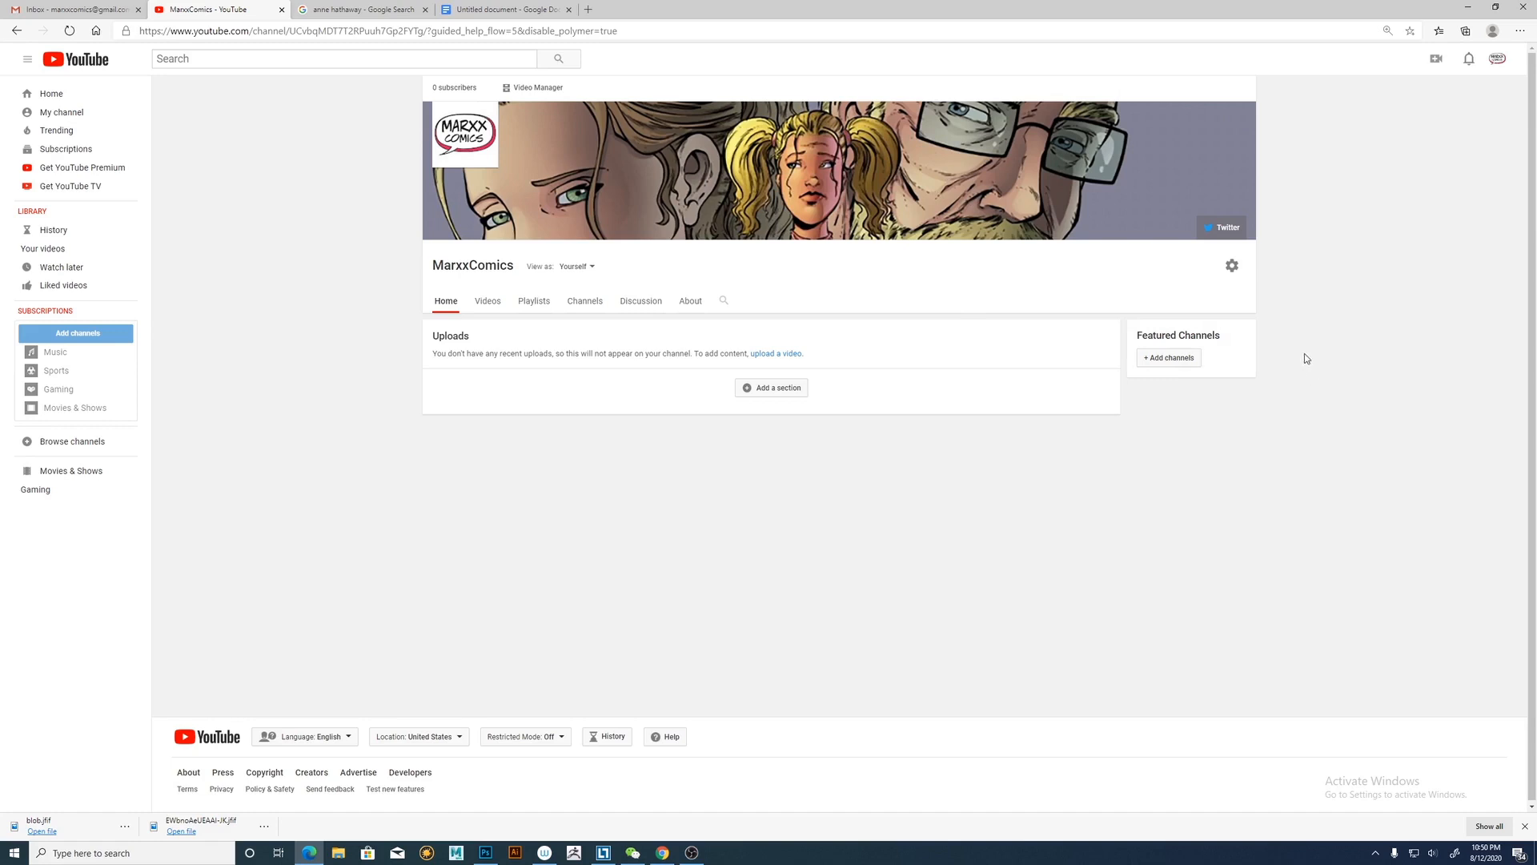
mouse_move(962, 266)
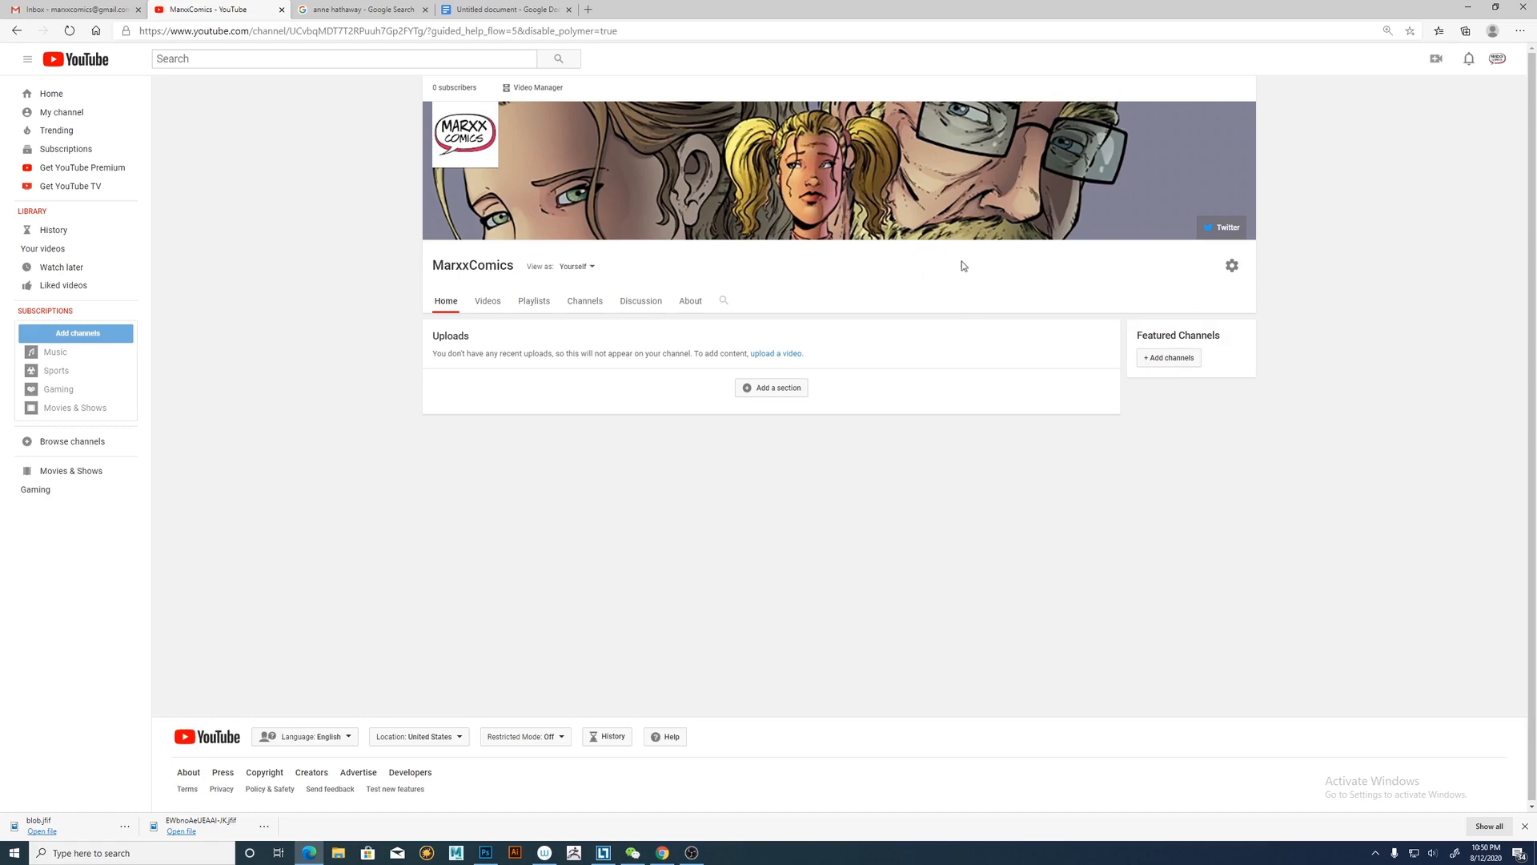
mouse_move(967, 307)
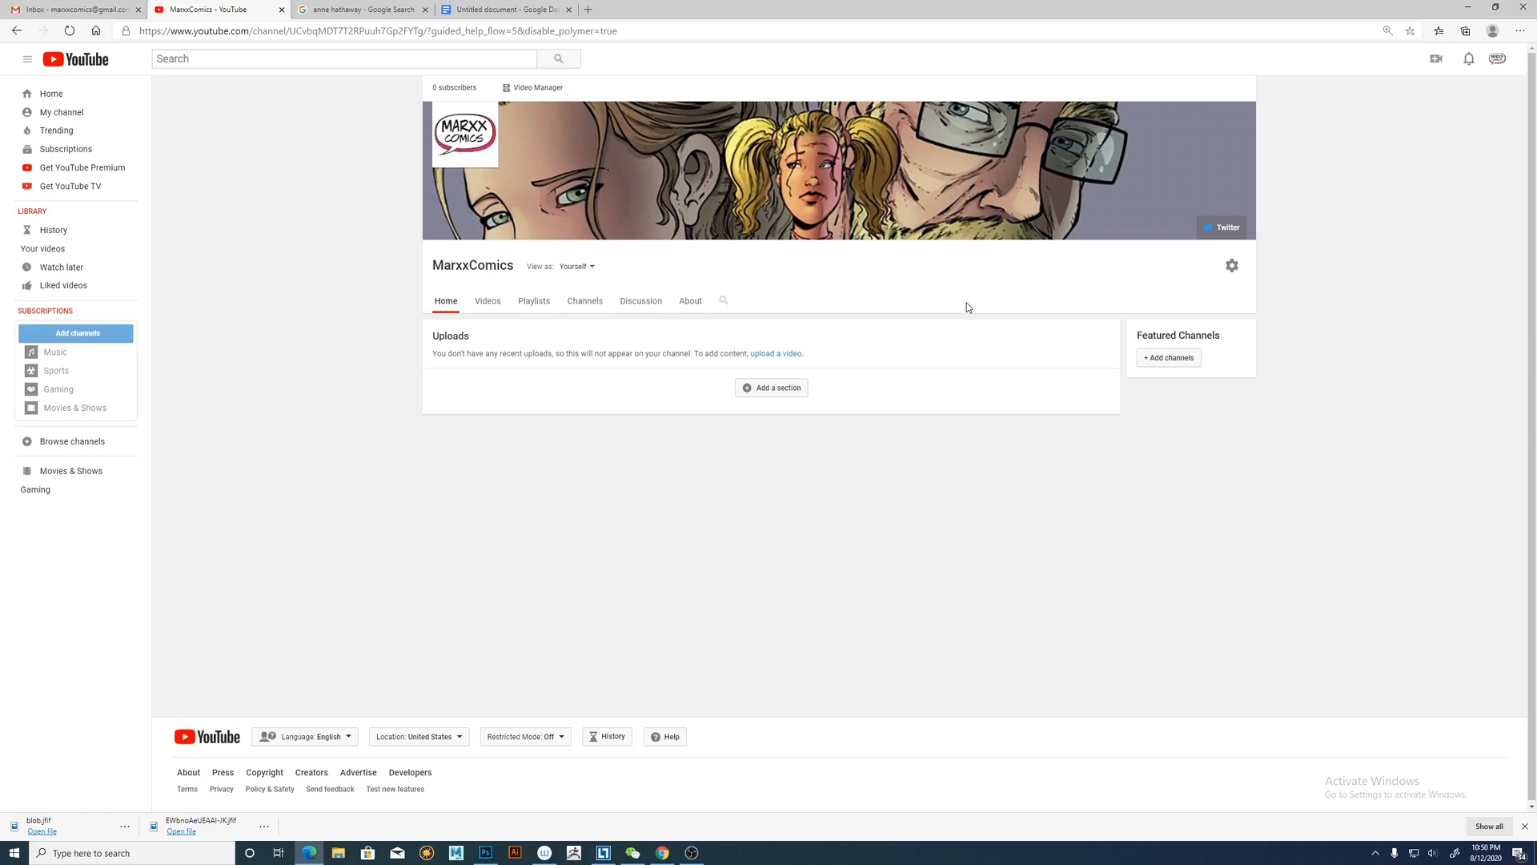
mouse_move(962, 310)
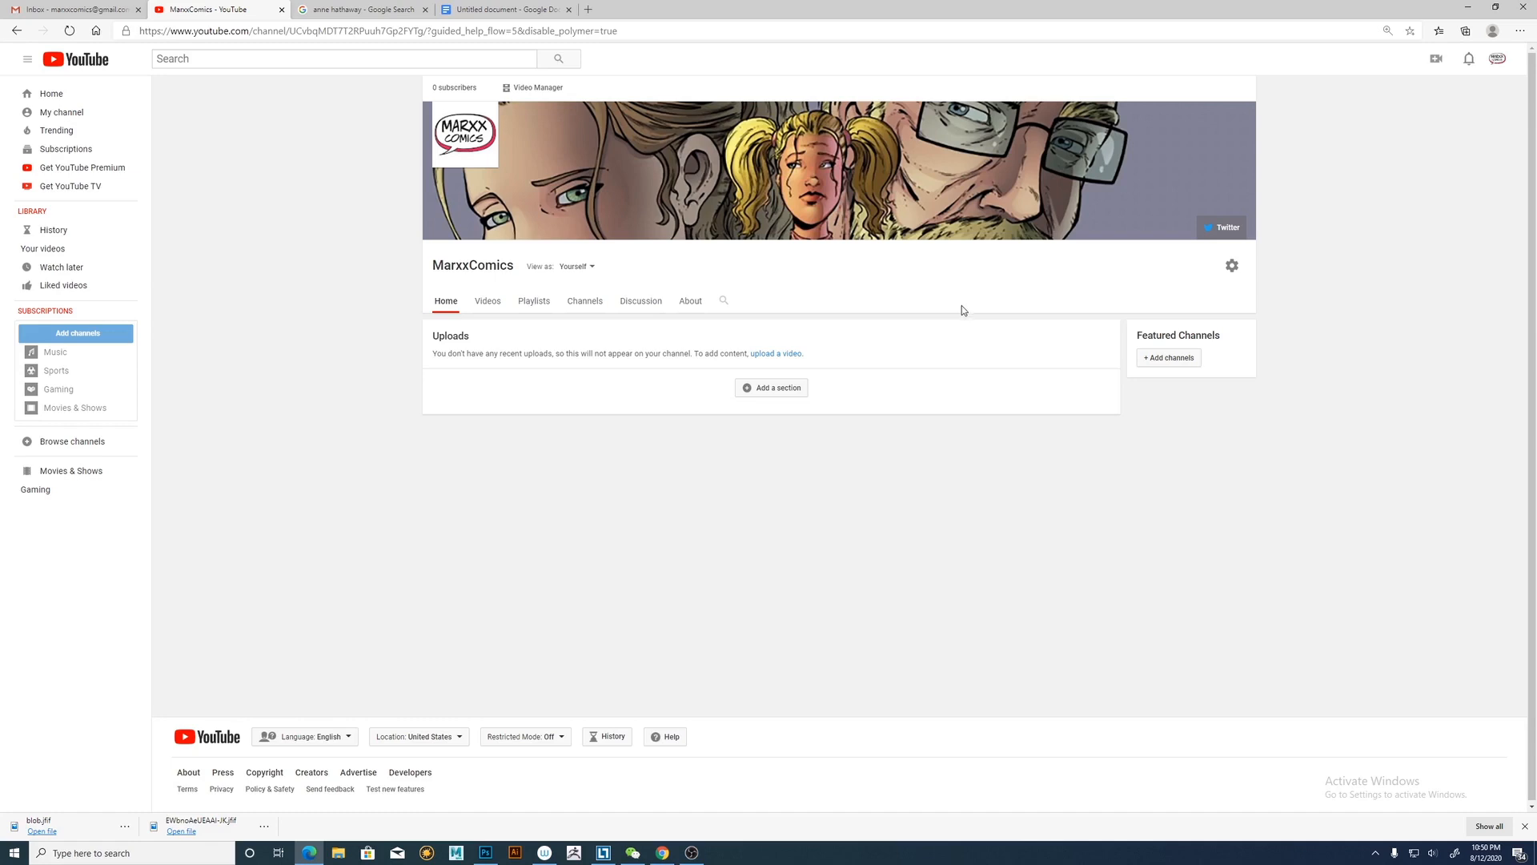
click(487, 301)
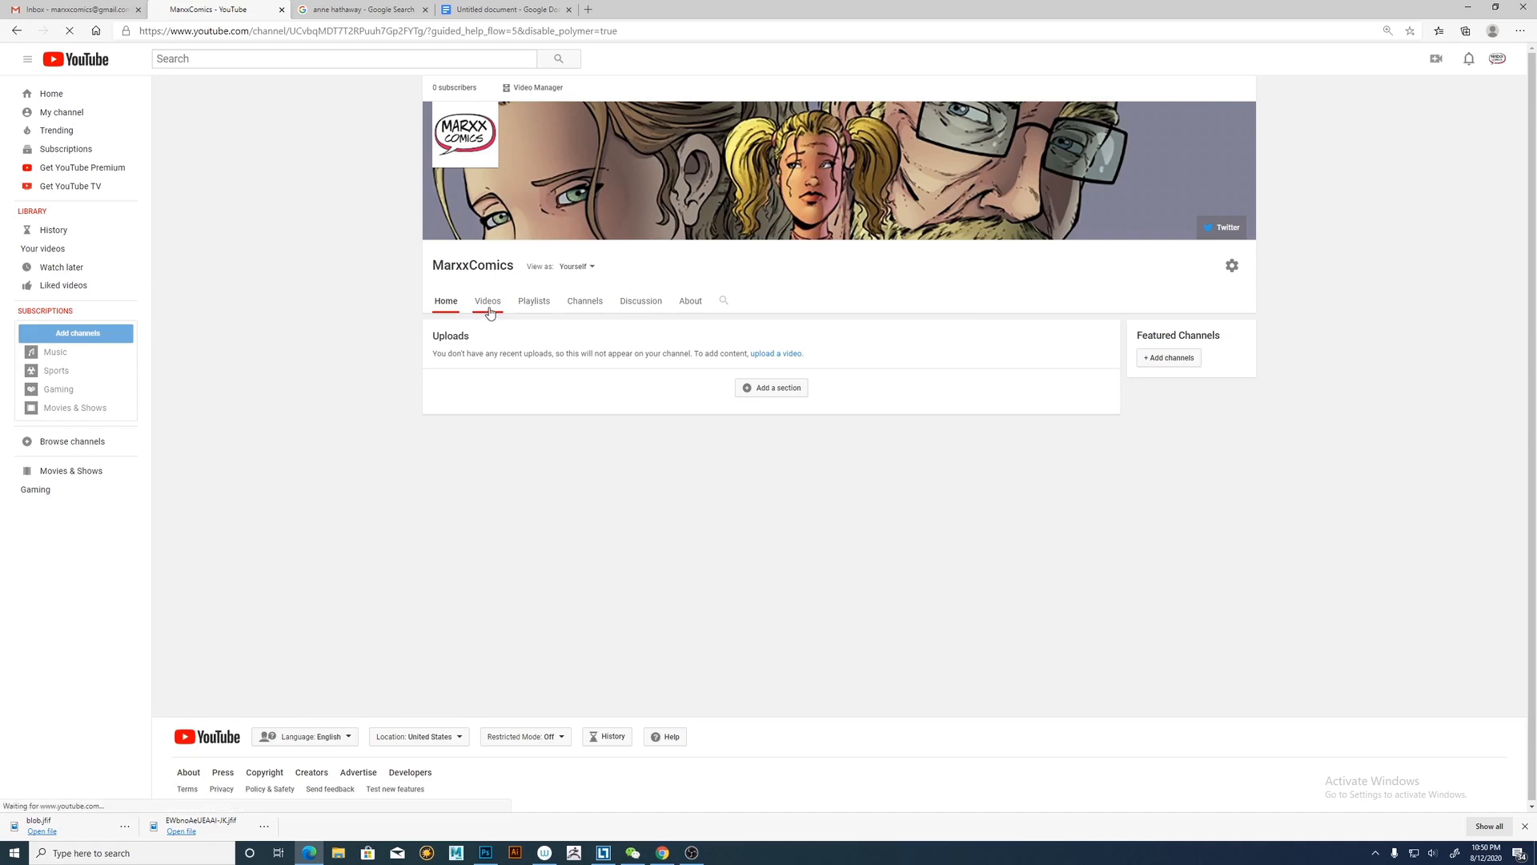
click(487, 301)
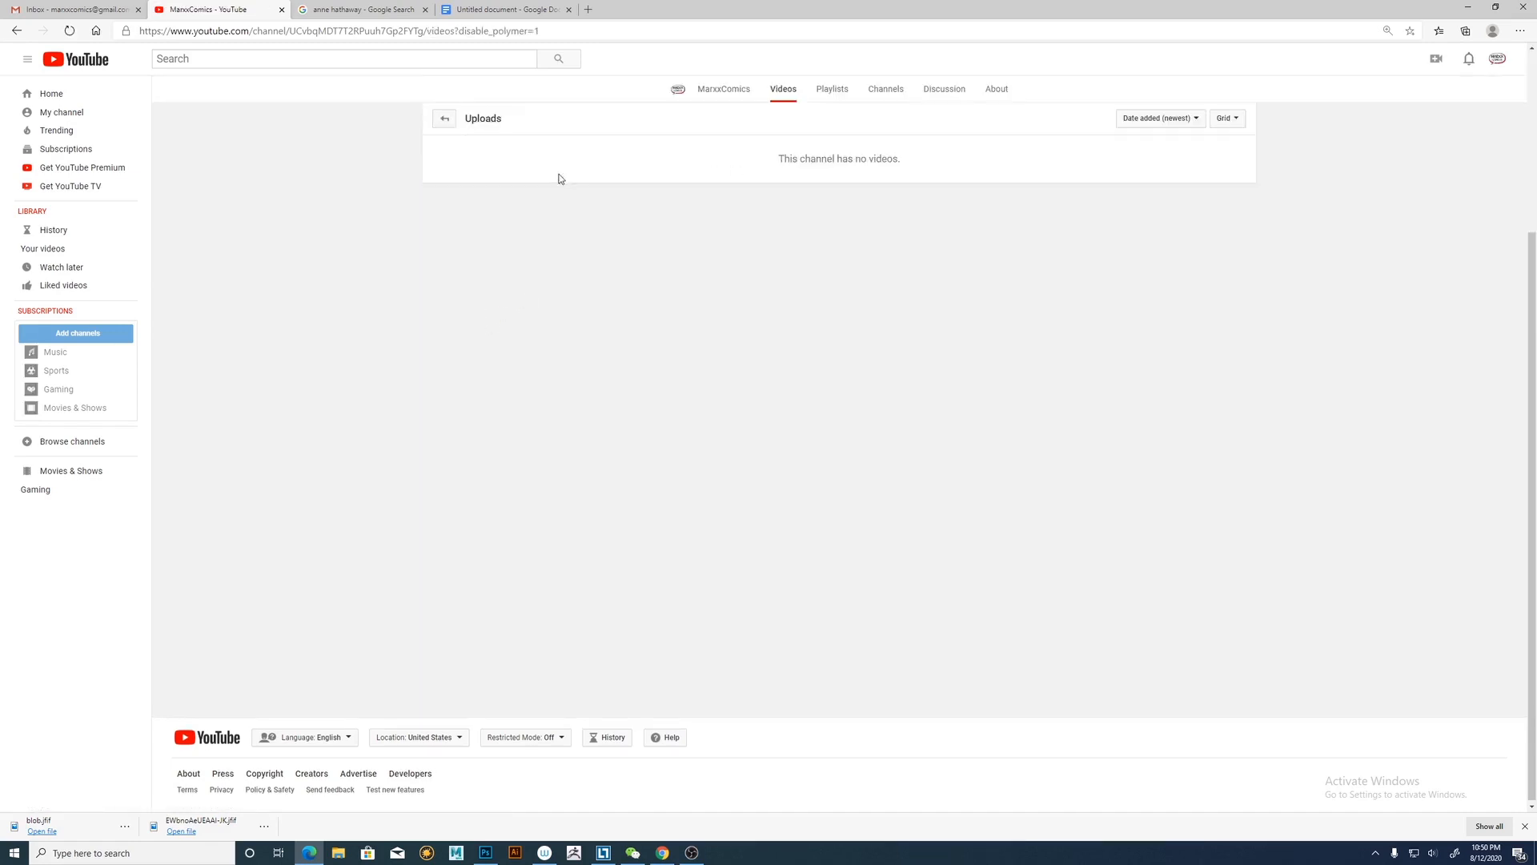
mouse_move(221, 121)
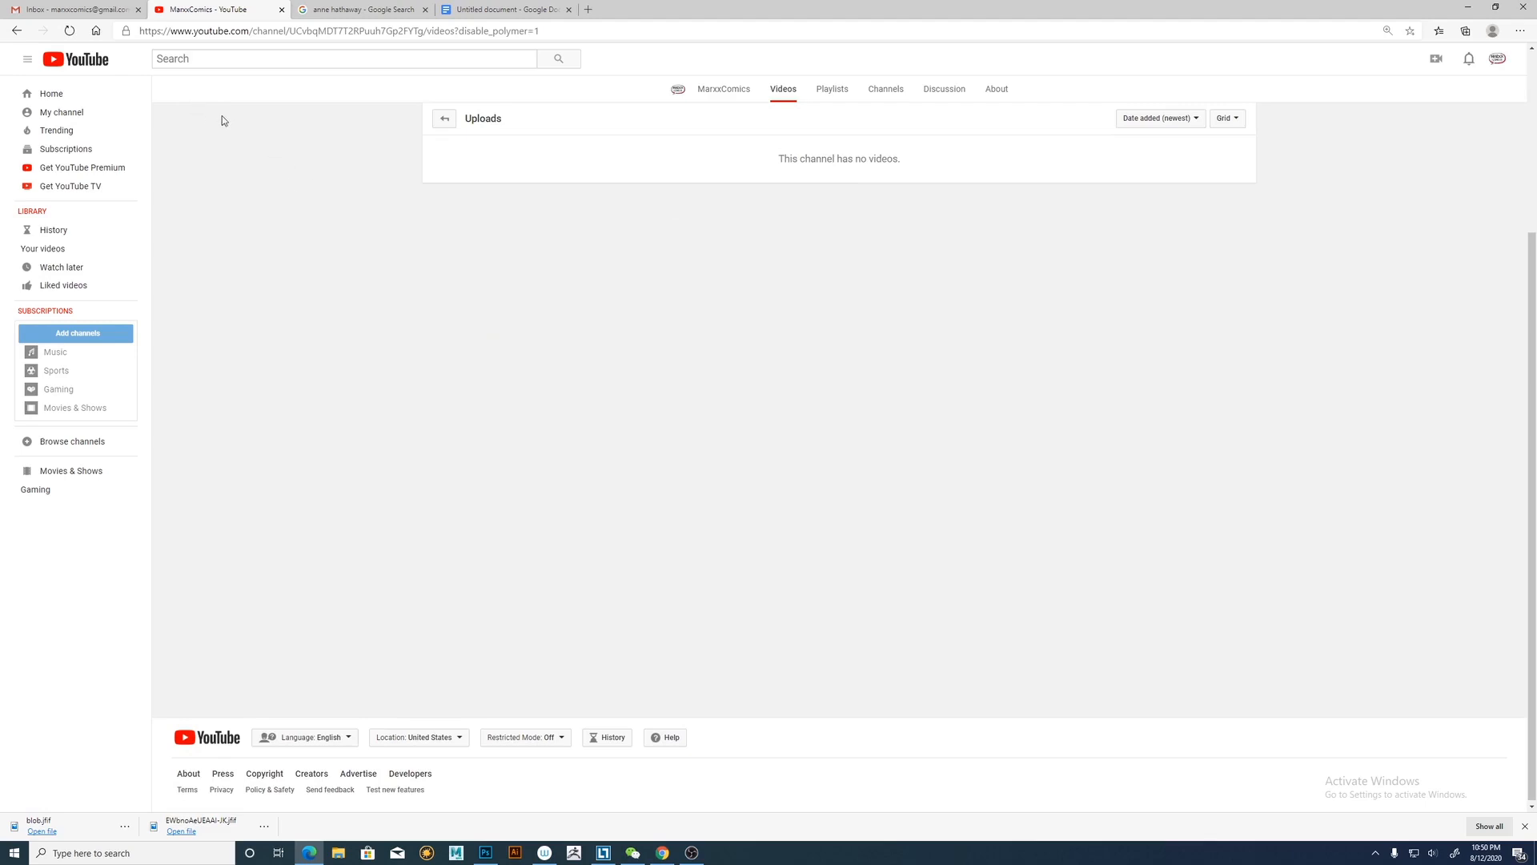
click(360, 9)
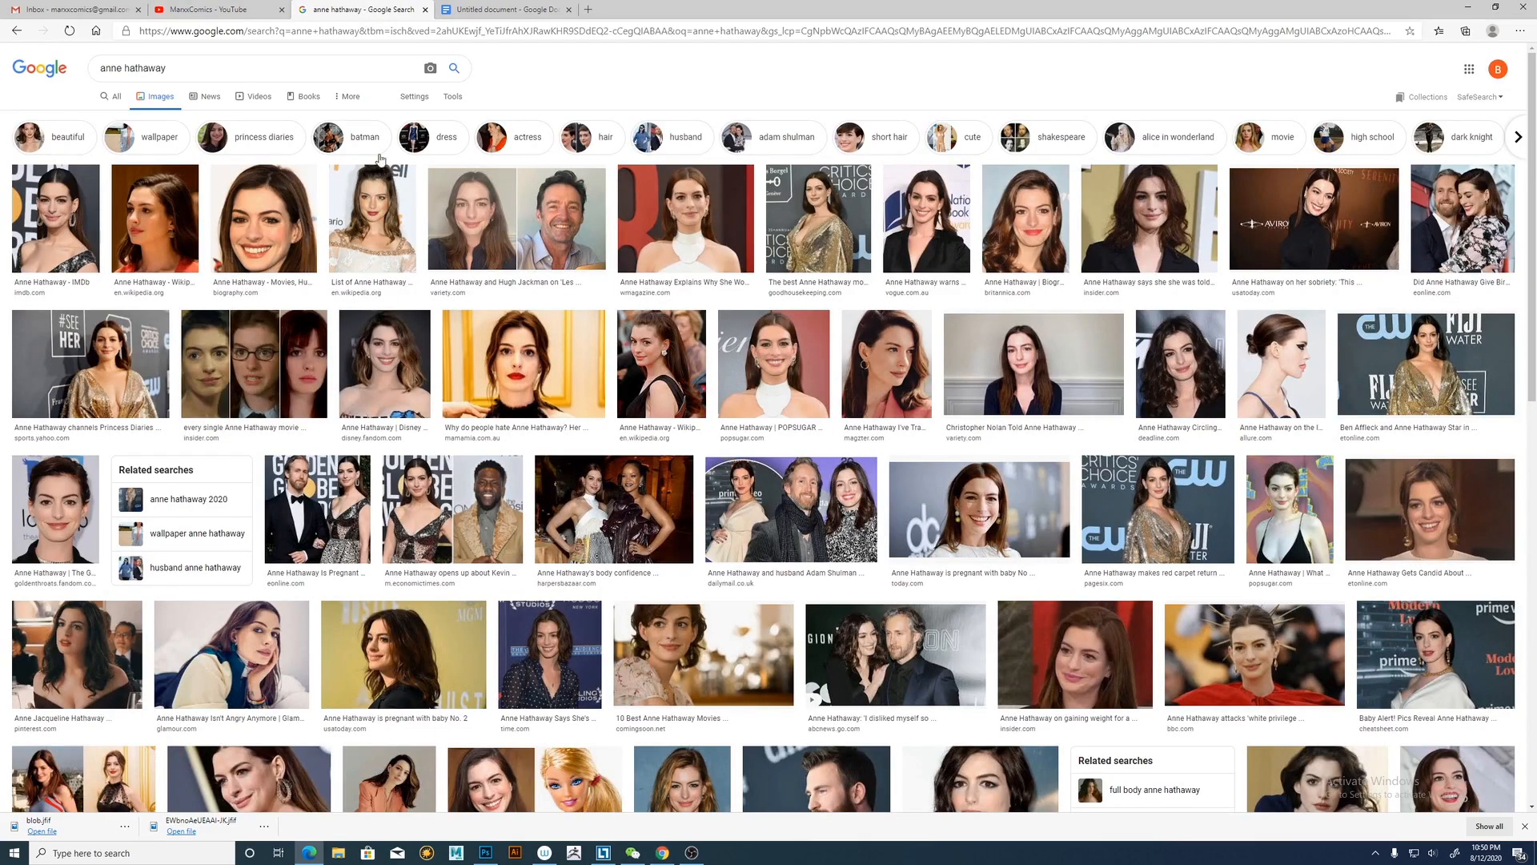
mouse_move(395, 338)
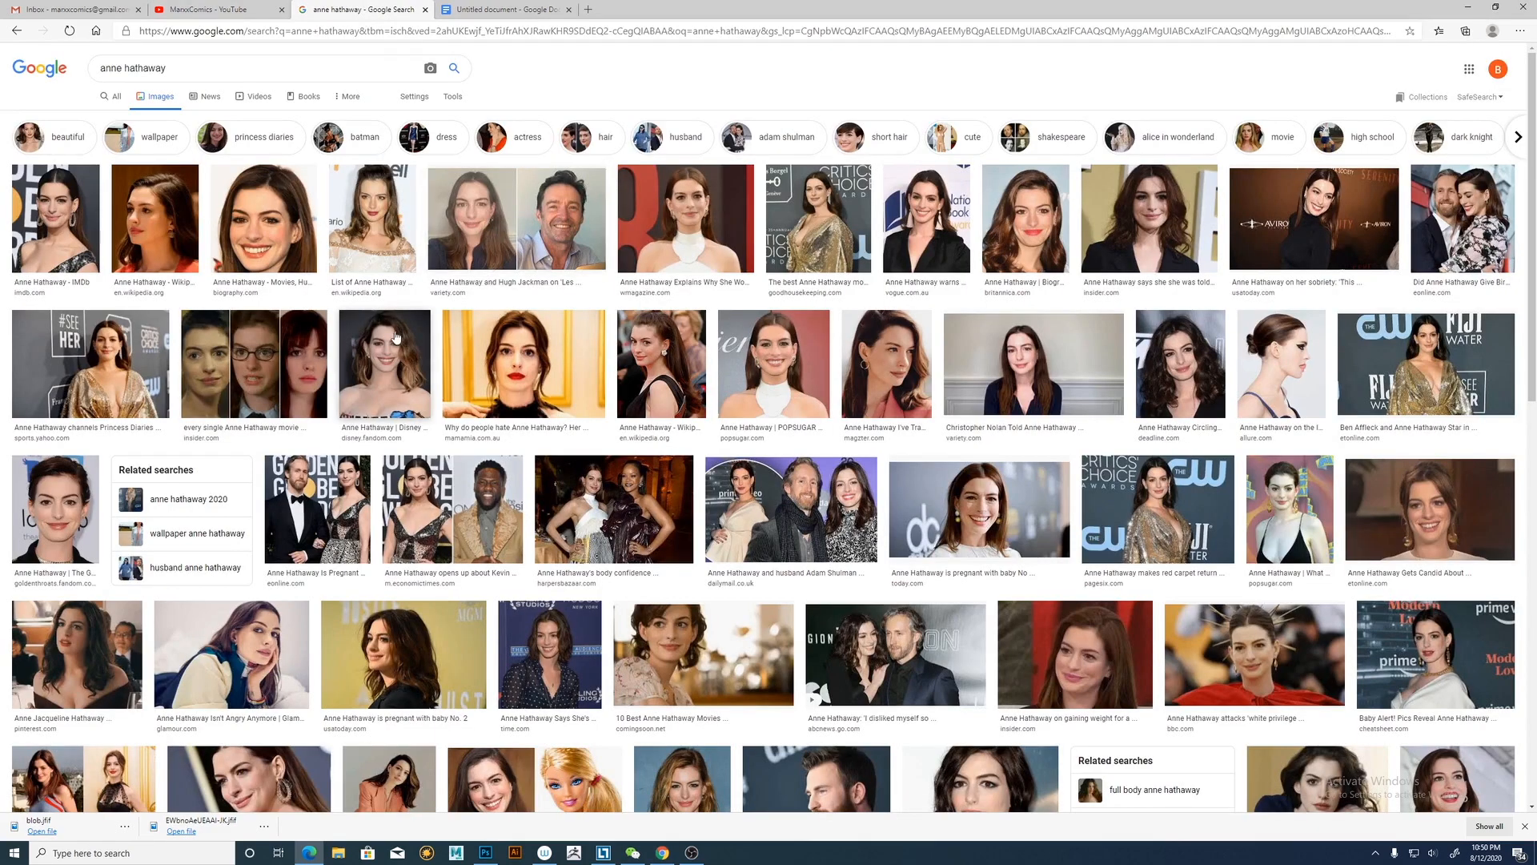
mouse_move(538, 404)
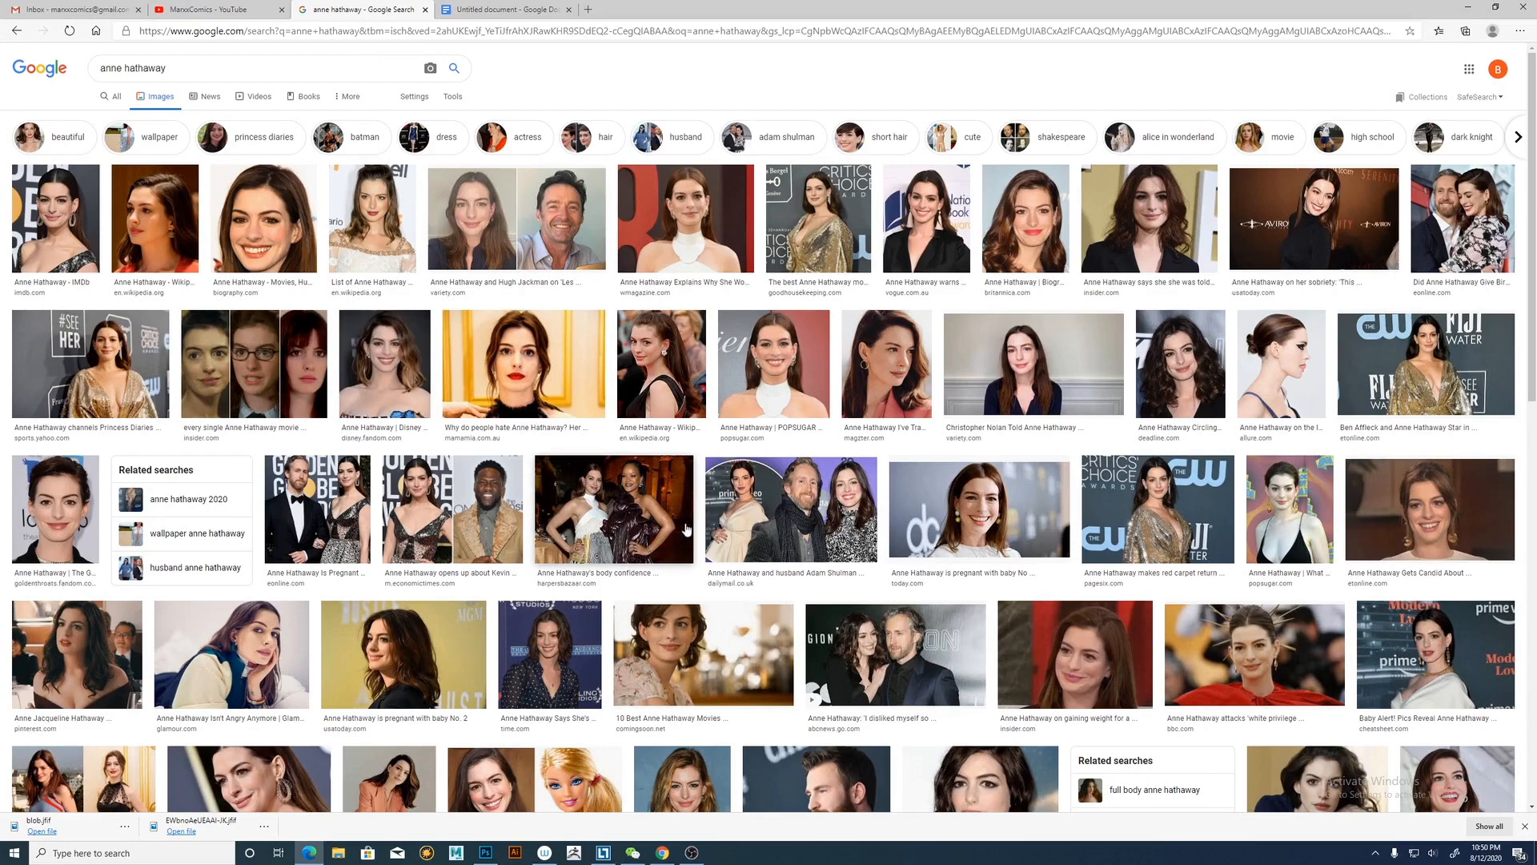
scroll(down, 3)
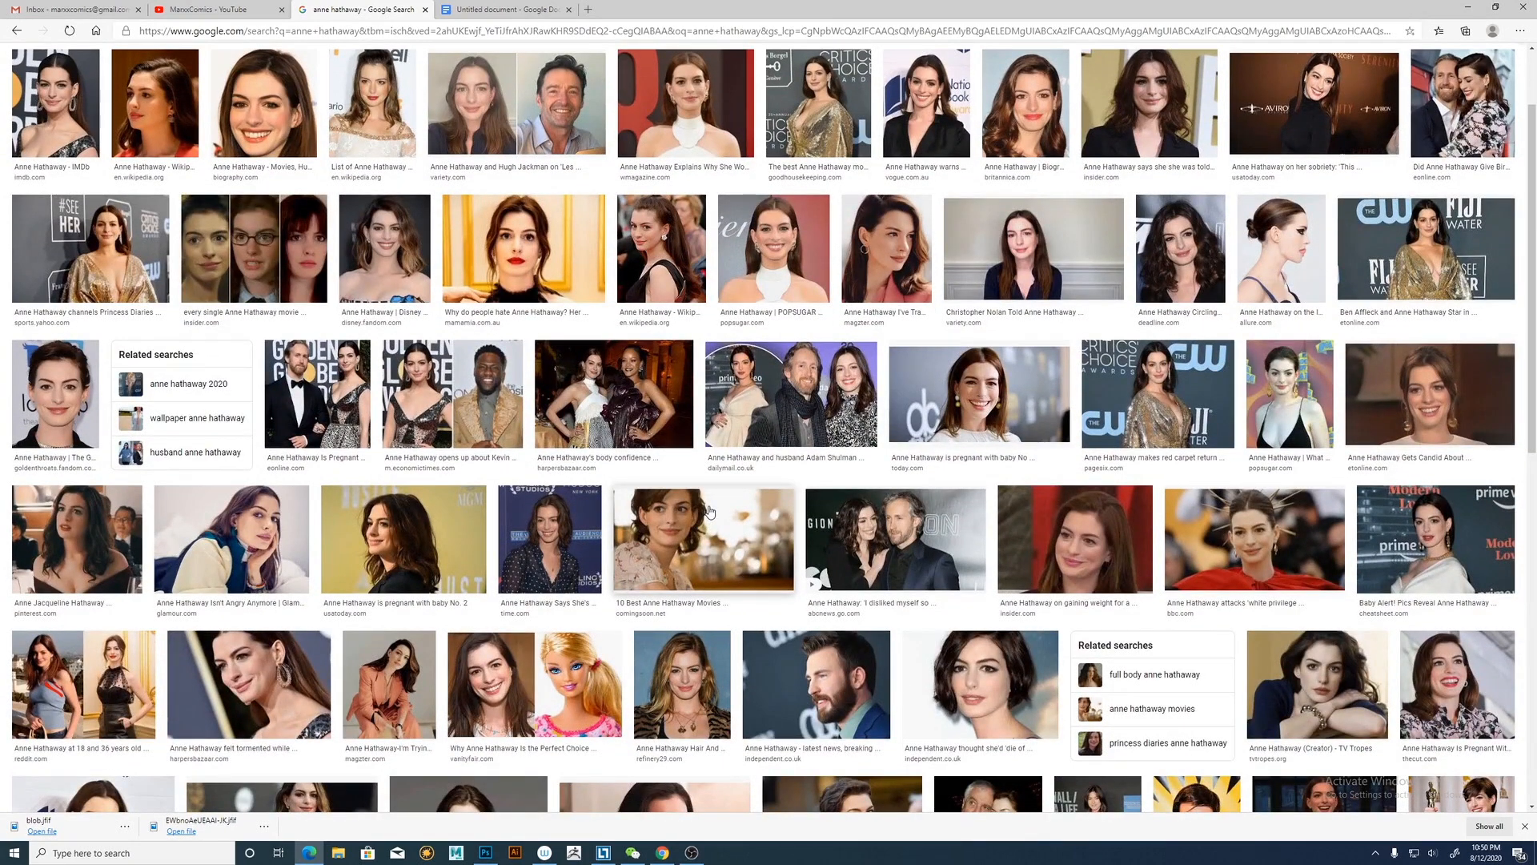
mouse_move(715, 506)
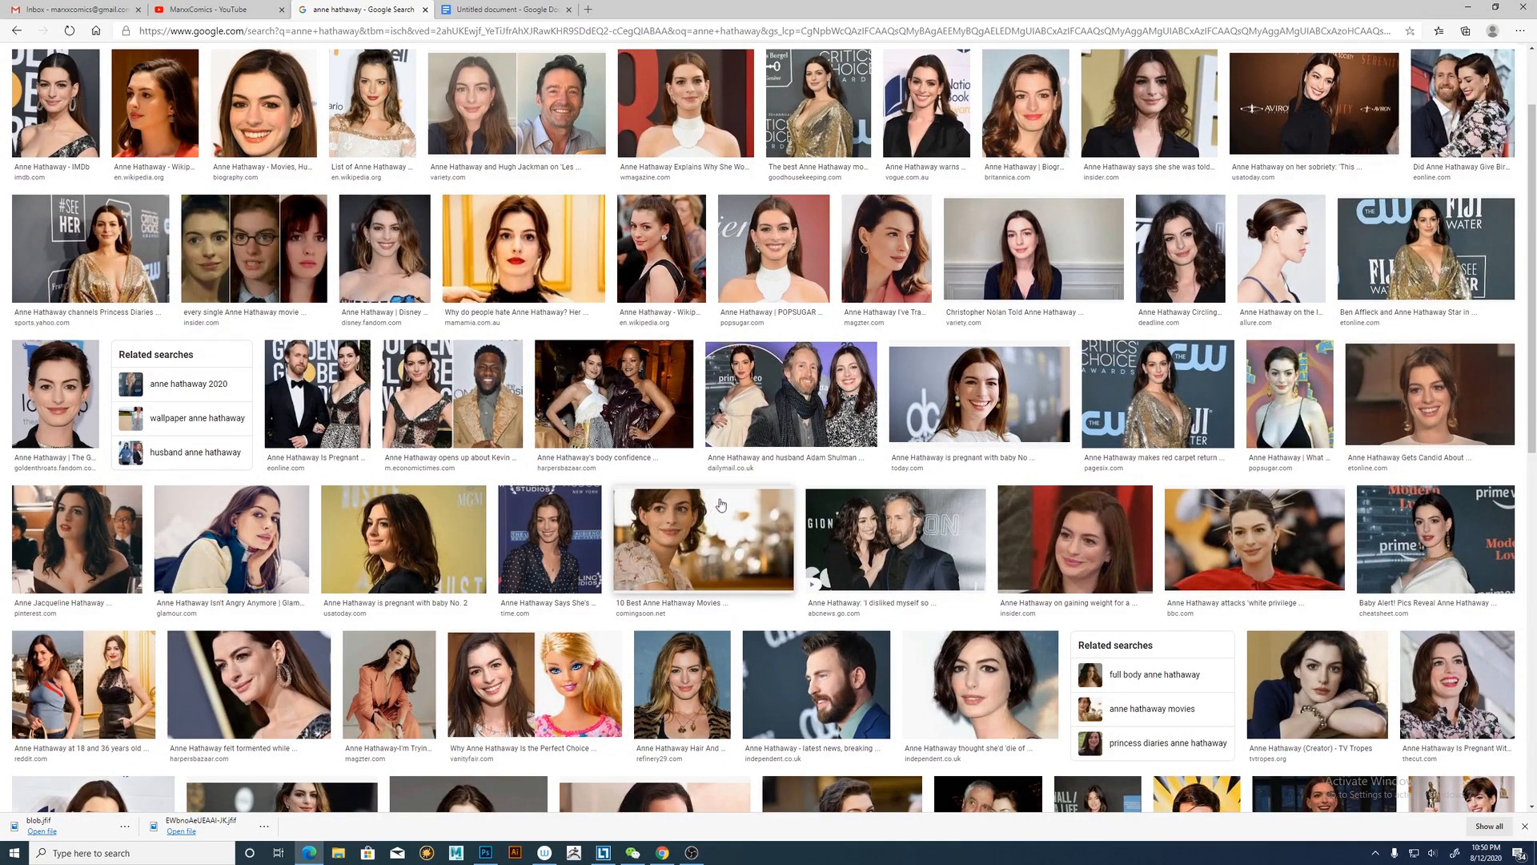
mouse_move(737, 482)
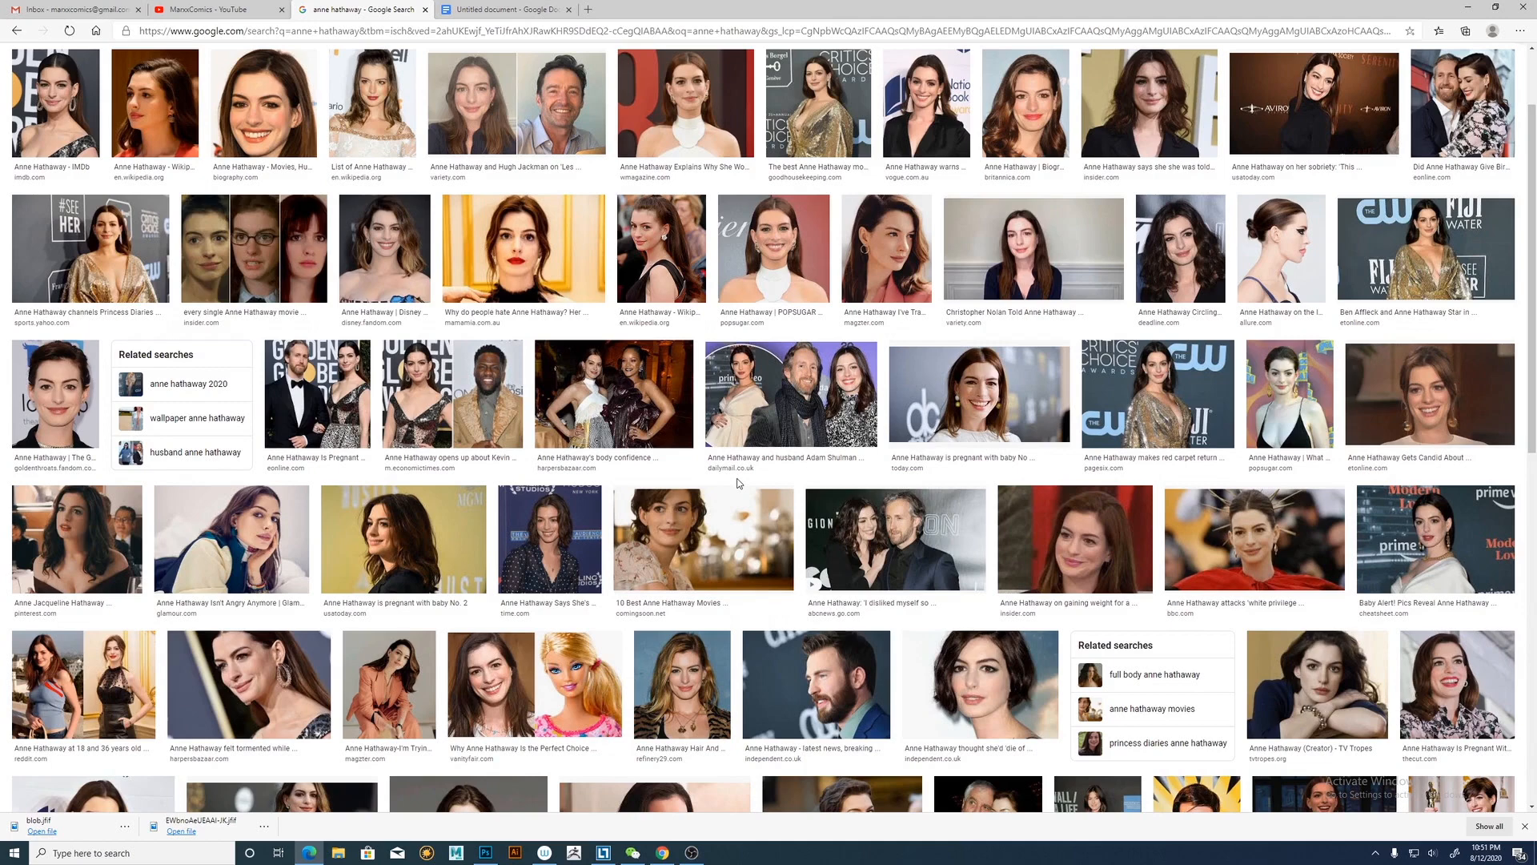
mouse_move(789, 490)
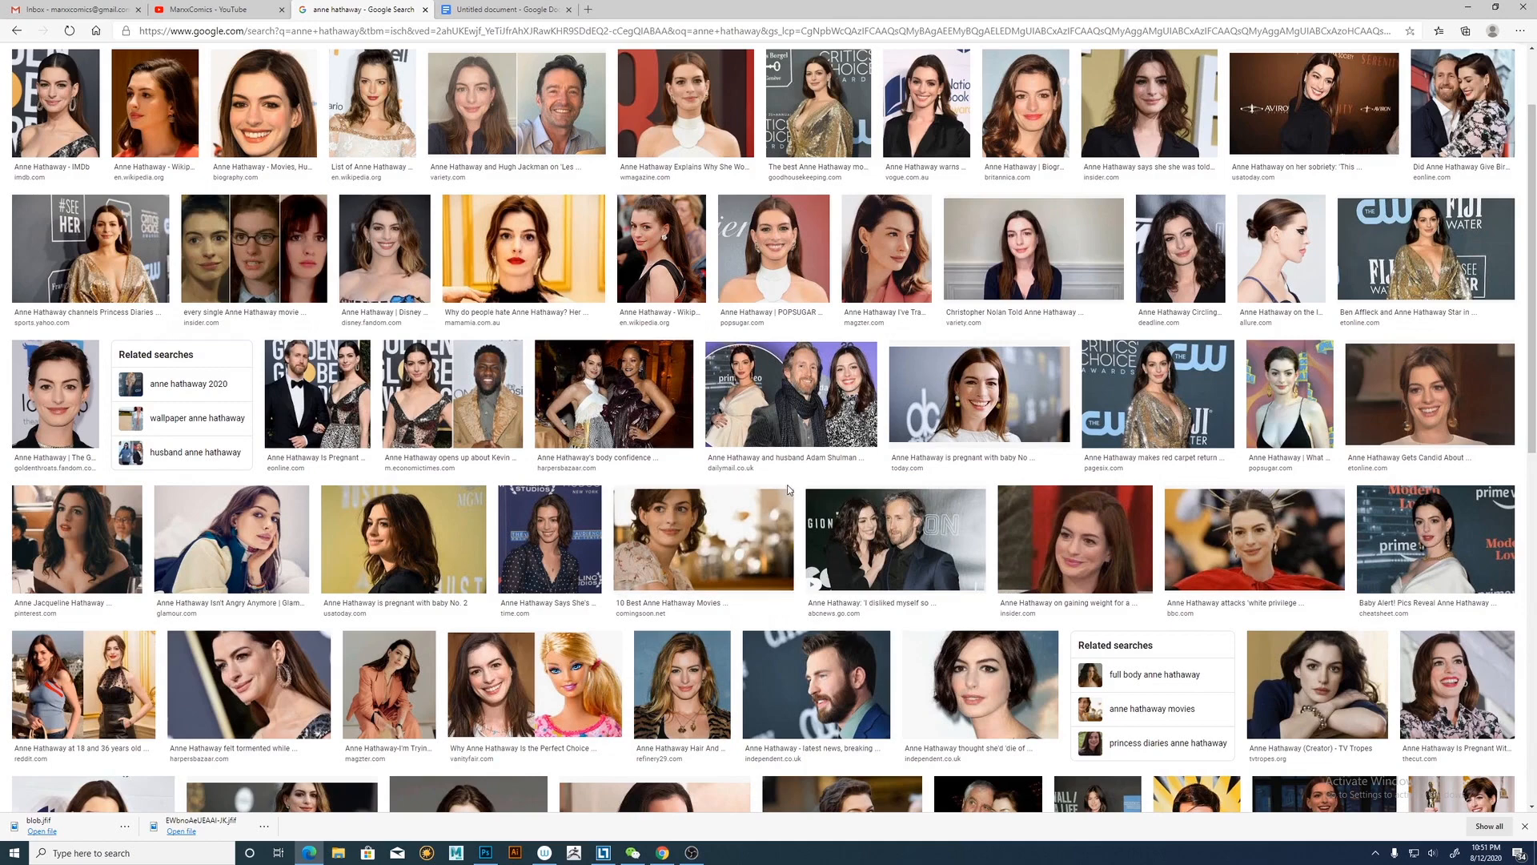
mouse_move(783, 487)
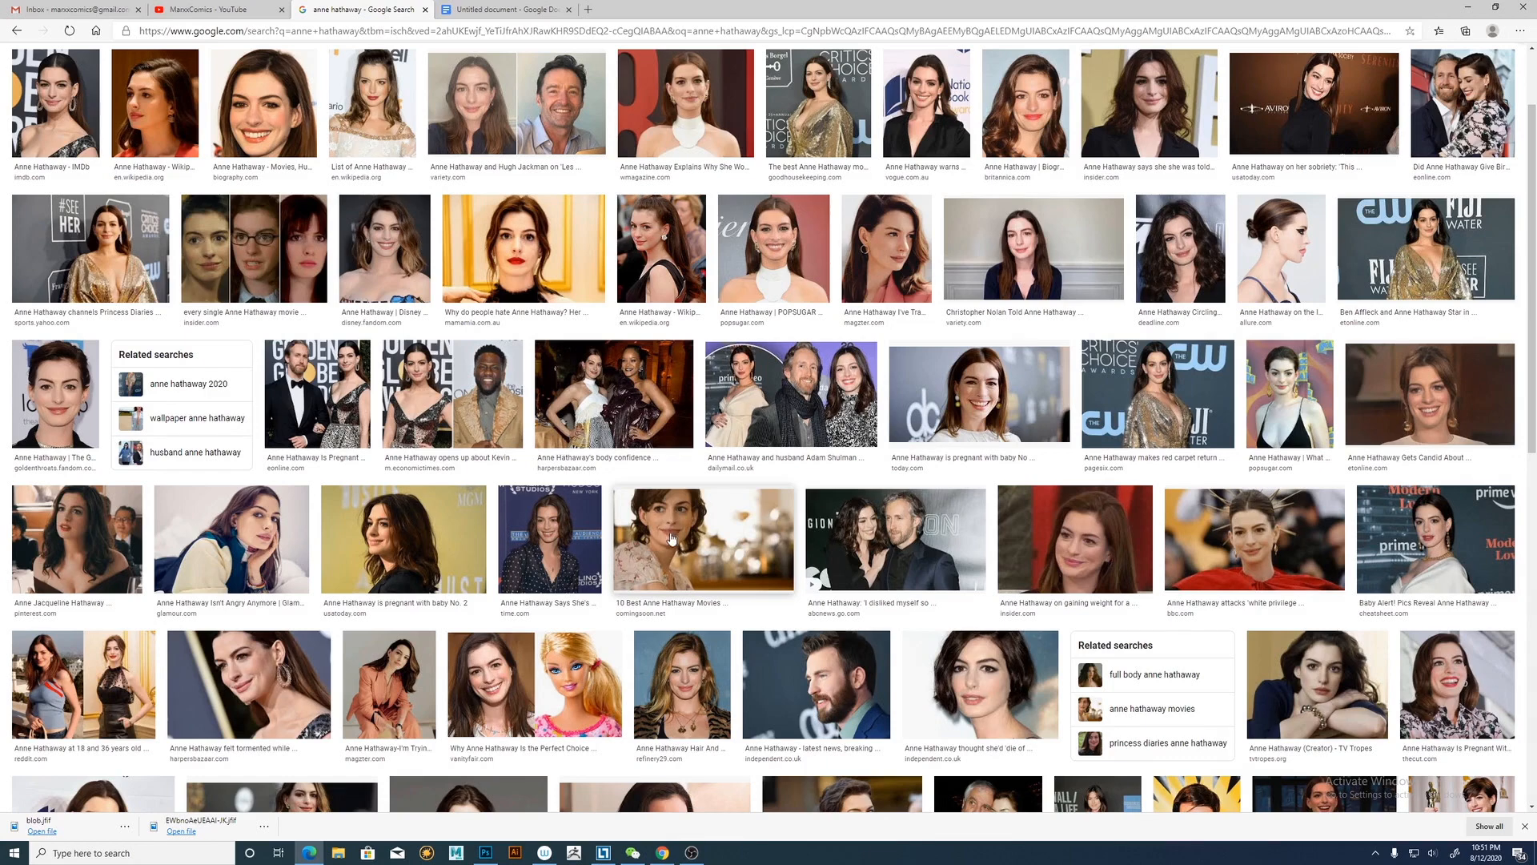
scroll(down, 3)
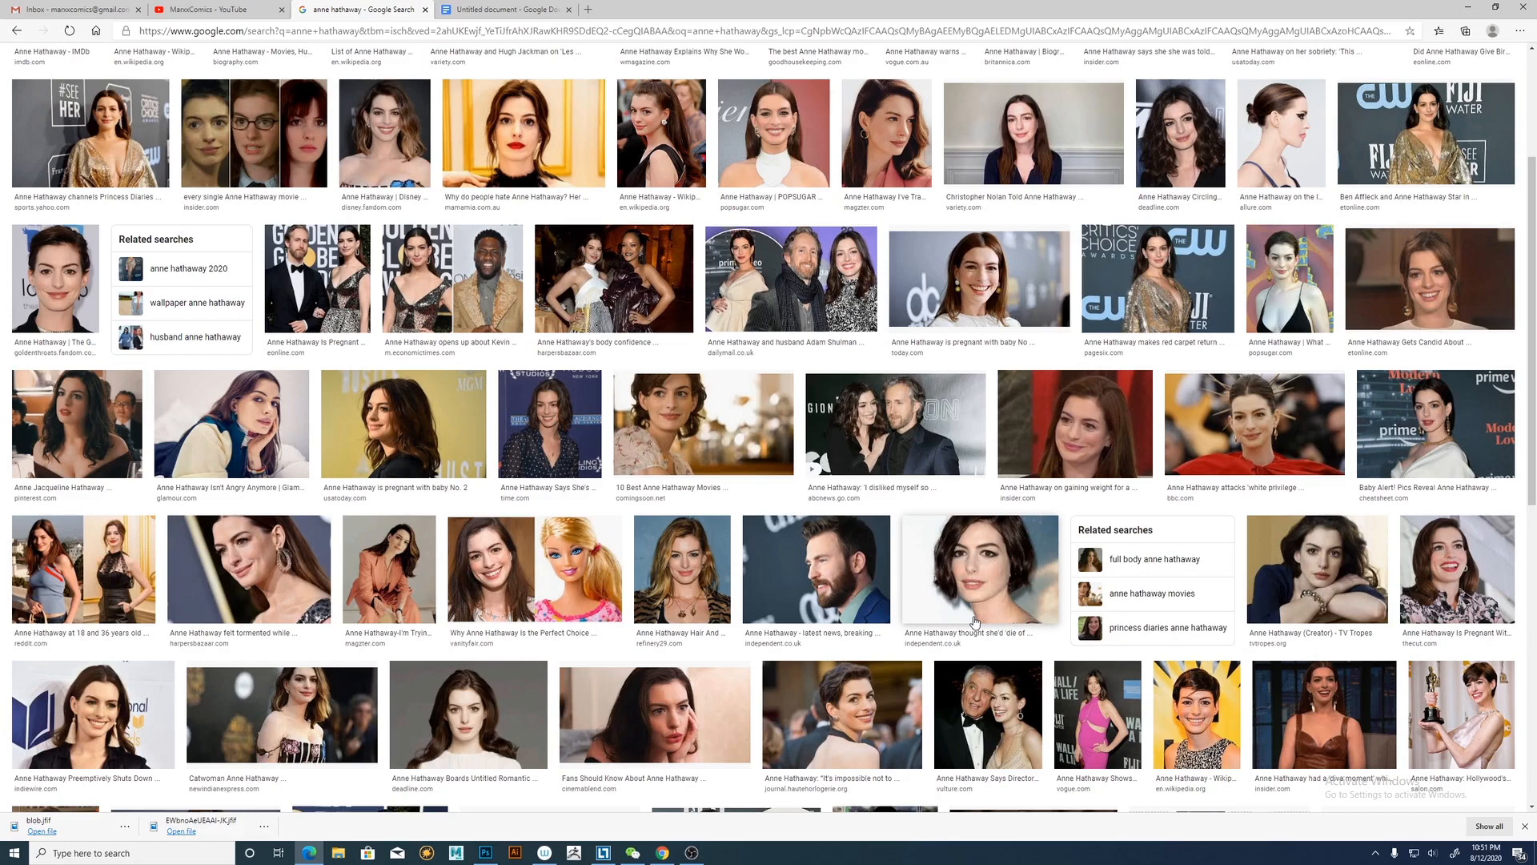
mouse_move(894, 615)
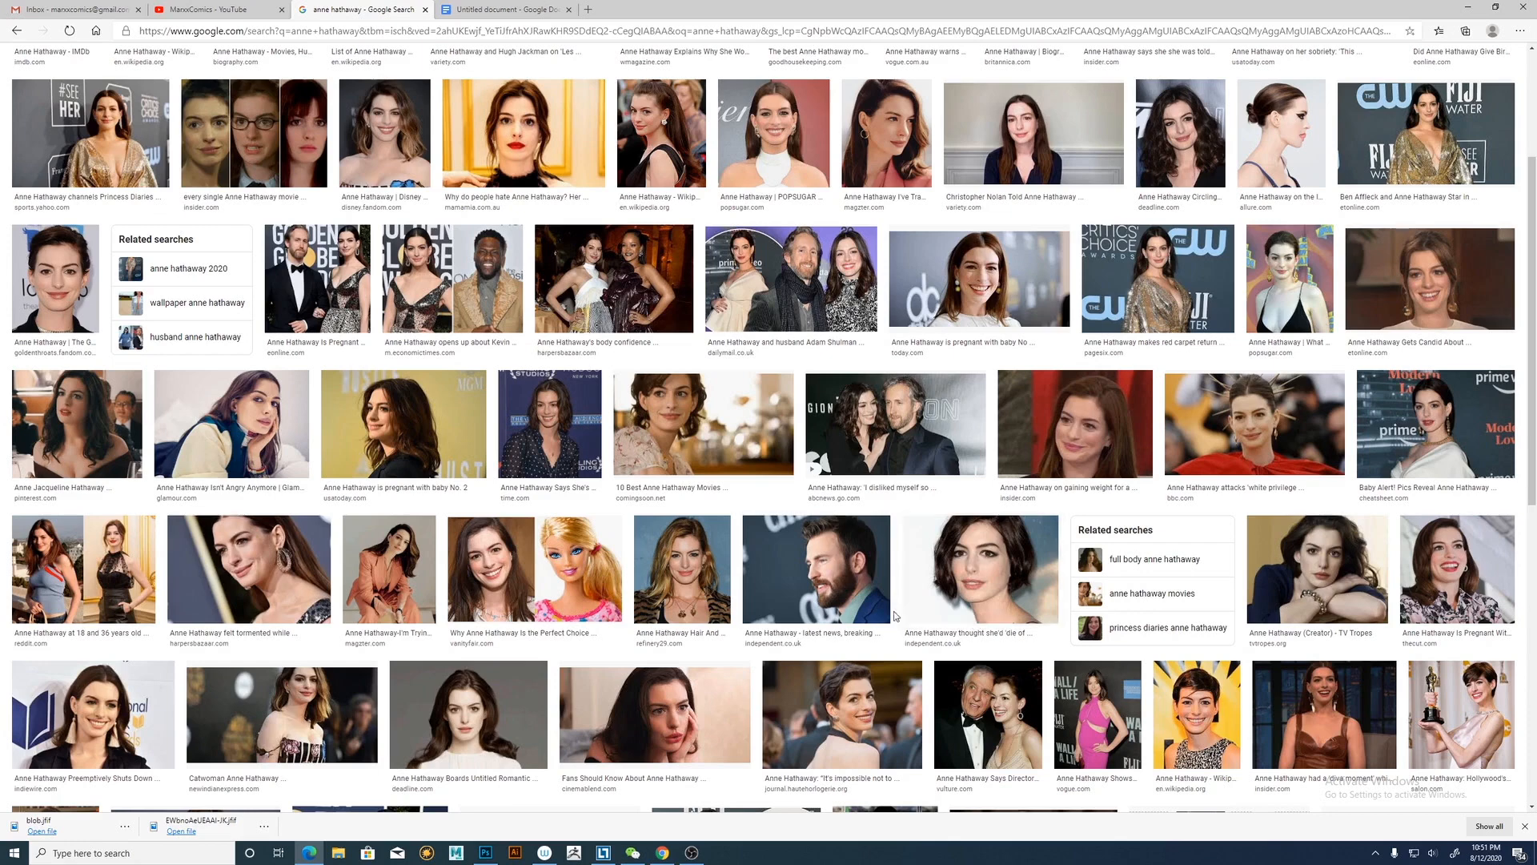
mouse_move(1023, 684)
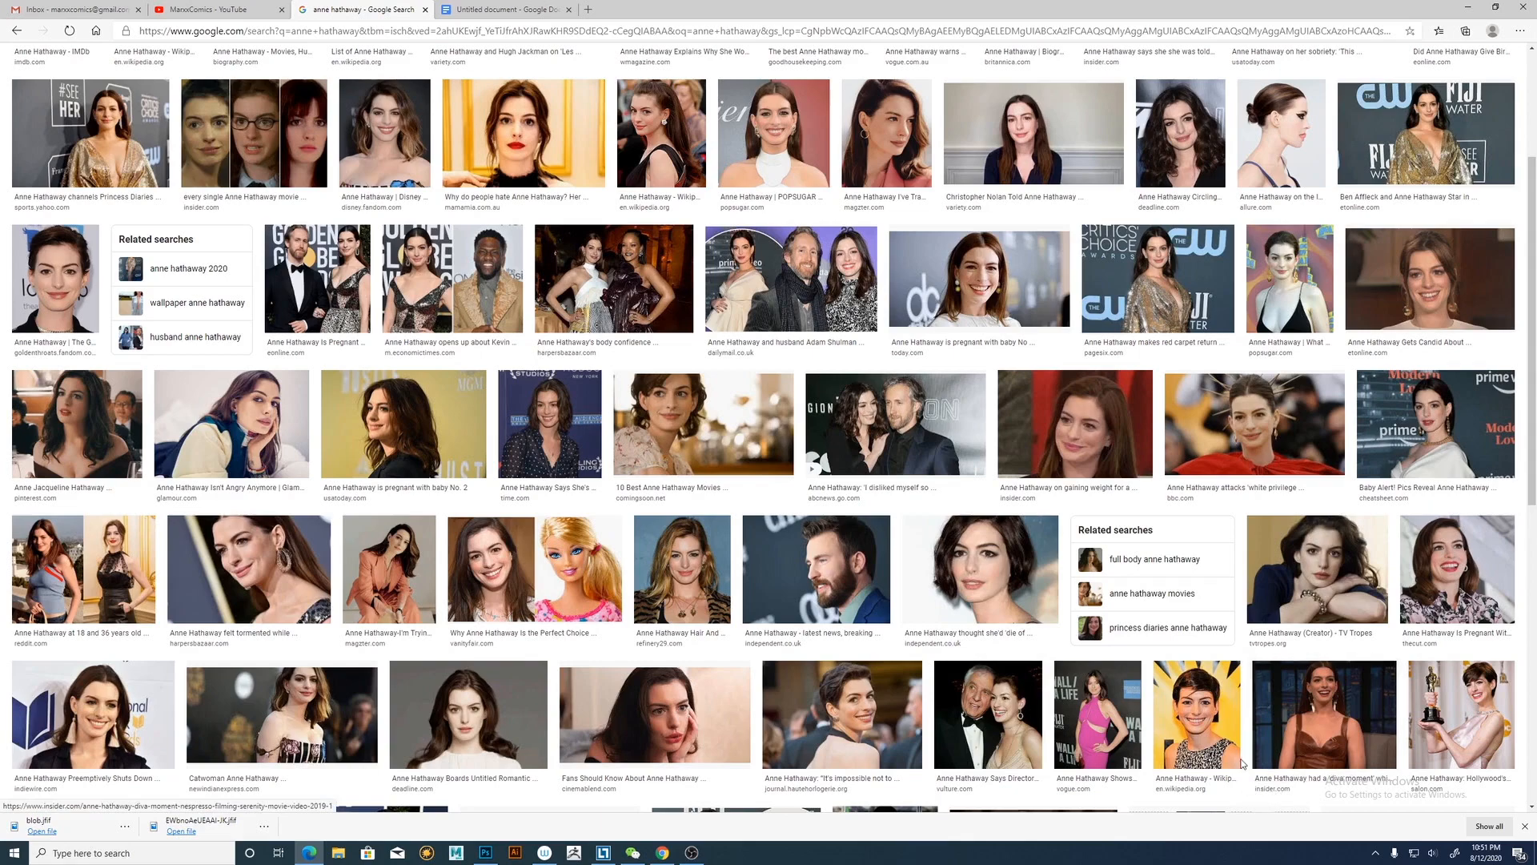
scroll(up, 3)
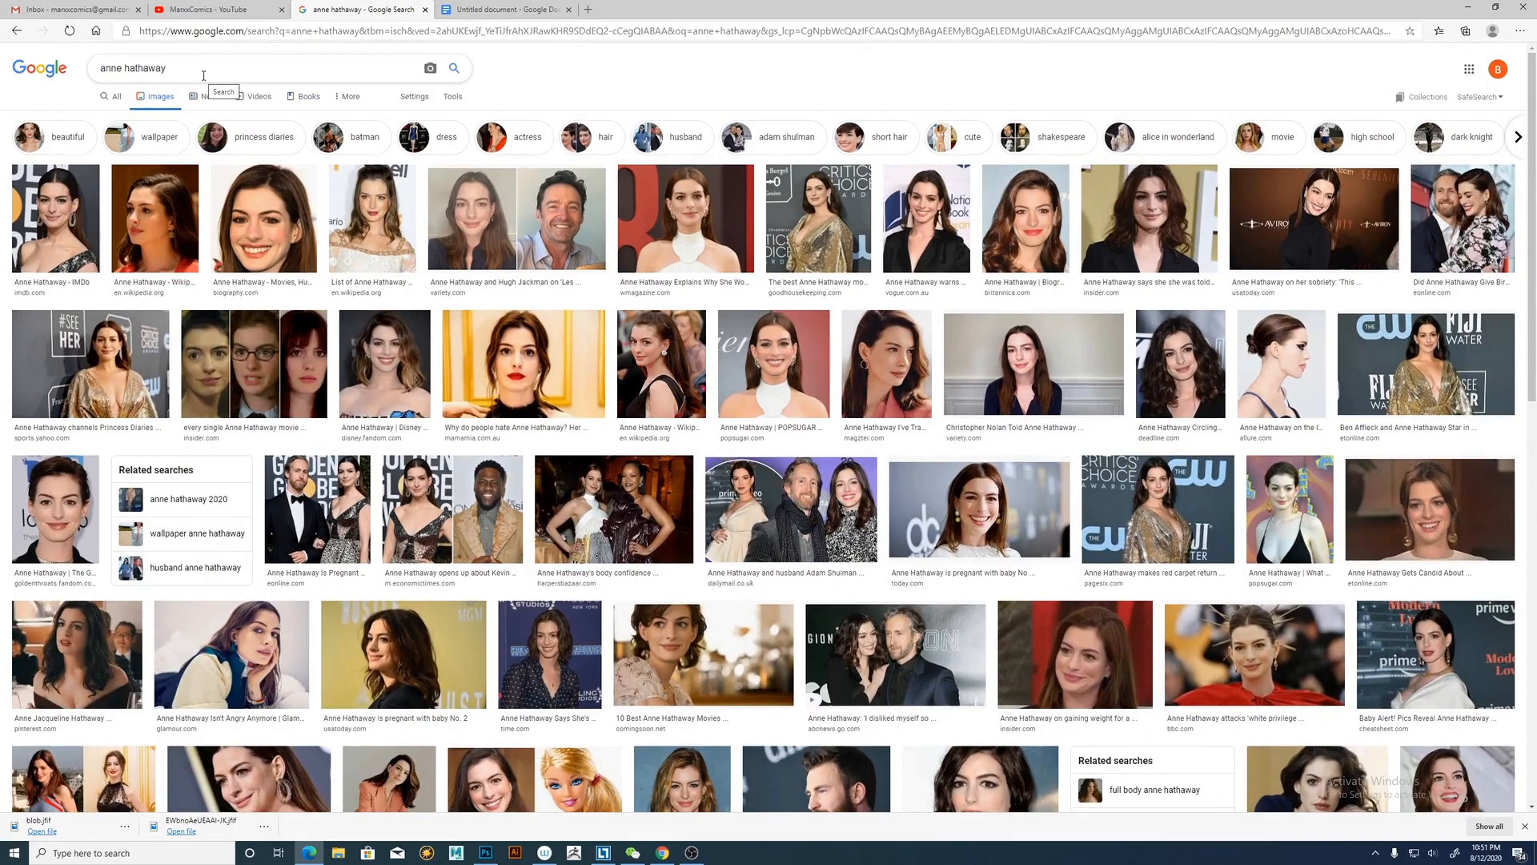
Search Google Images for christopher mintz-plasse as the next casting reference.
text(c)
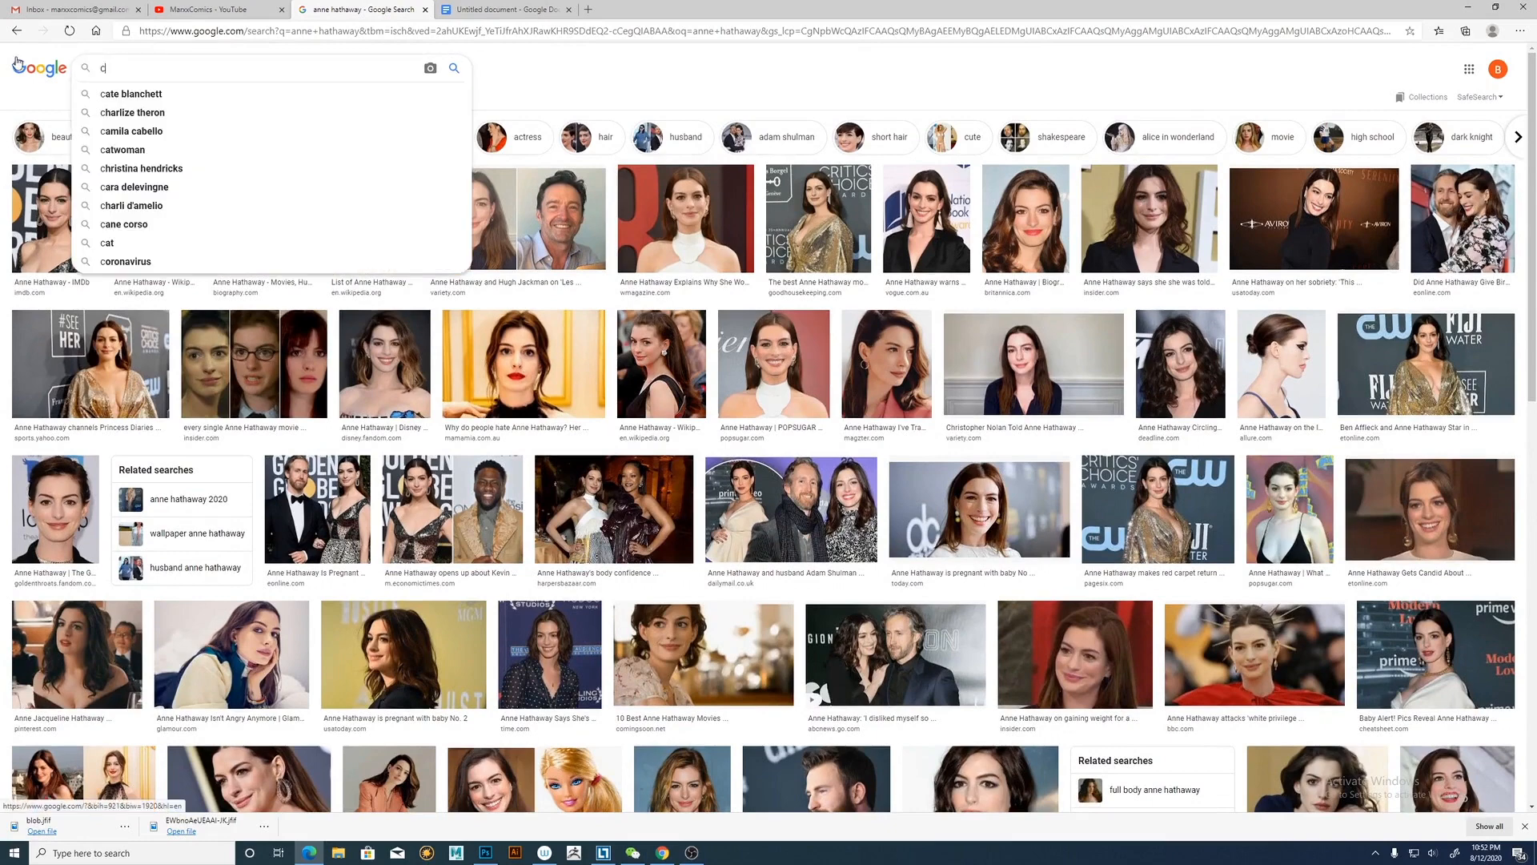
text(hristopher mintz-plasse)
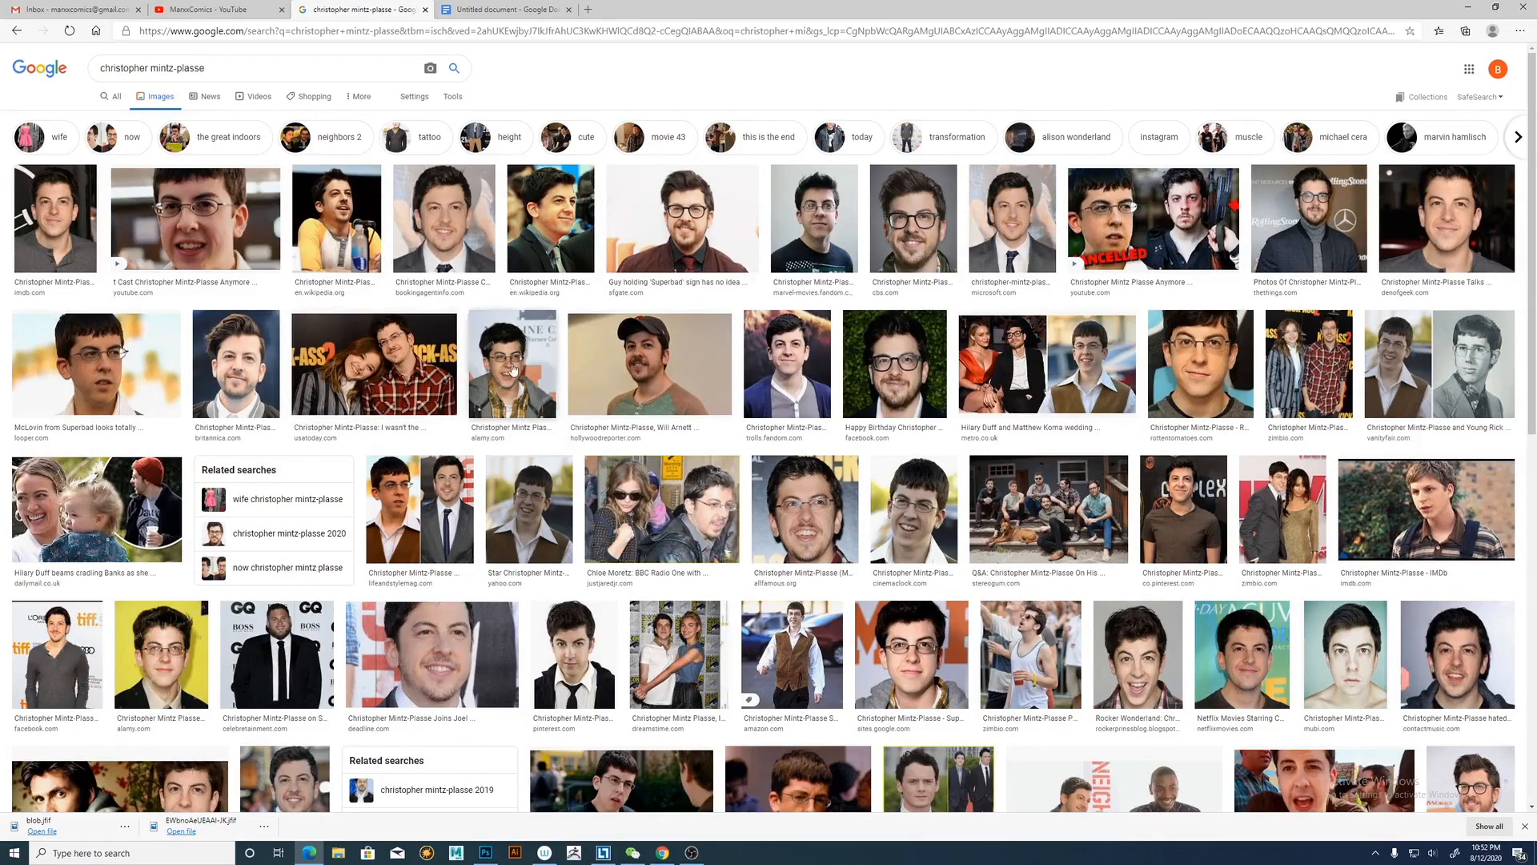
mouse_move(752, 456)
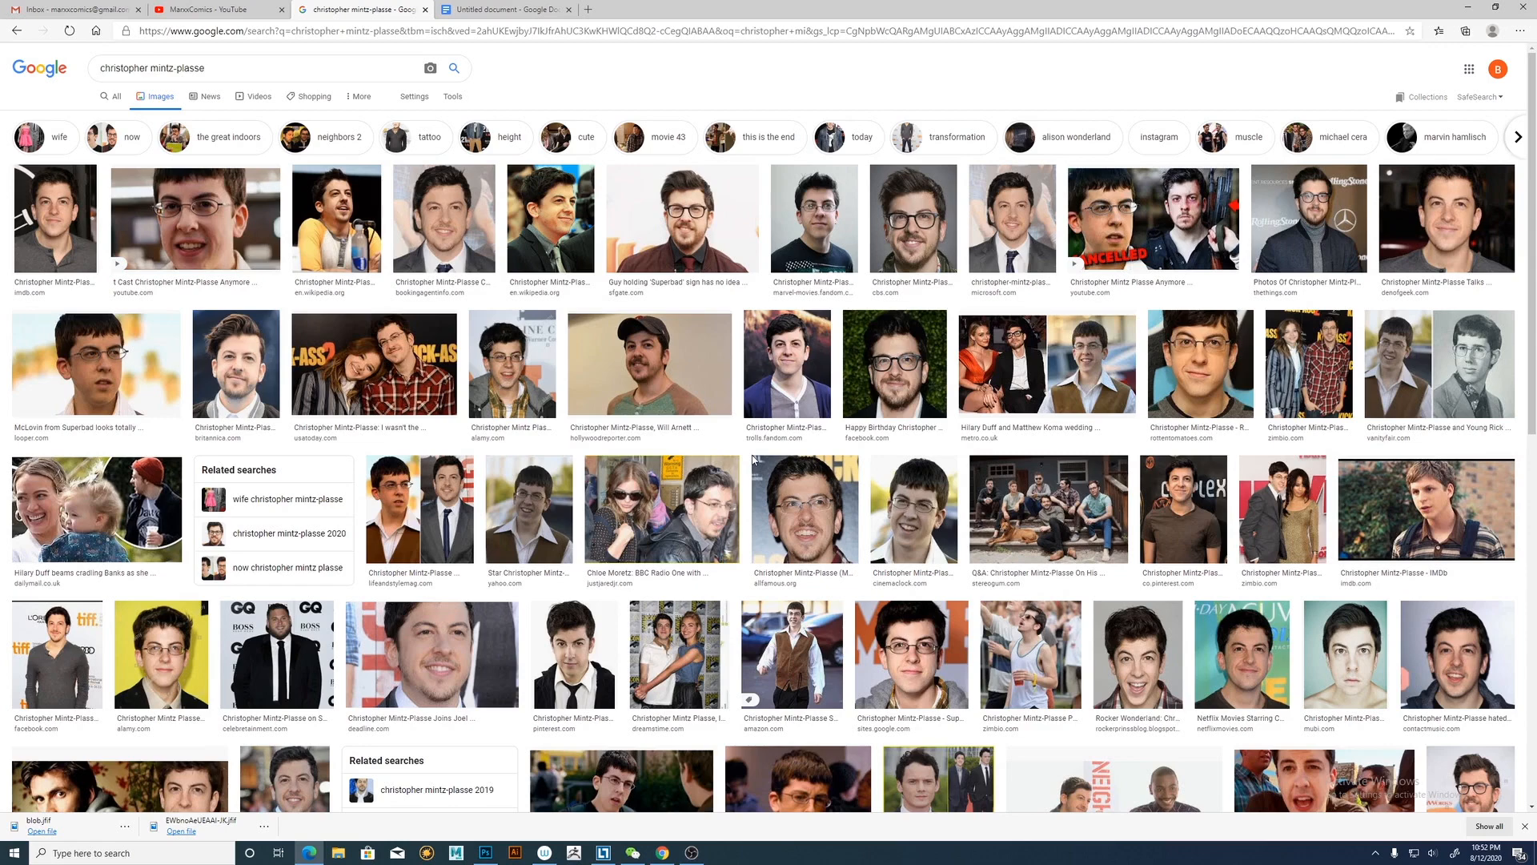
mouse_move(767, 503)
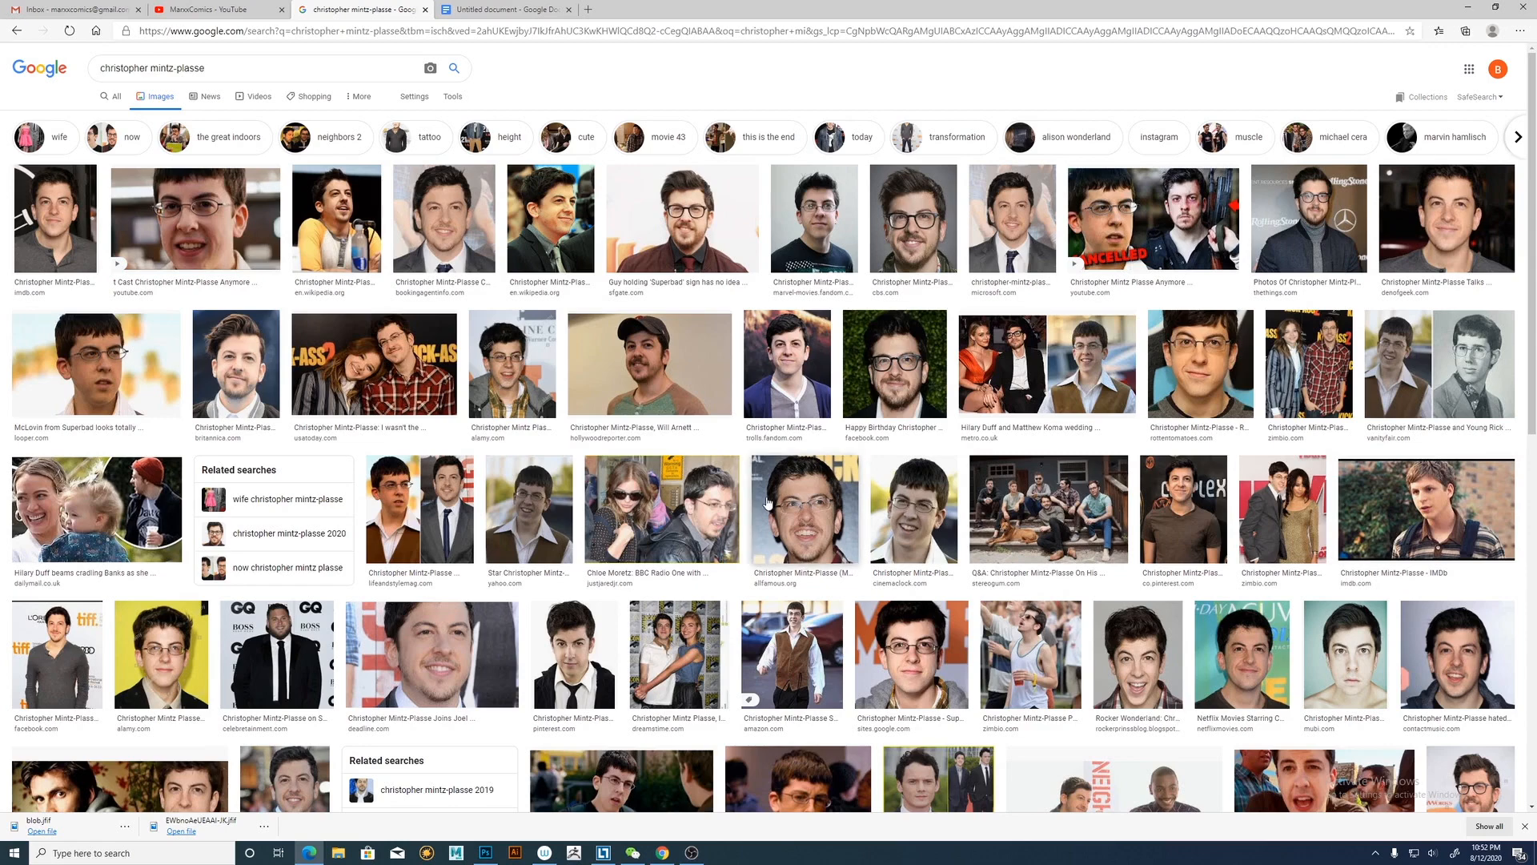
mouse_move(770, 489)
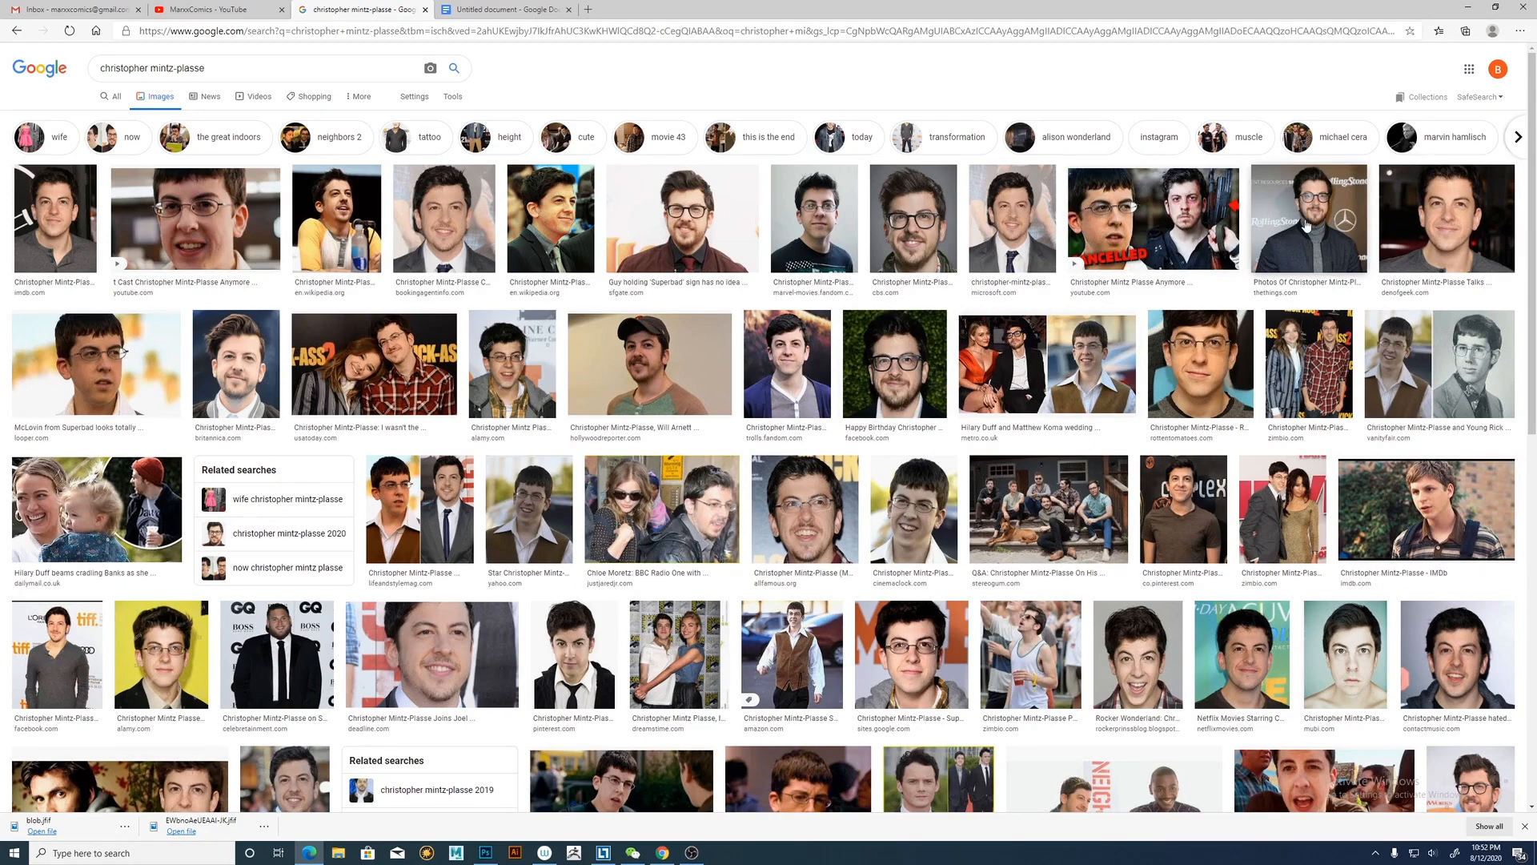
mouse_move(1347, 261)
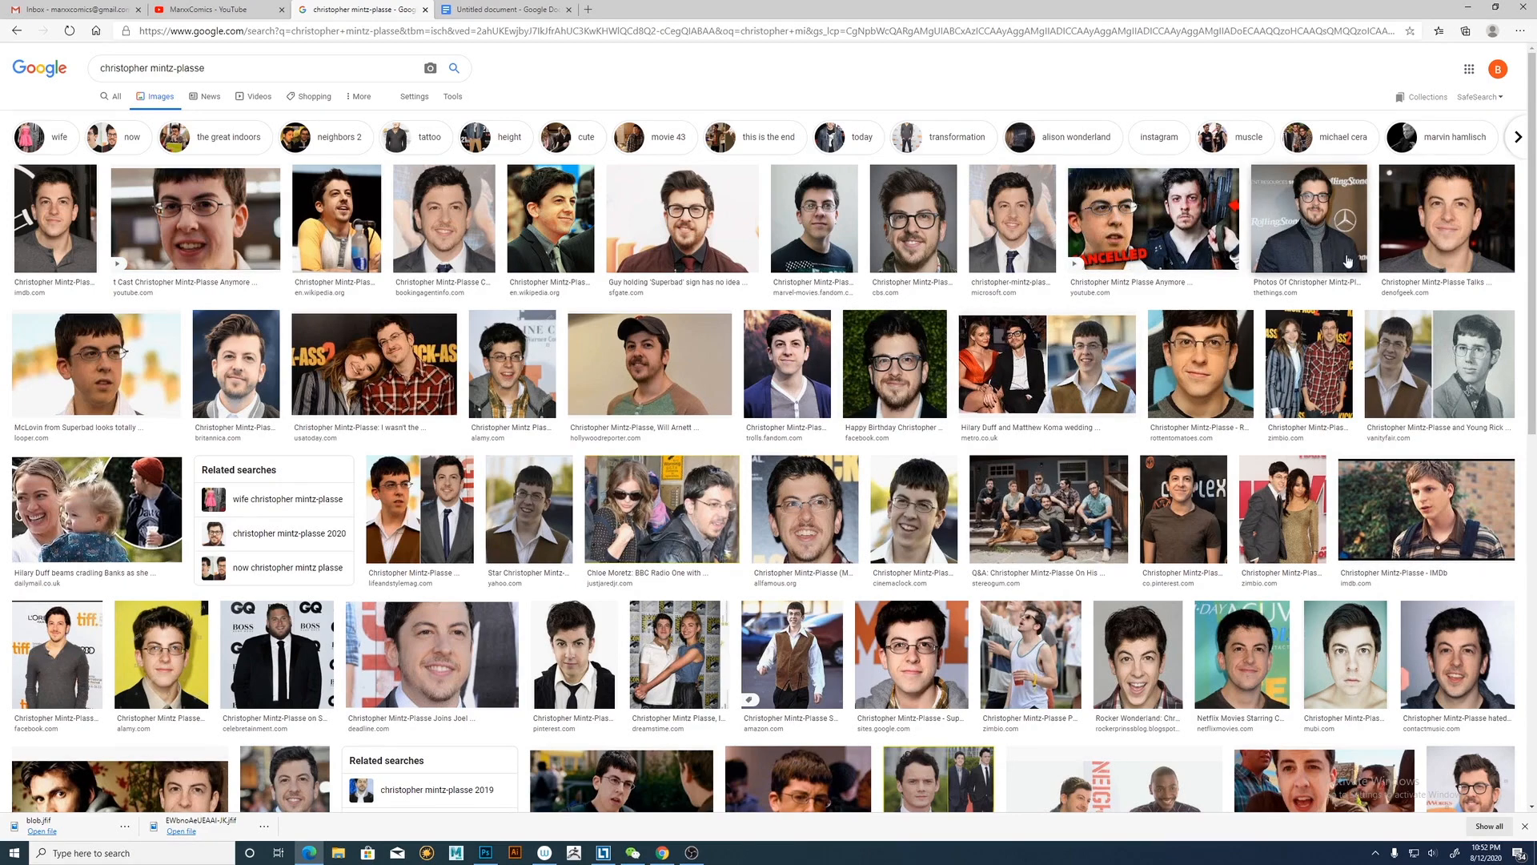
mouse_move(1259, 609)
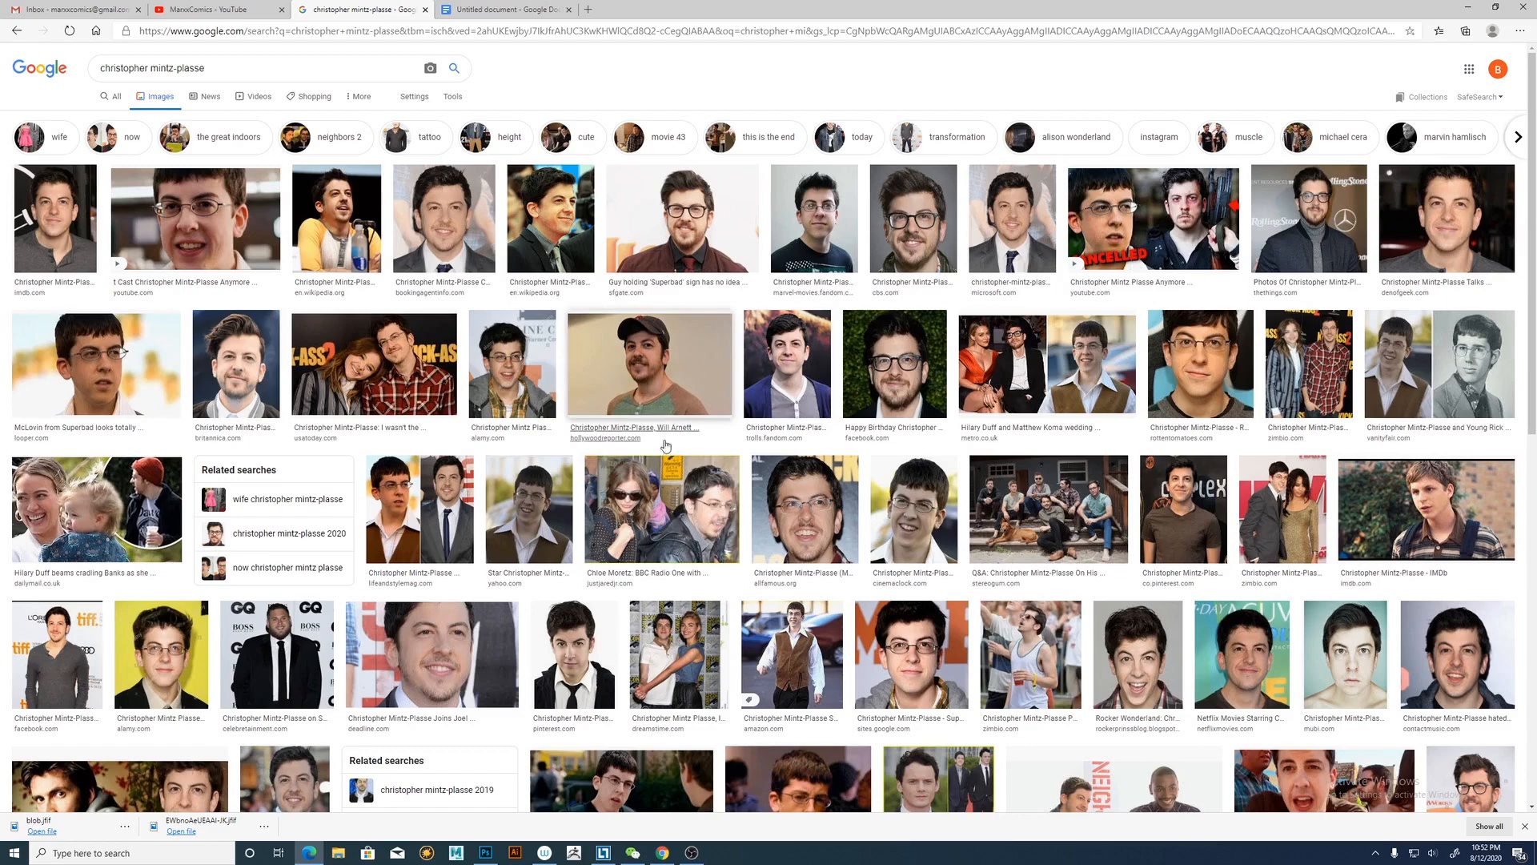
mouse_move(418, 508)
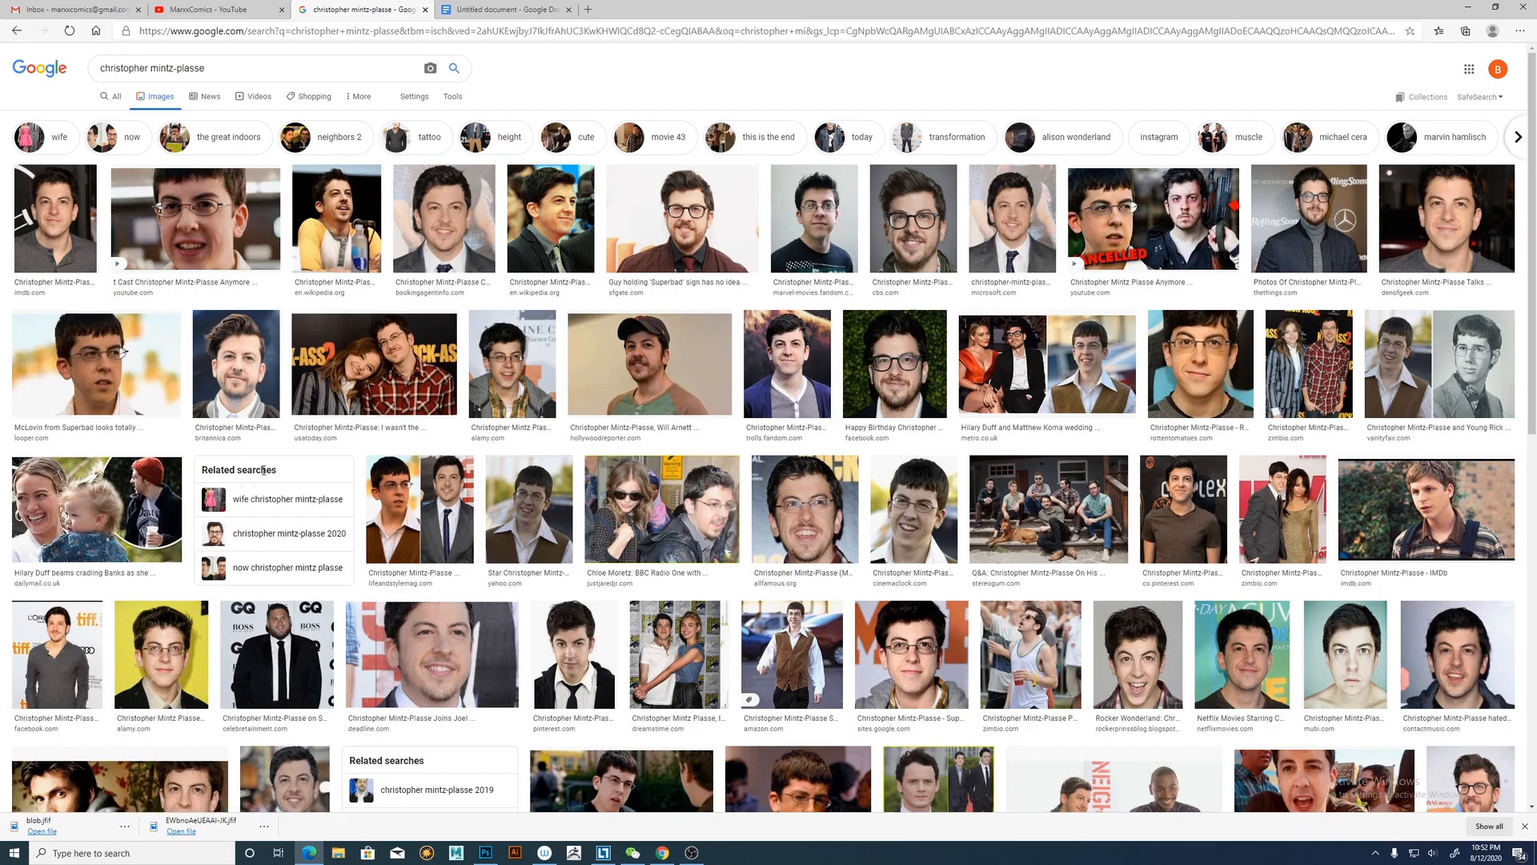
mouse_move(814, 219)
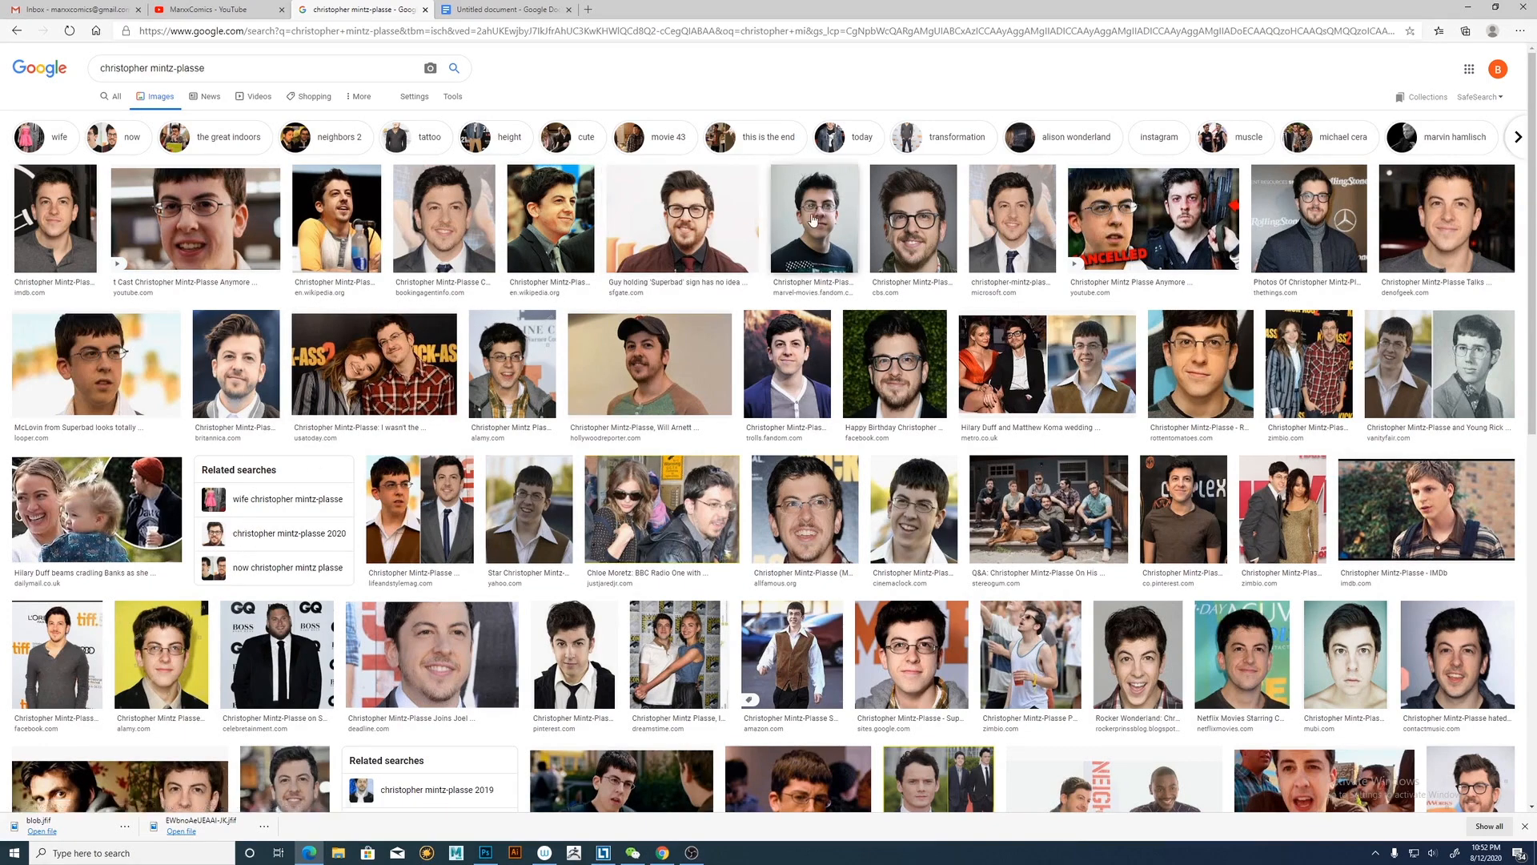
click(814, 217)
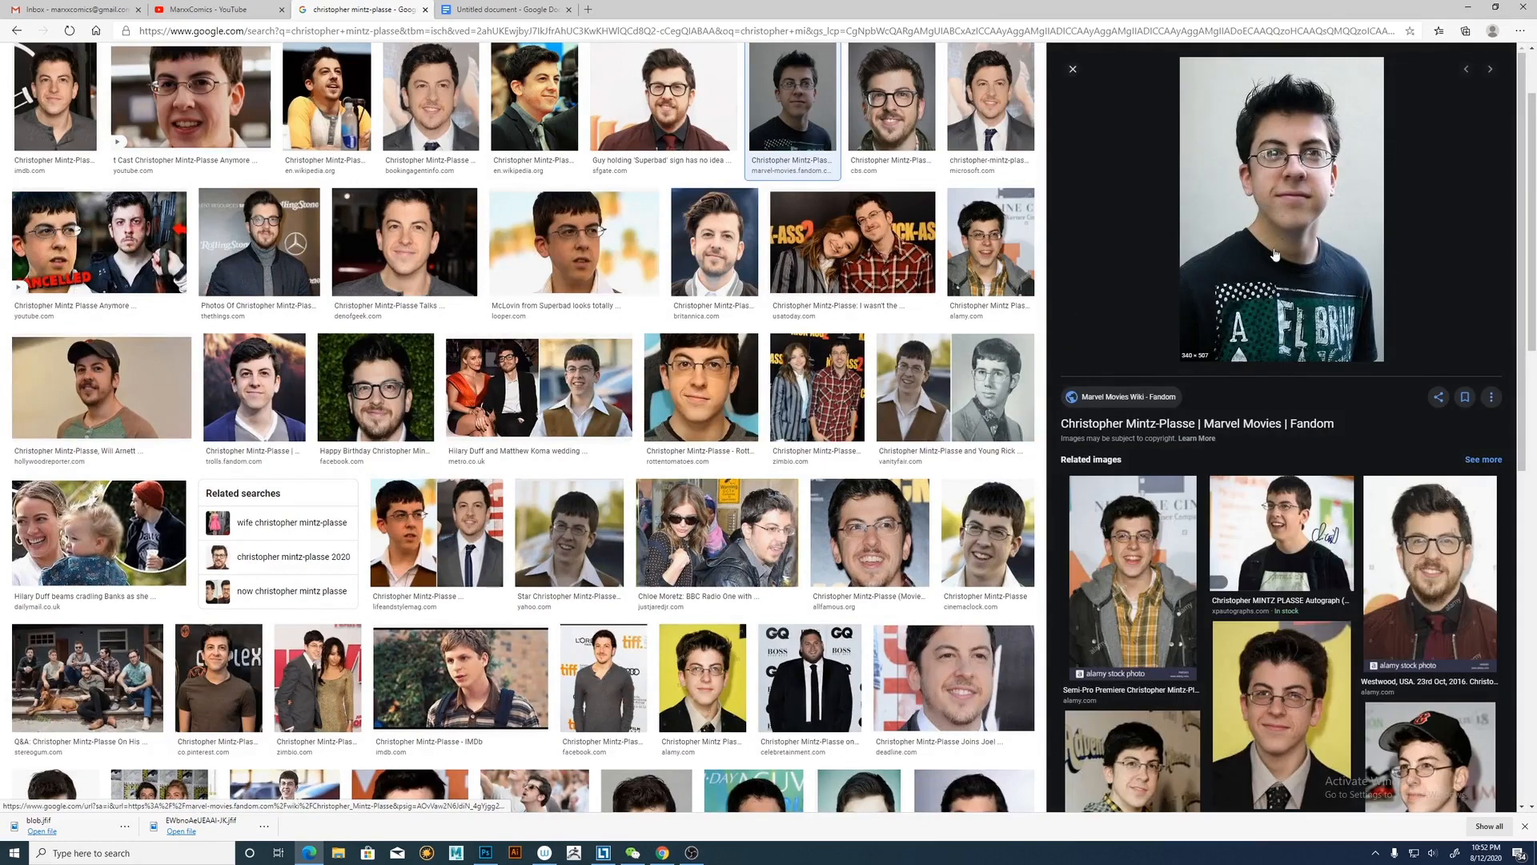
mouse_move(1300, 213)
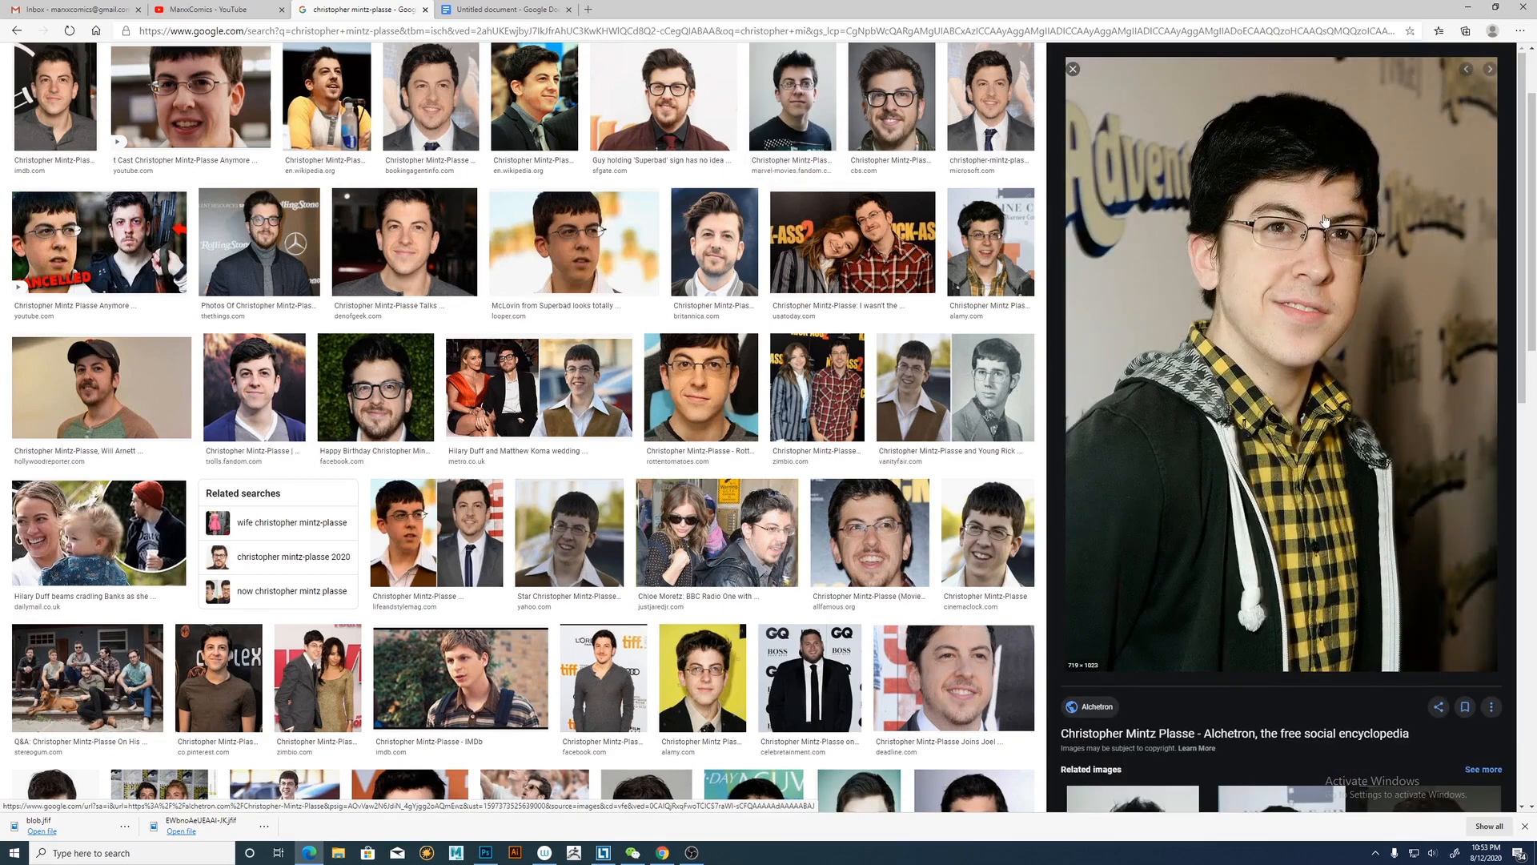
mouse_move(1153, 376)
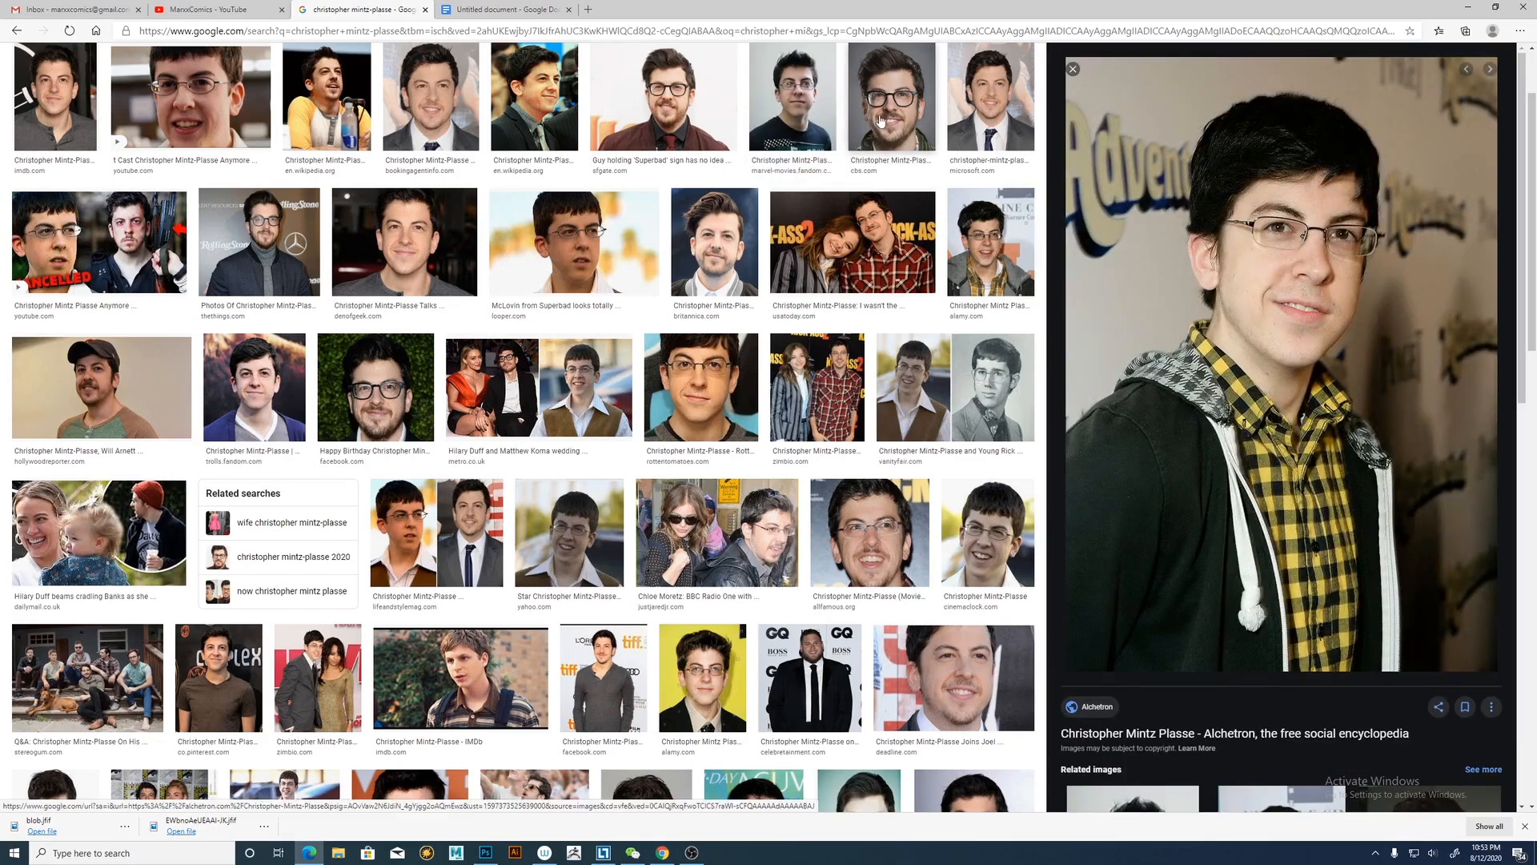
click(889, 95)
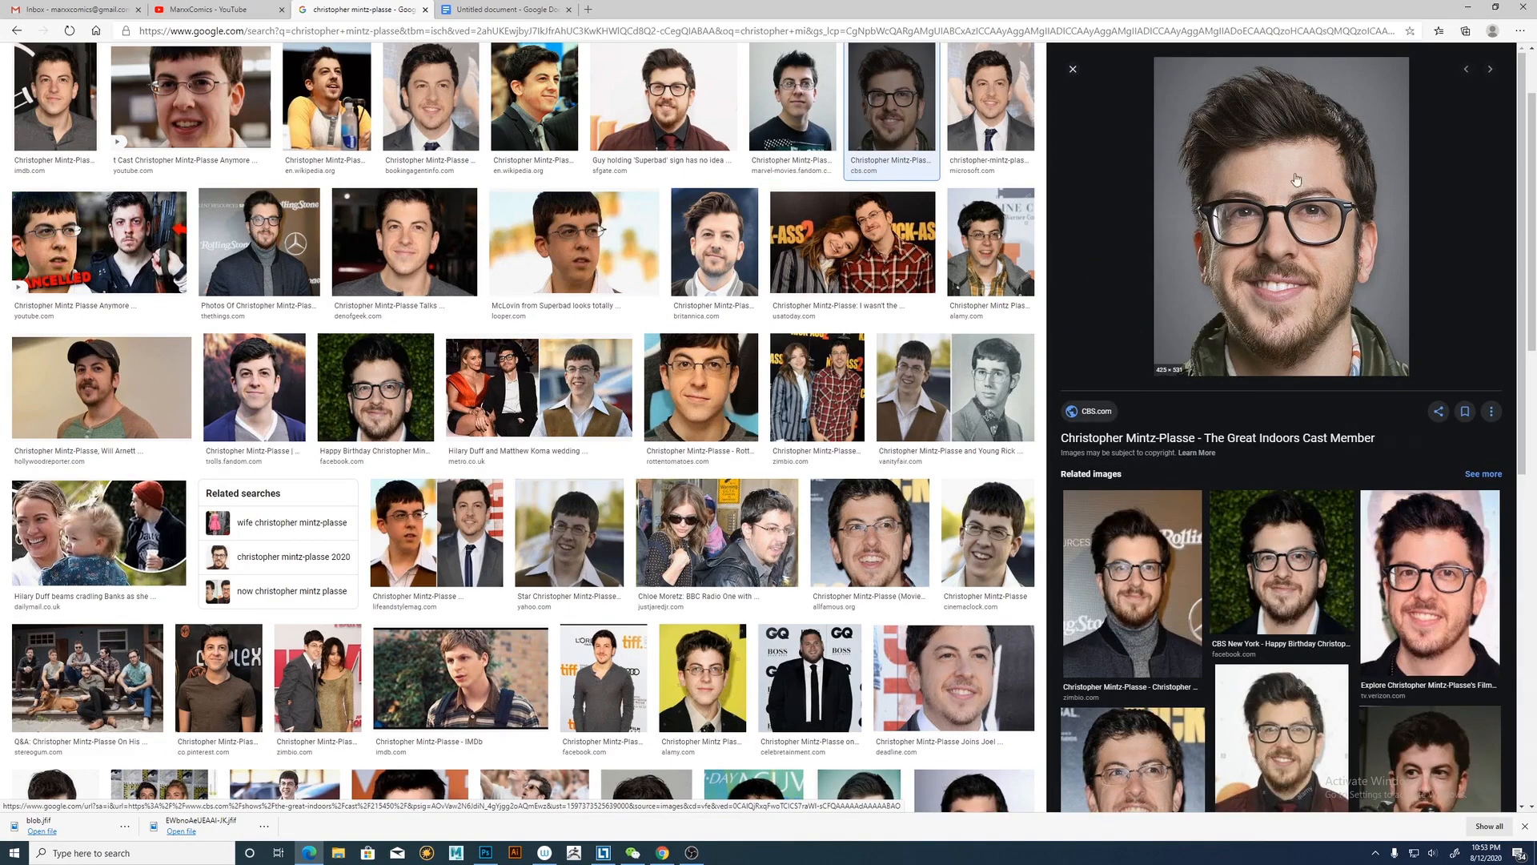
click(792, 95)
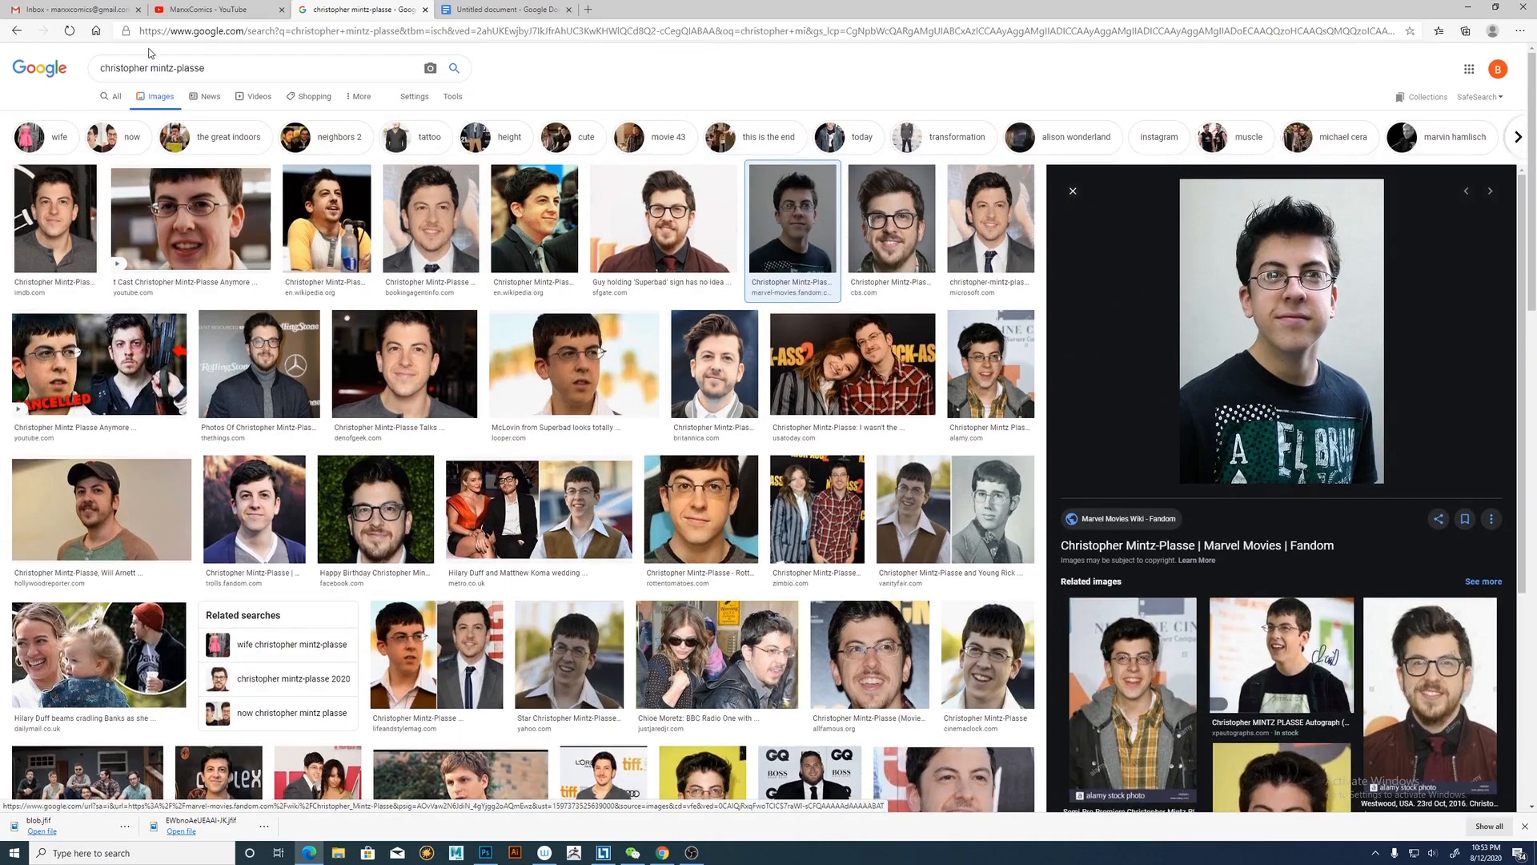
mouse_move(220, 83)
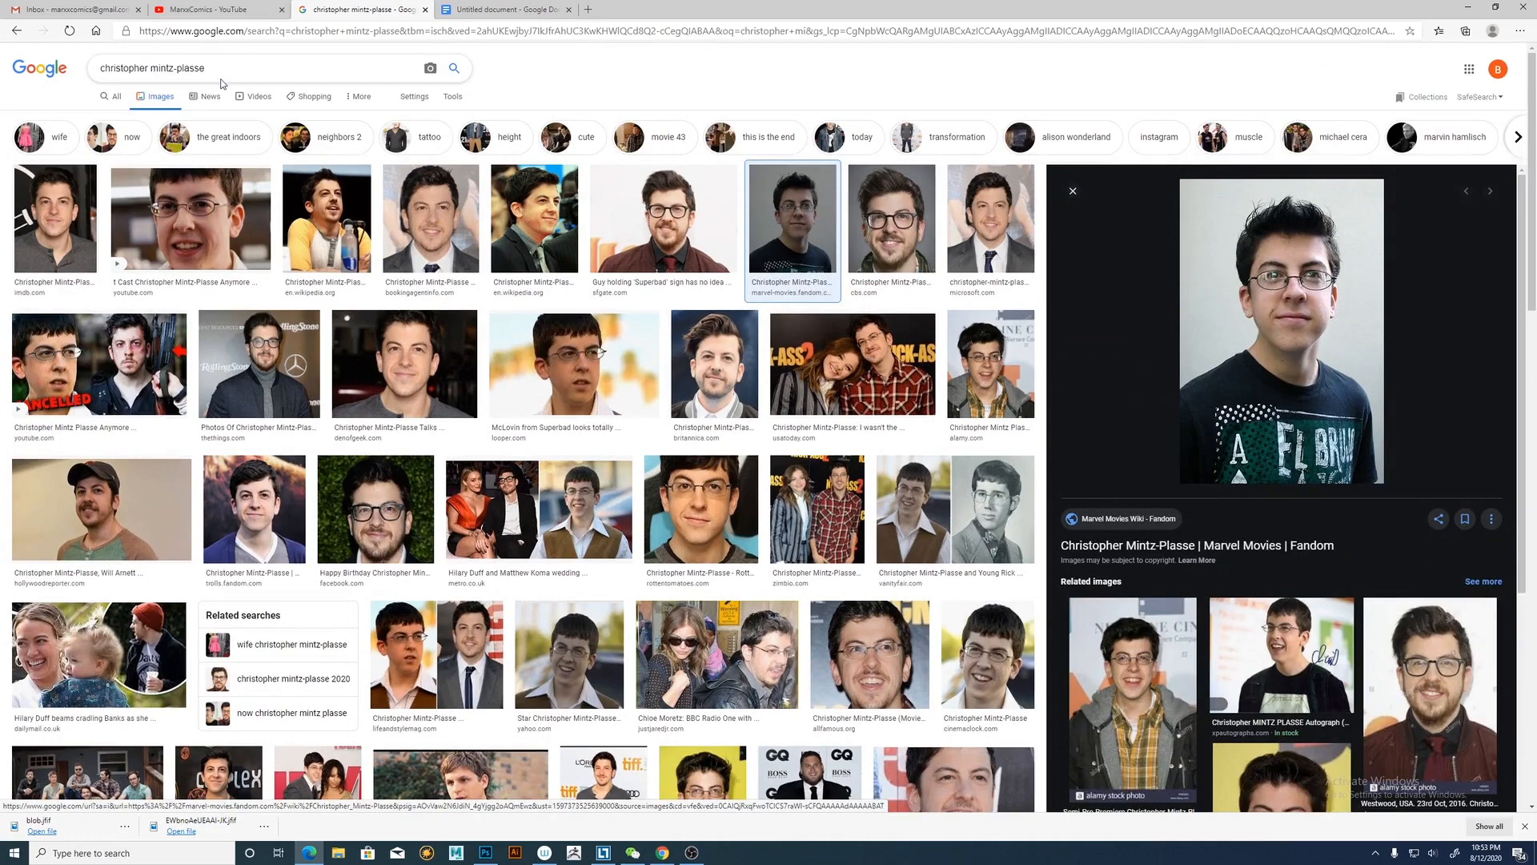
triple_click(152, 67)
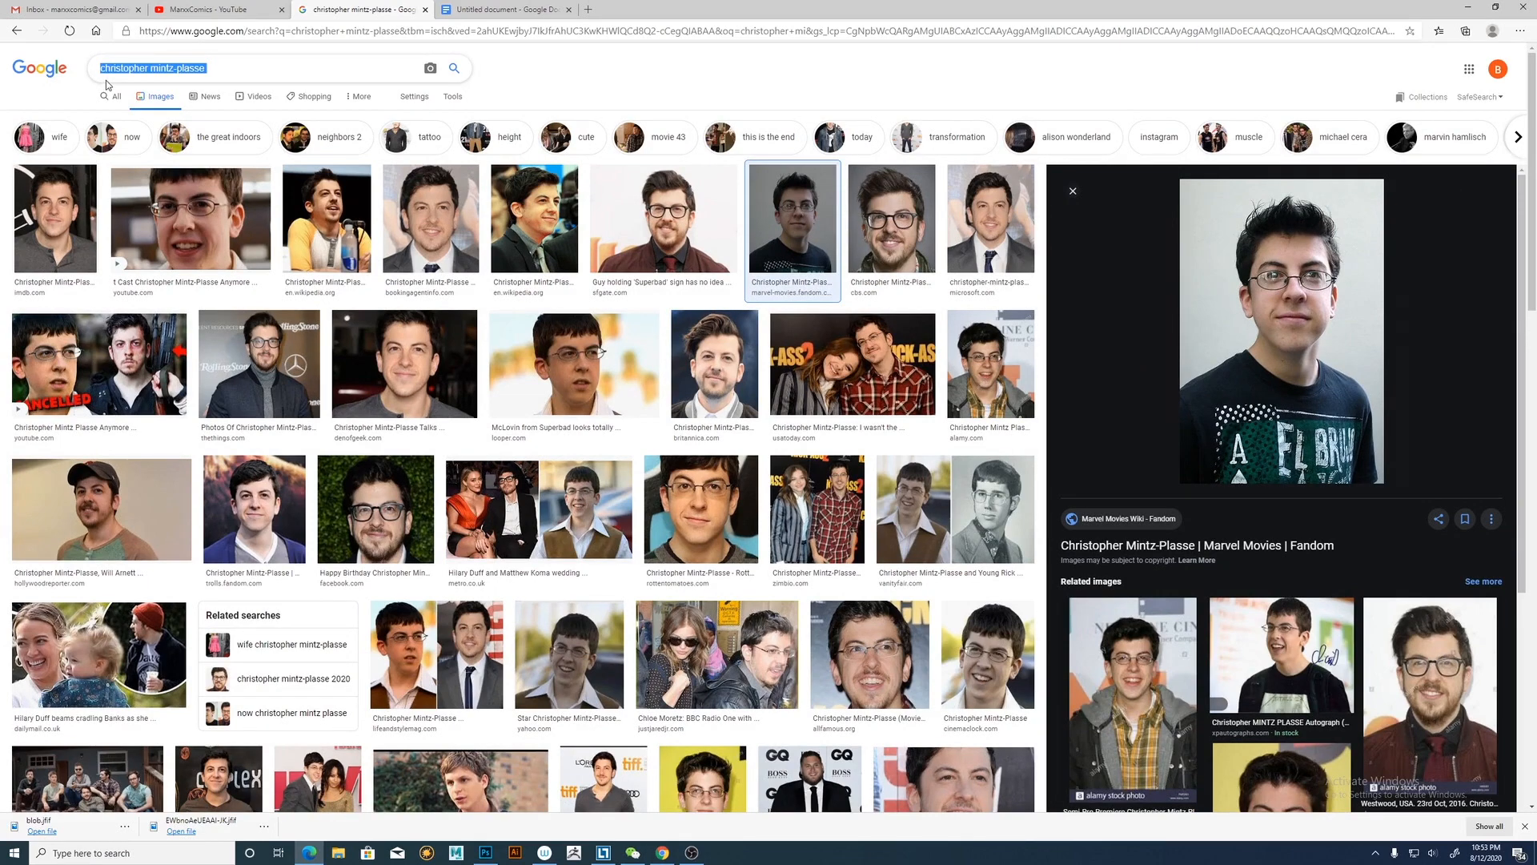
mouse_move(190, 87)
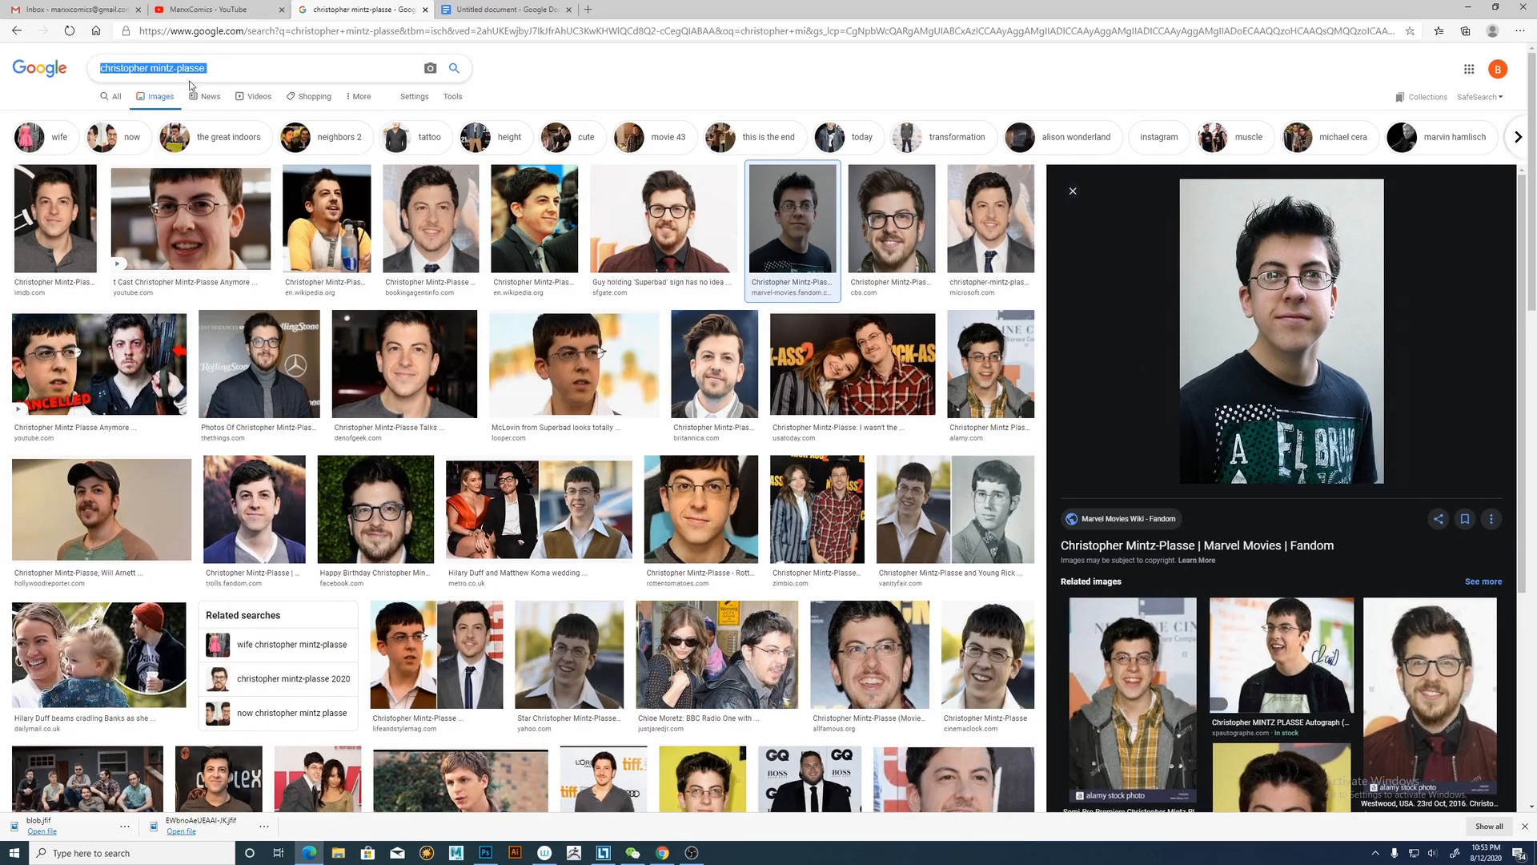
click(429, 67)
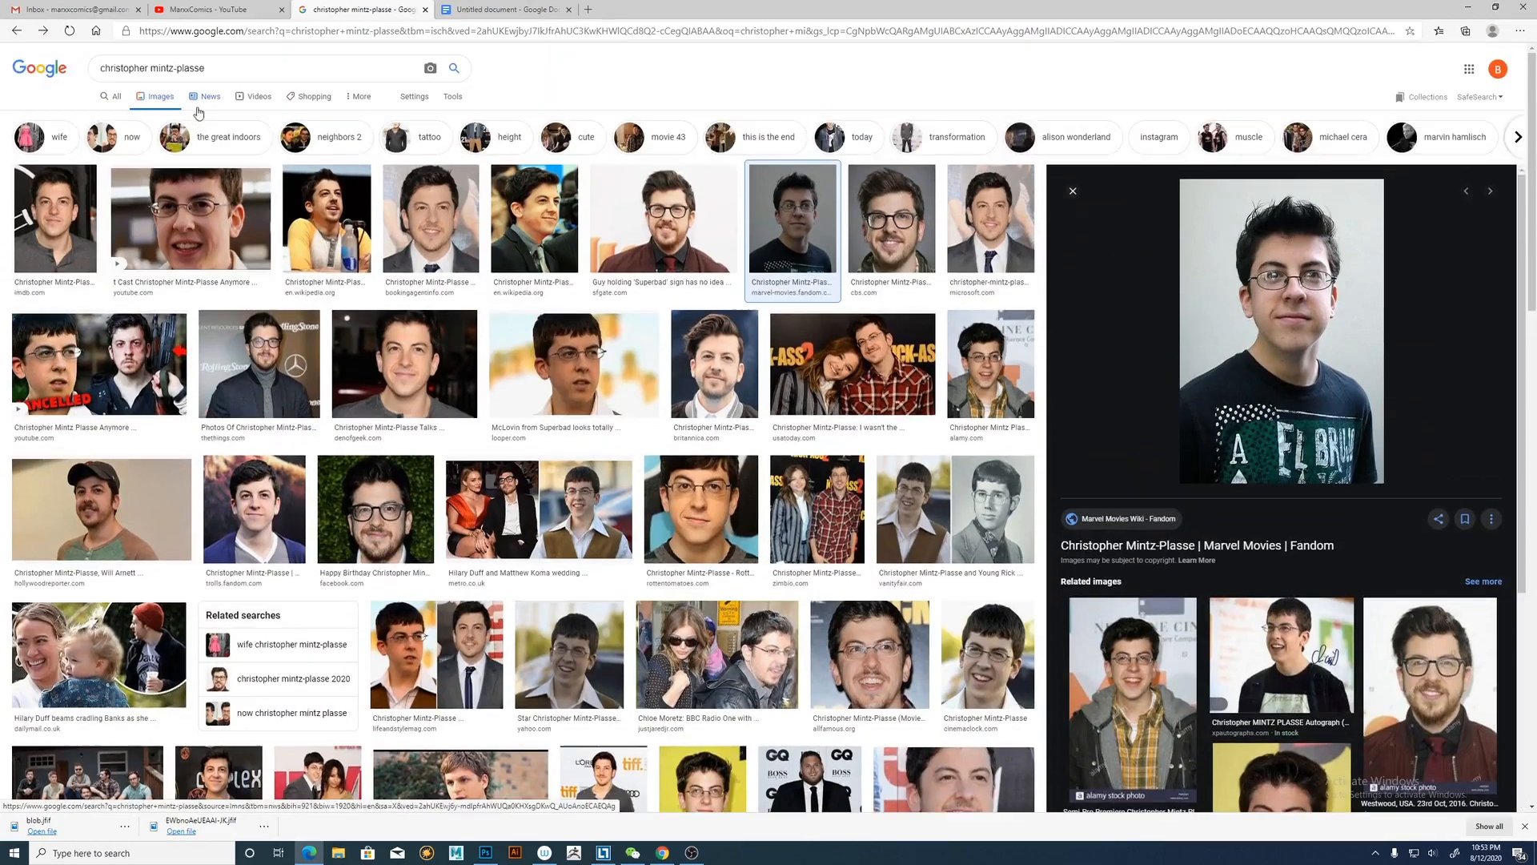
Search for halley berry jada pinkett and preview the Red Table Talk and Will Smith photos.
text(ha)
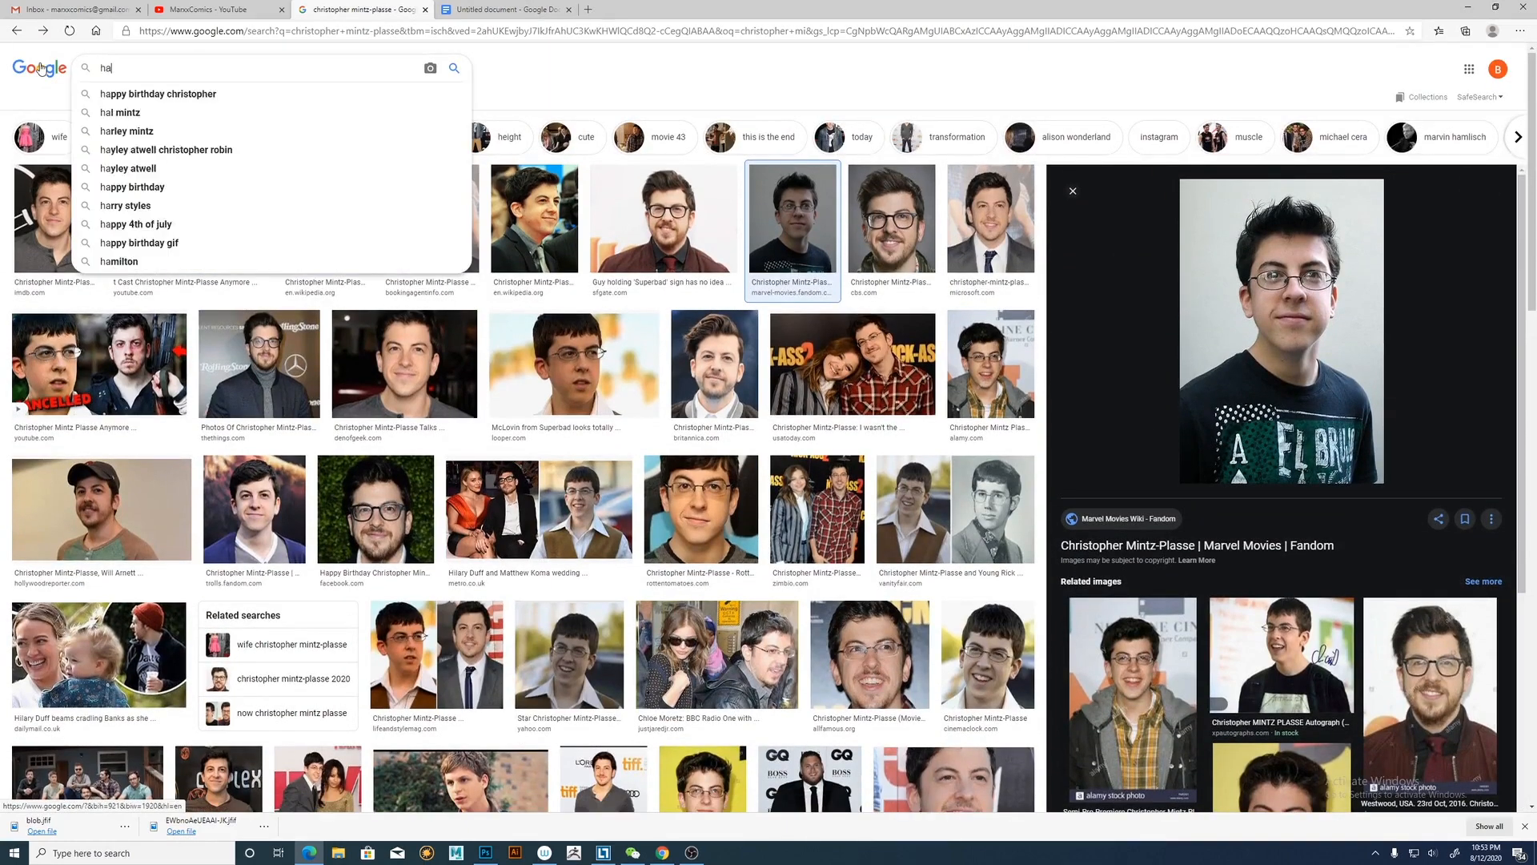
text(halley berry)
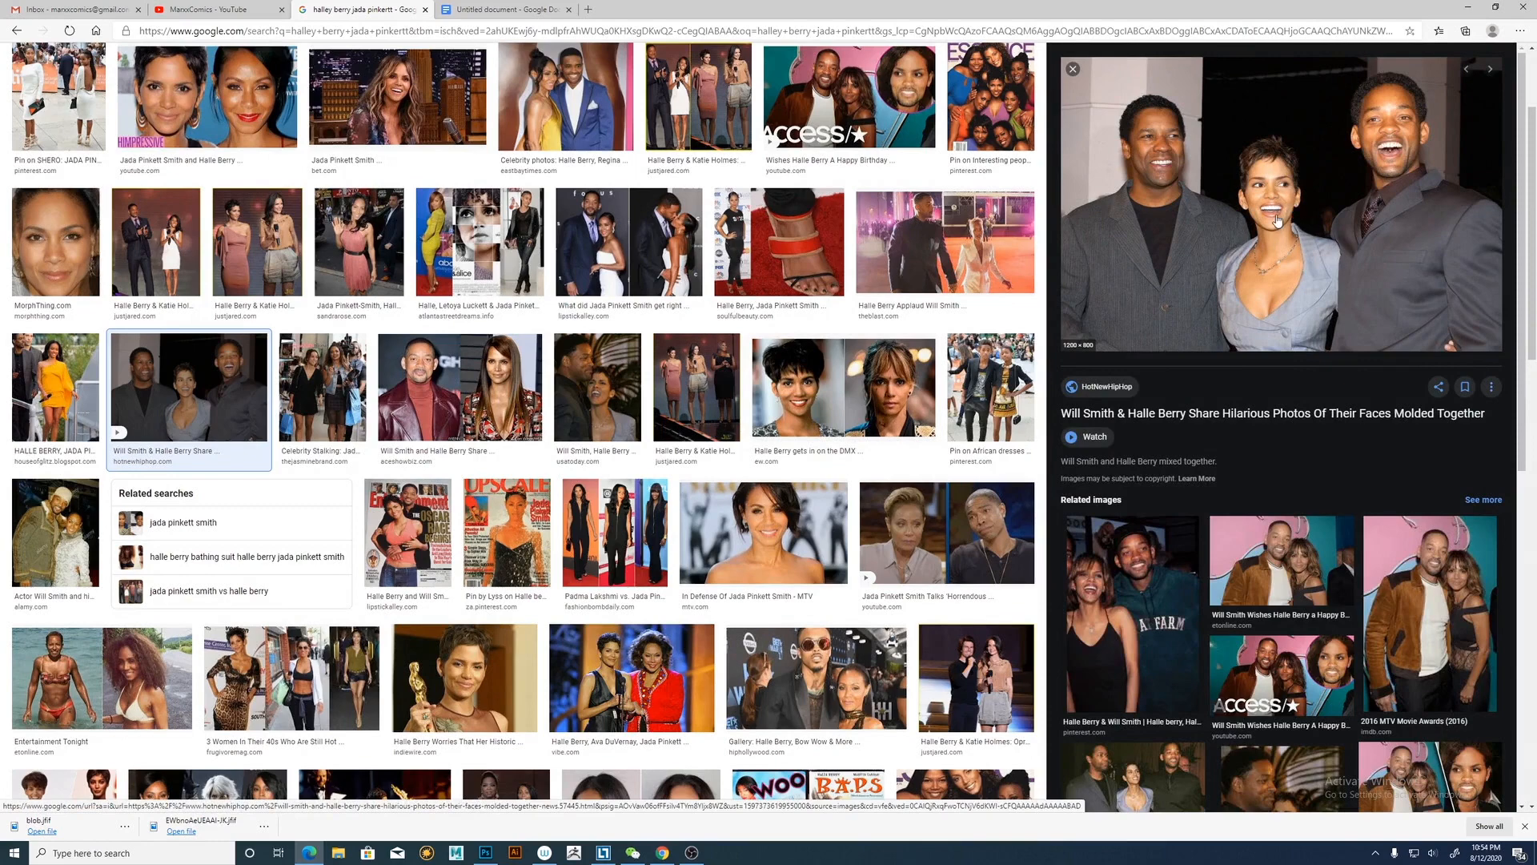
mouse_move(1250, 261)
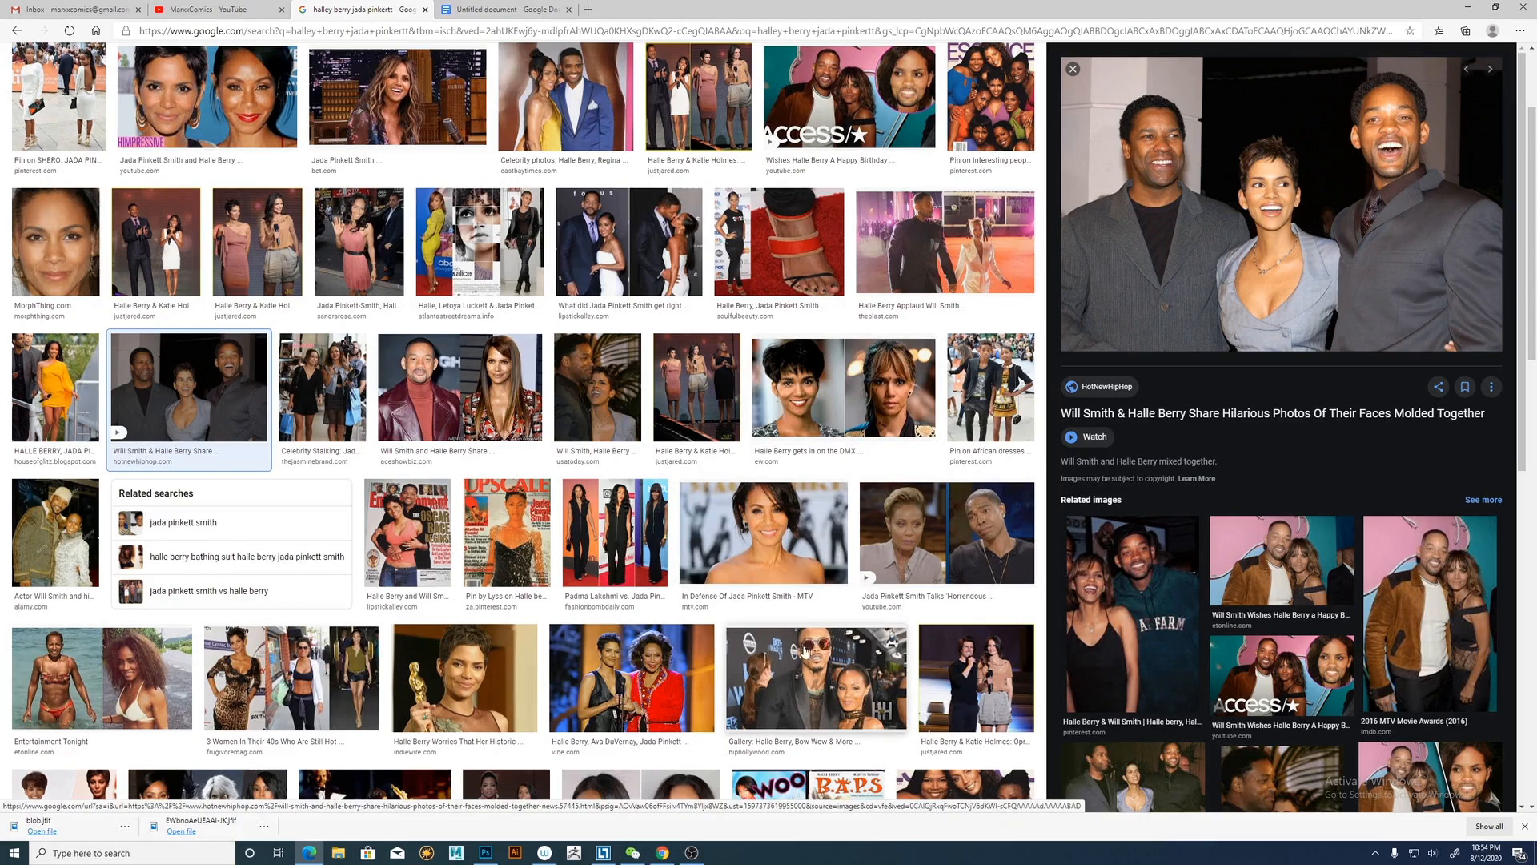
click(815, 675)
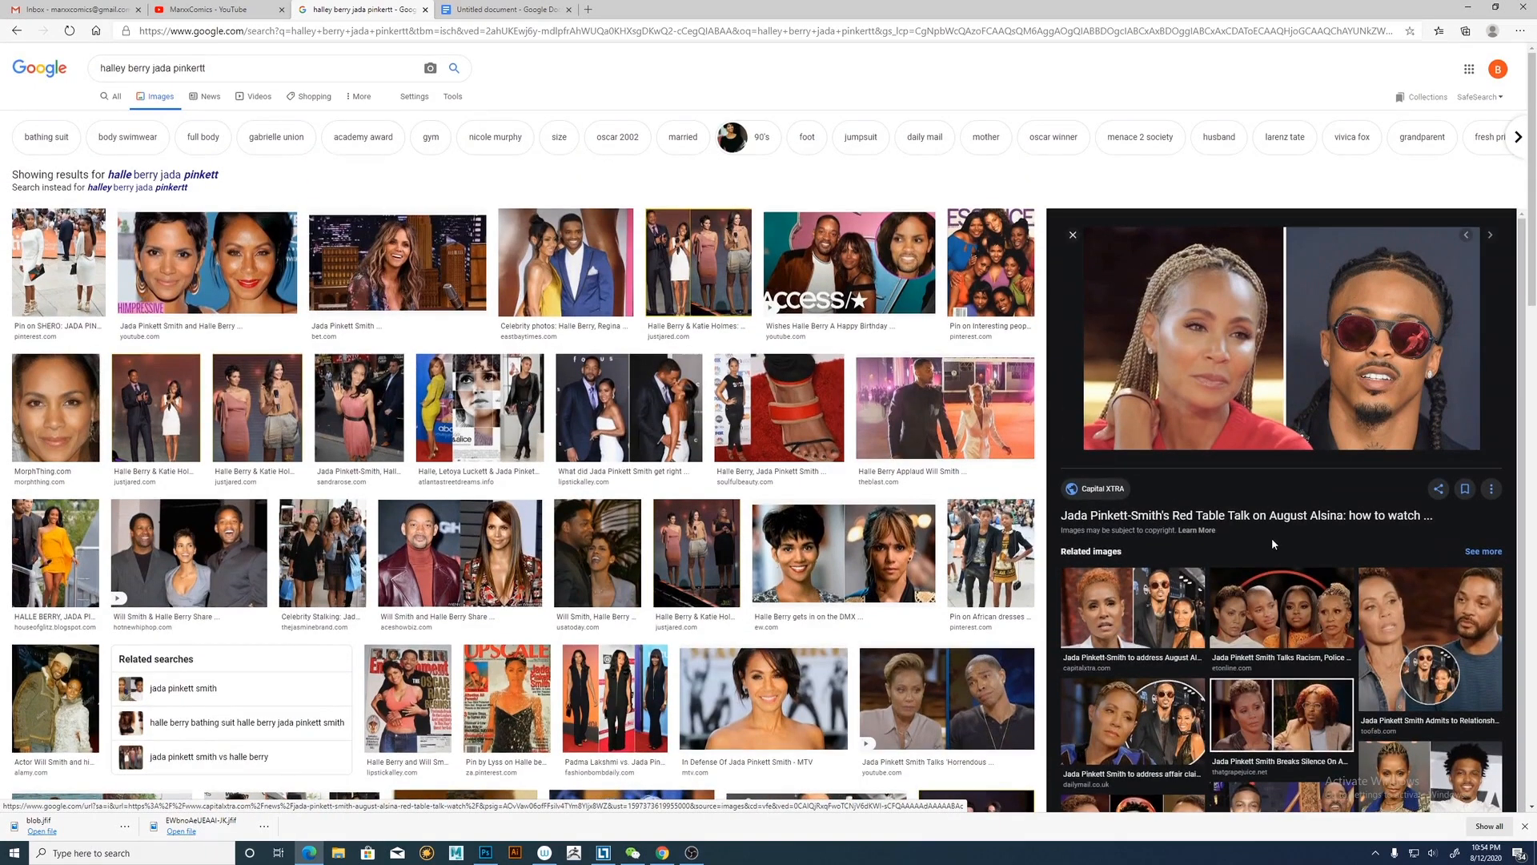
mouse_move(1295, 540)
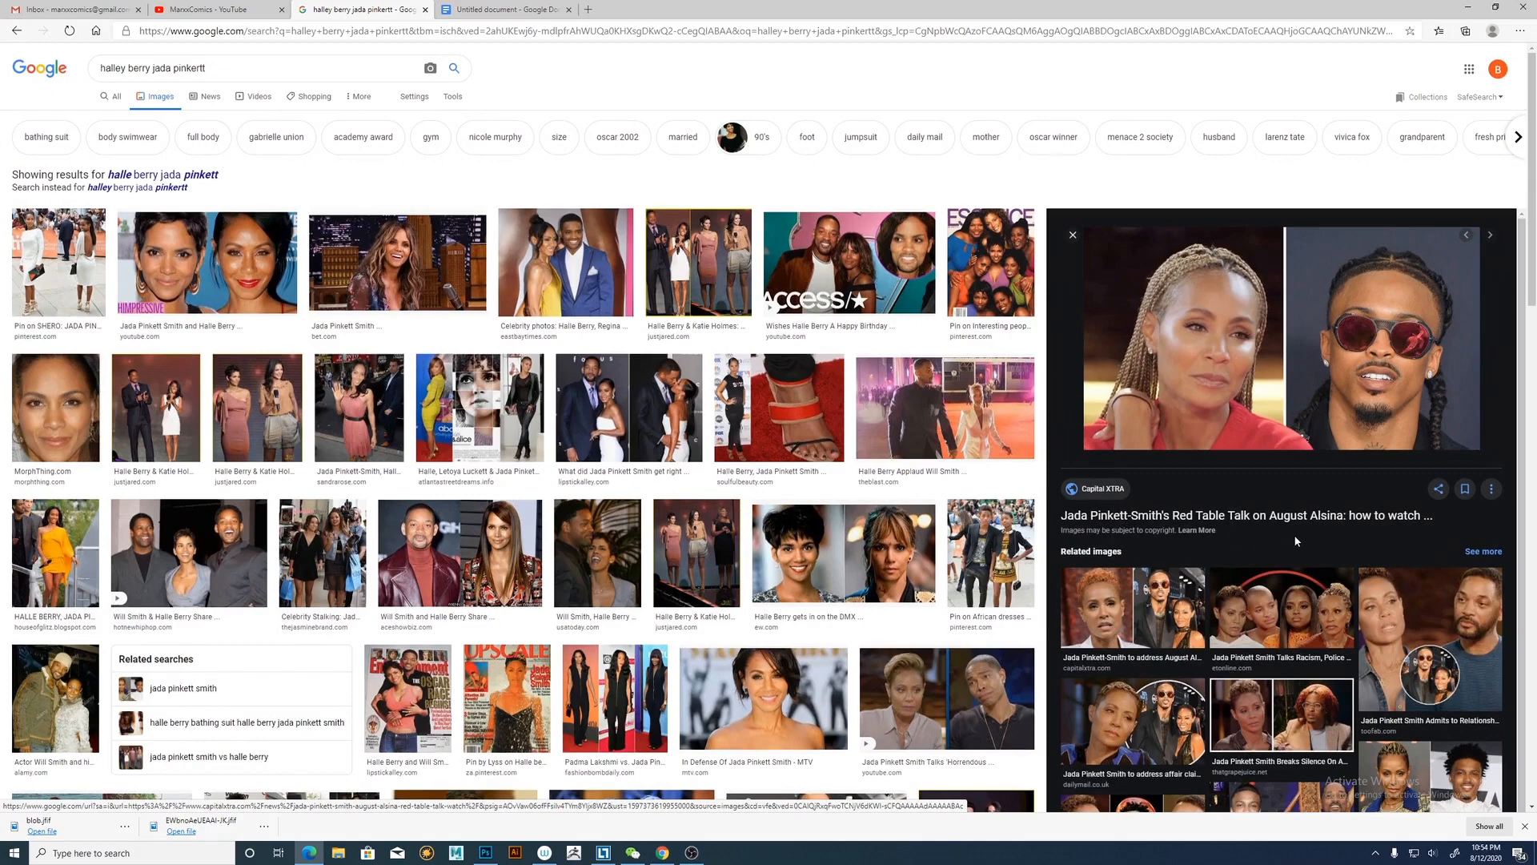
scroll(down, 3)
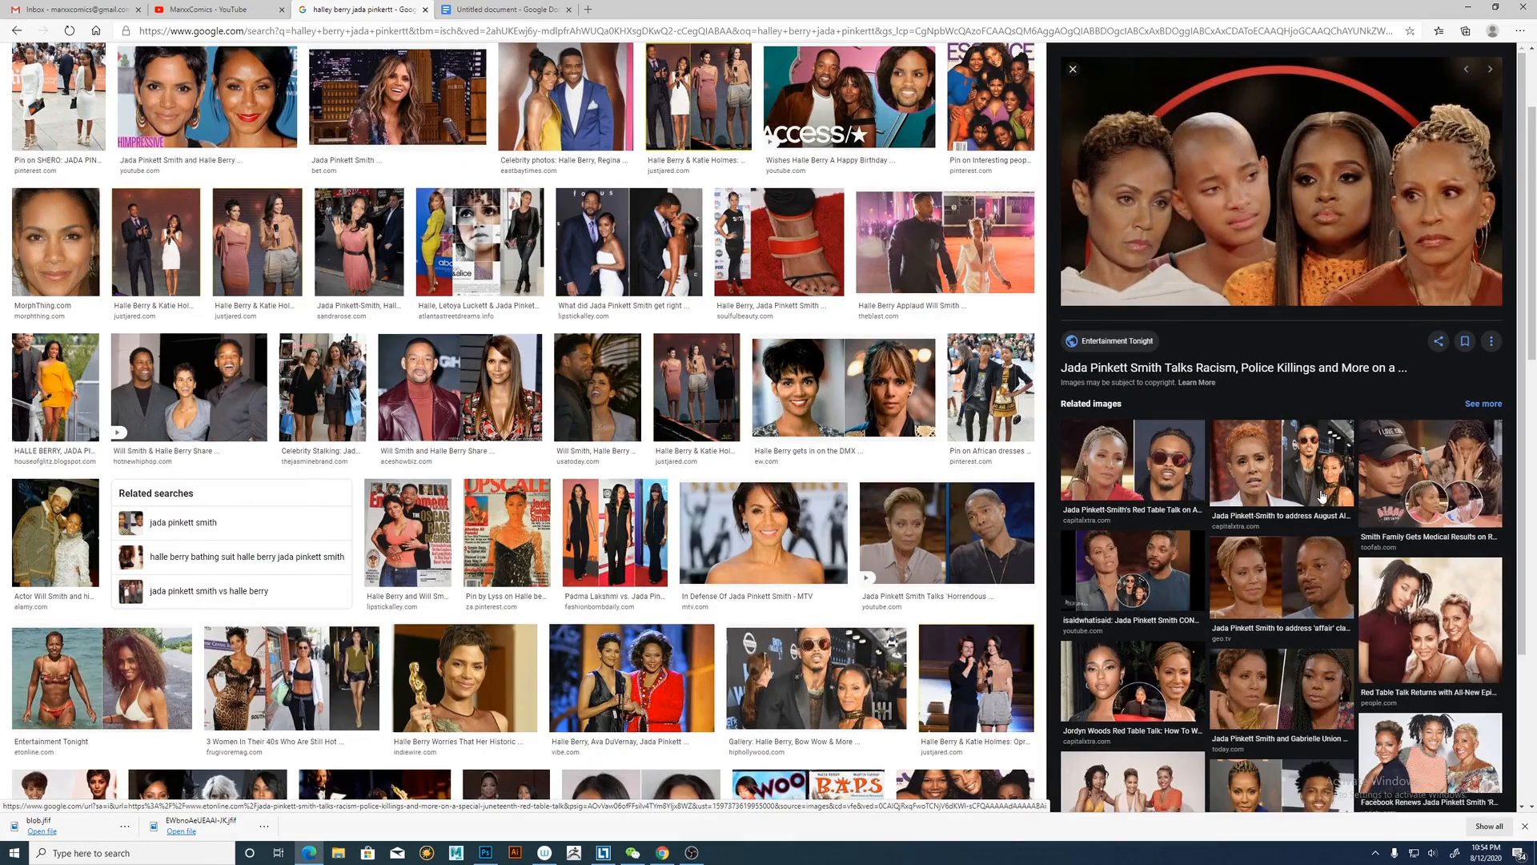
mouse_move(1173, 246)
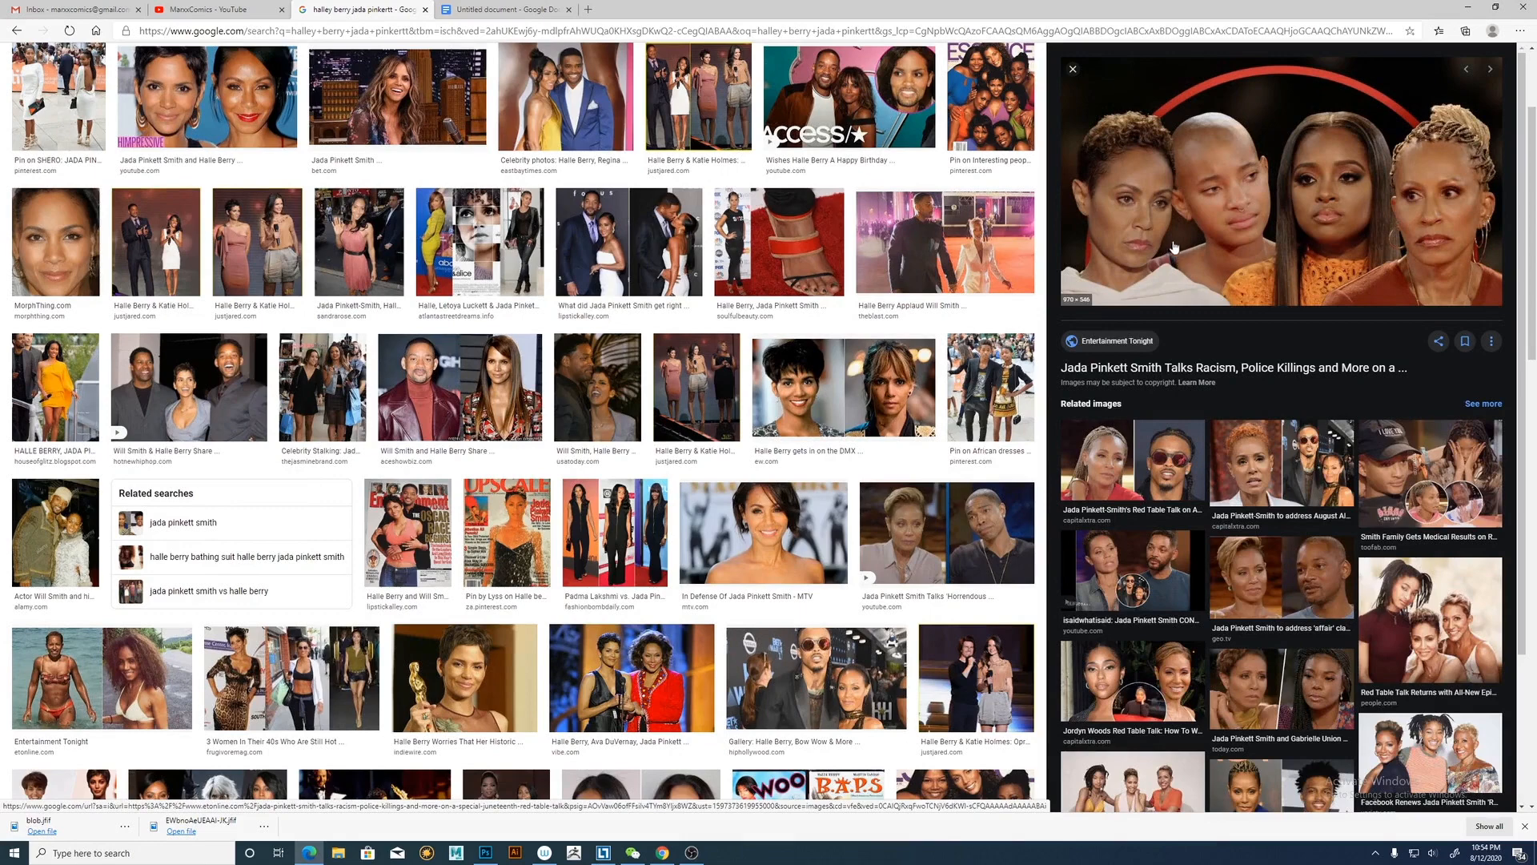
mouse_move(1223, 560)
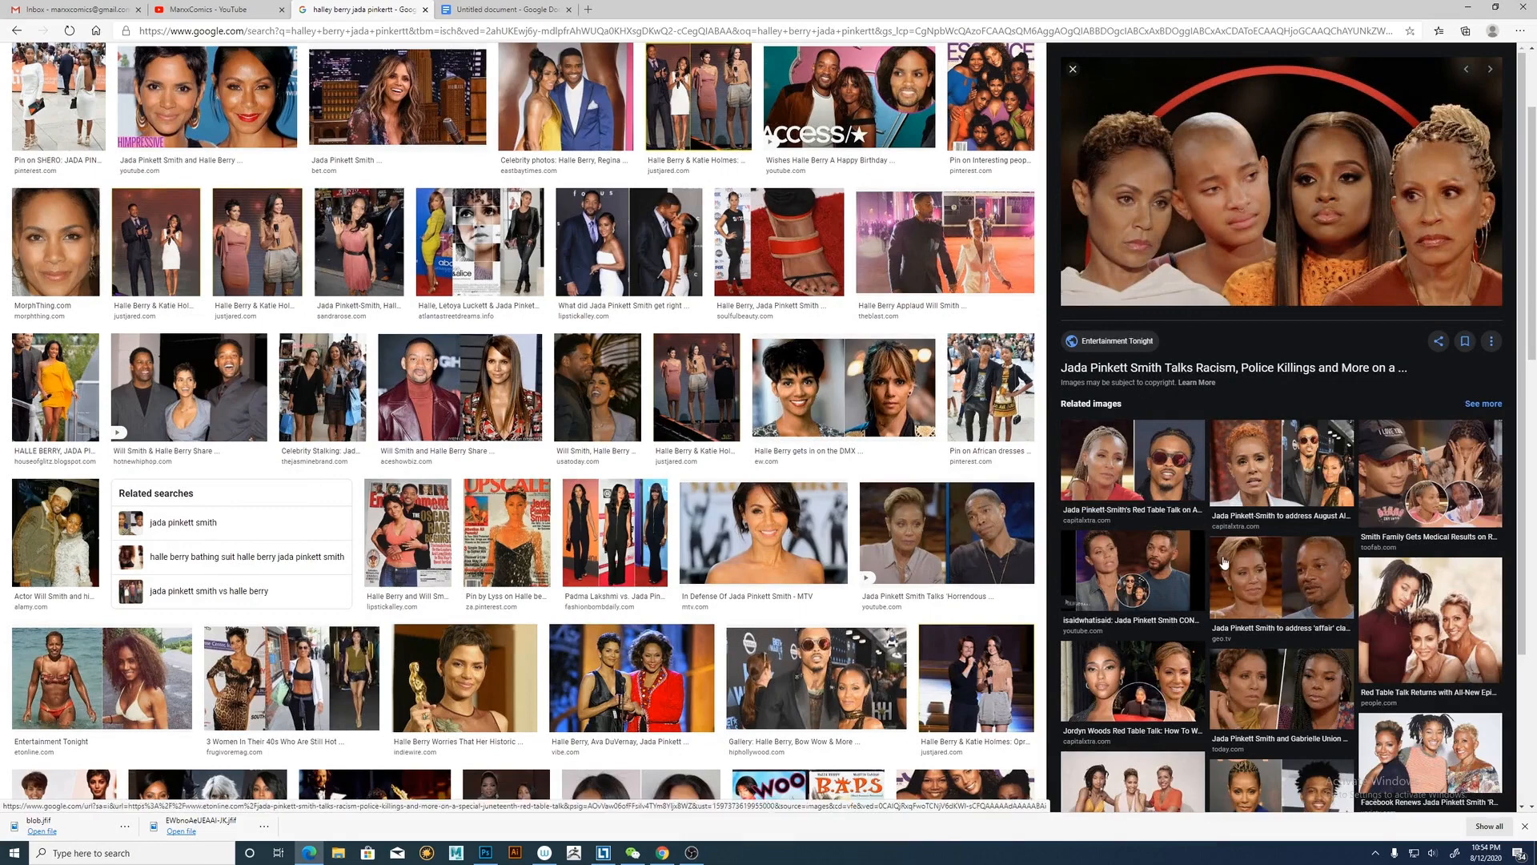
click(1279, 578)
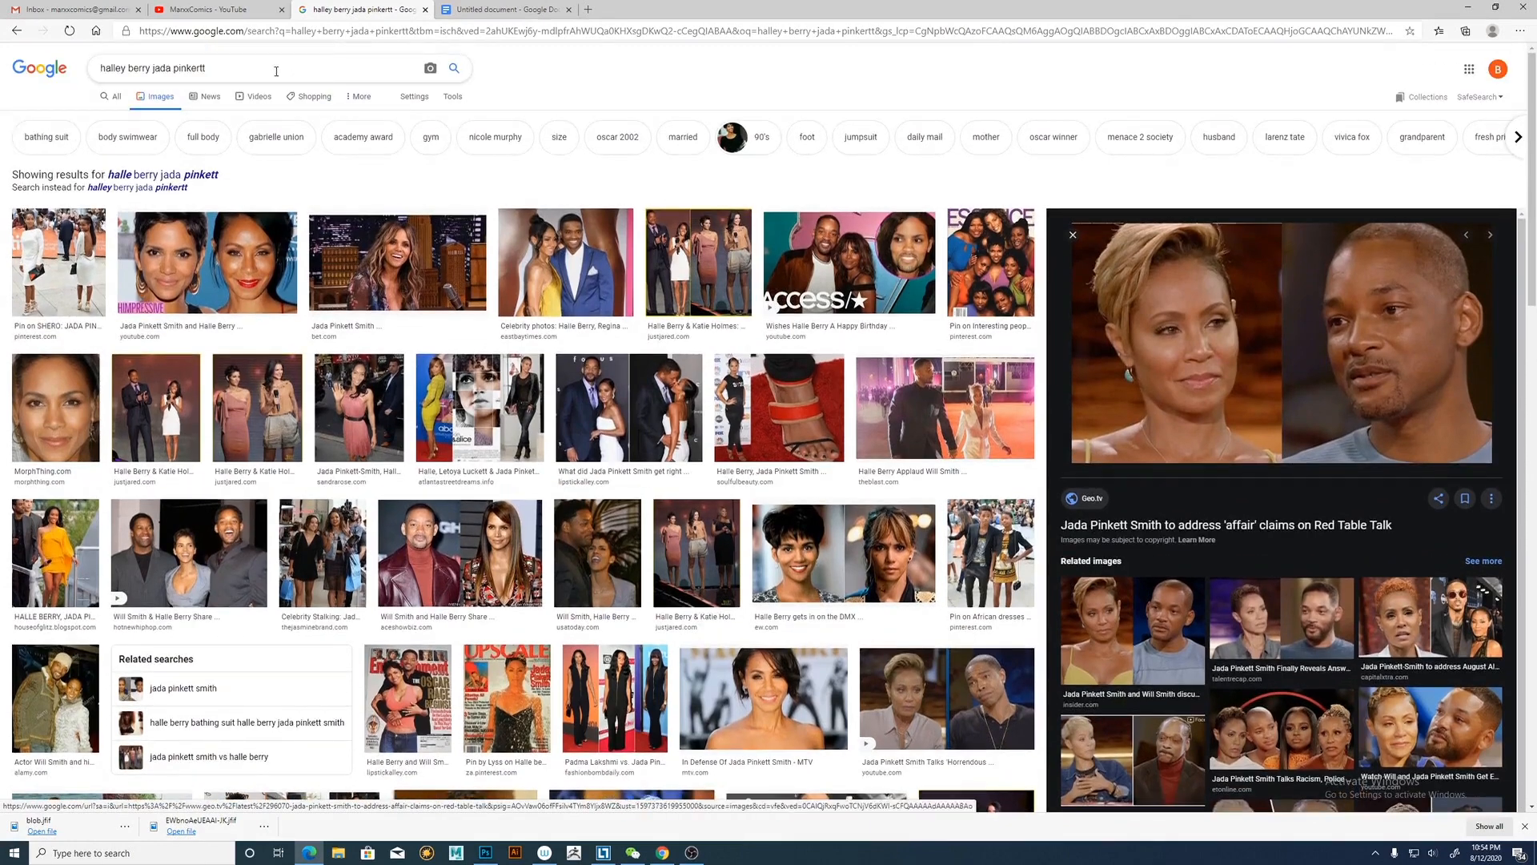
triple_click(152, 67)
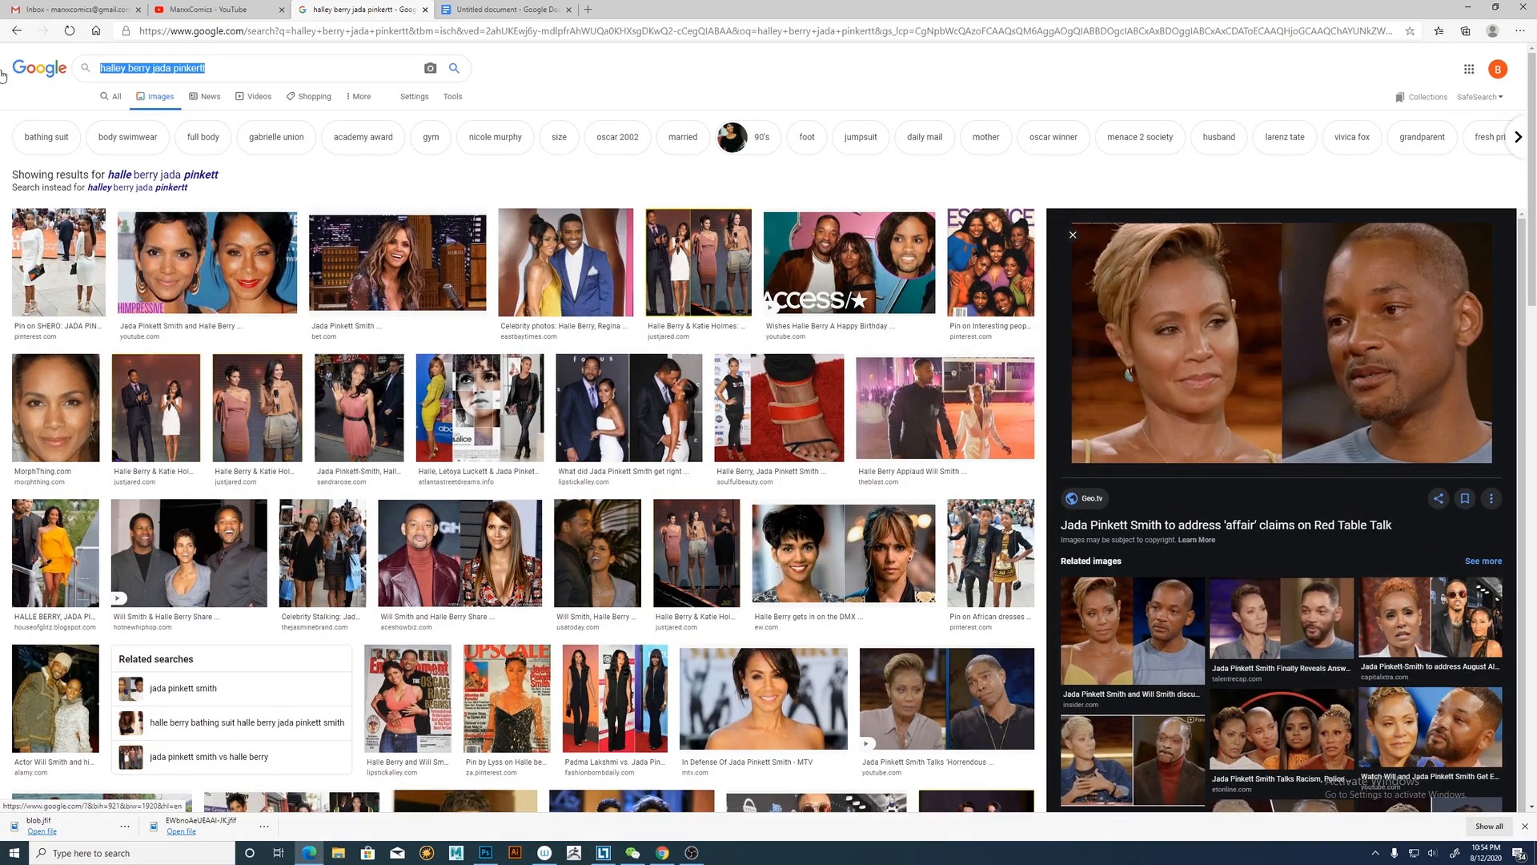
Search for jada pinkett matrix and preview the Matrix 4 return and Revolutions press photos.
text(jada pinkett matrix)
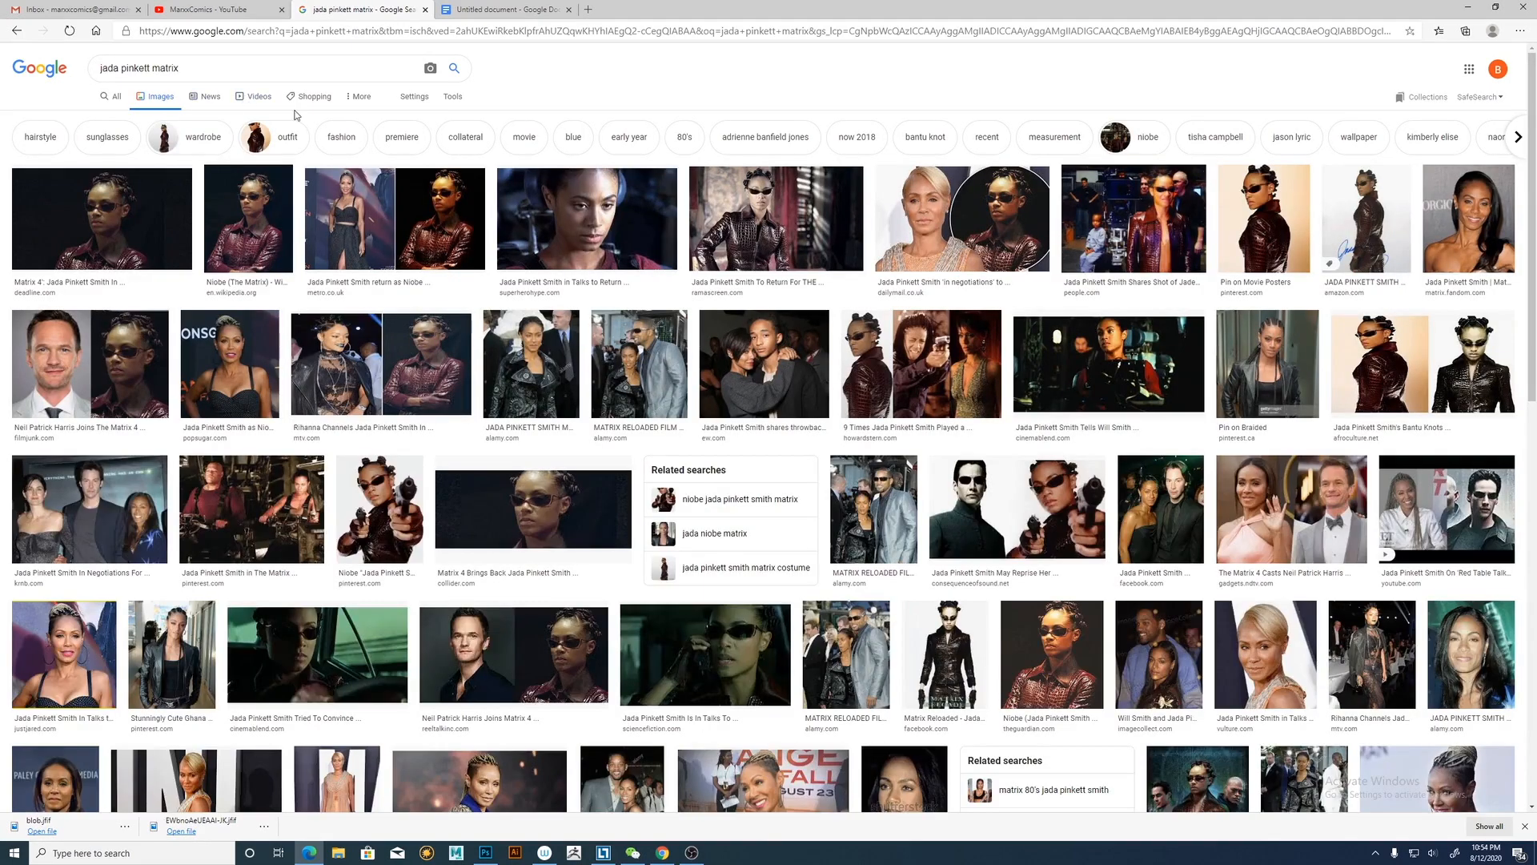
mouse_move(1036, 509)
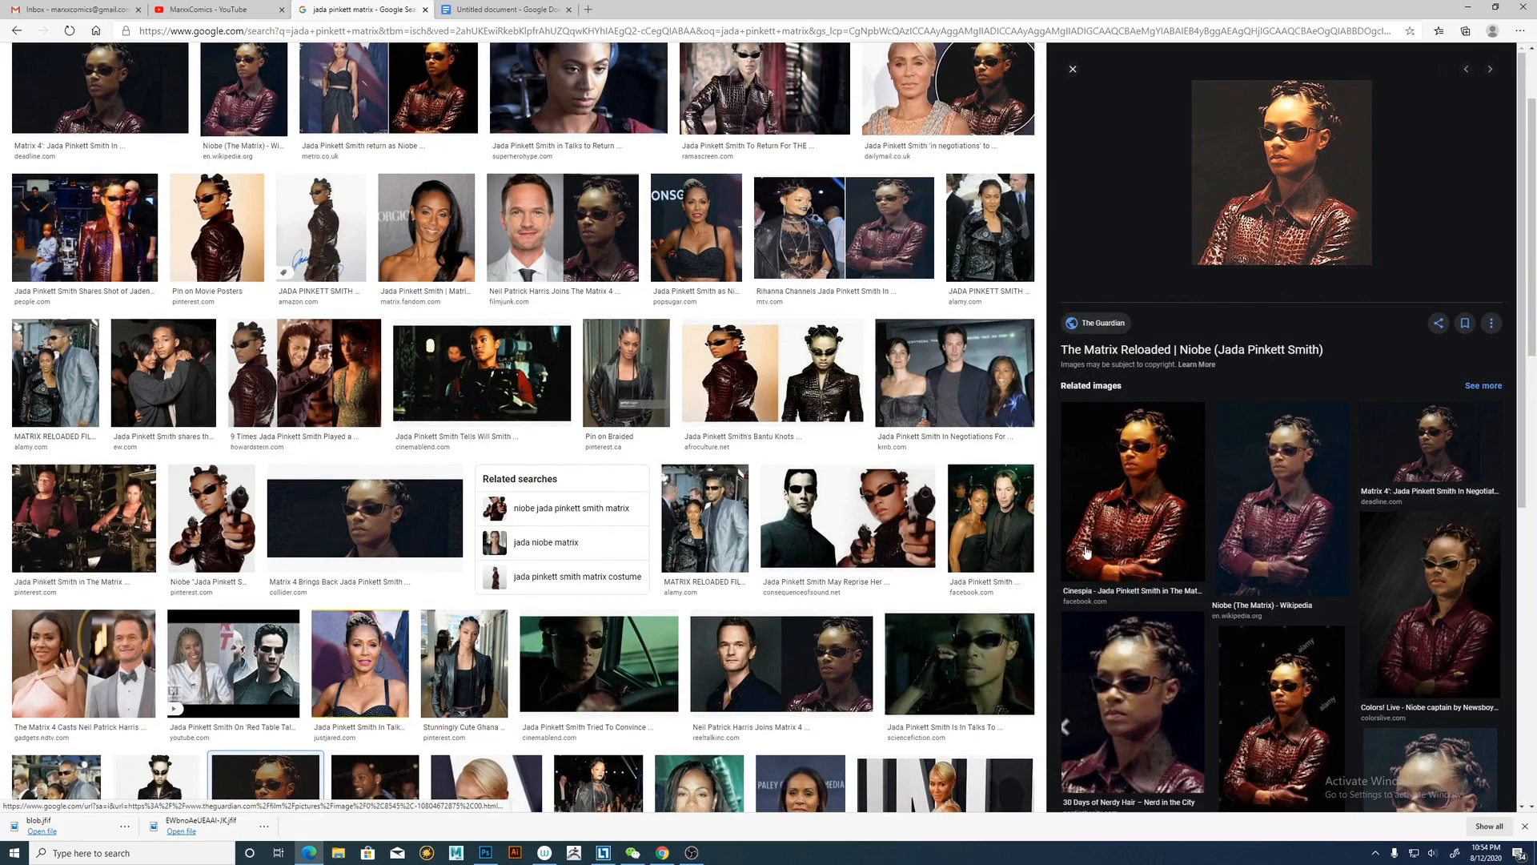
scroll(down, 3)
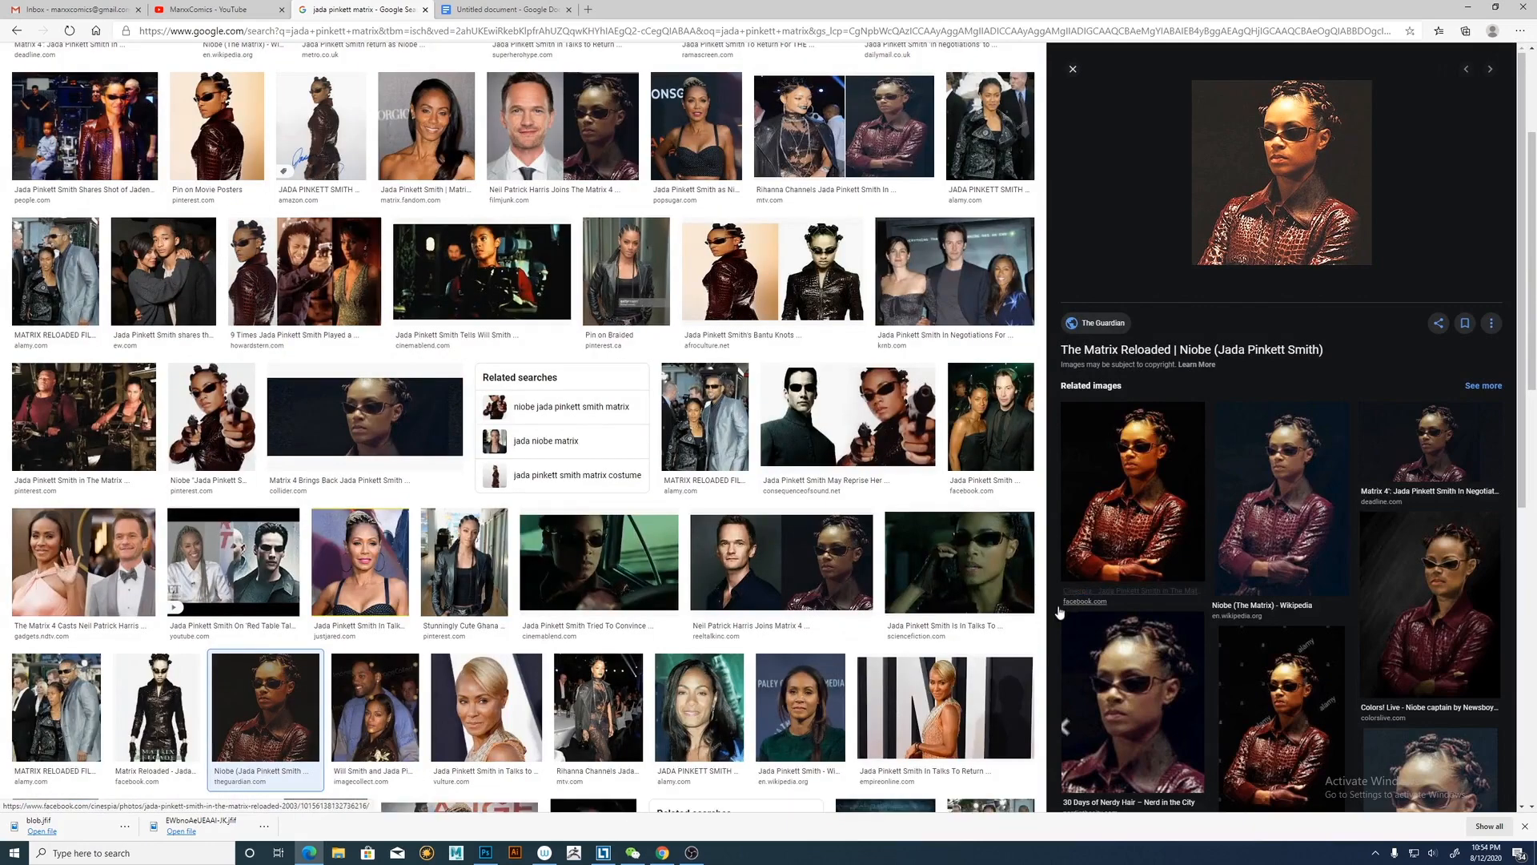
click(959, 561)
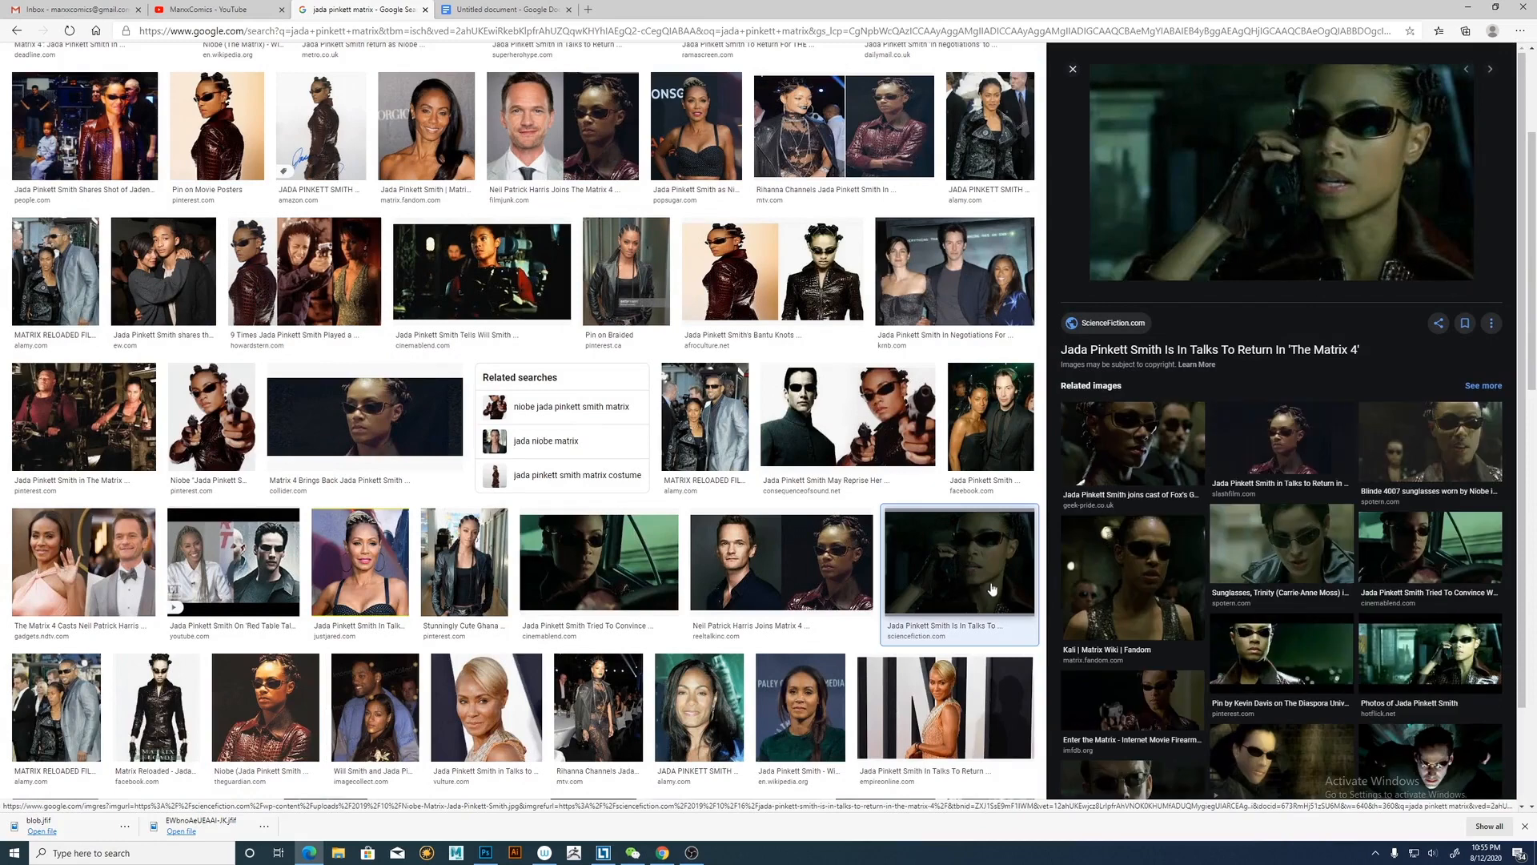
mouse_move(1169, 578)
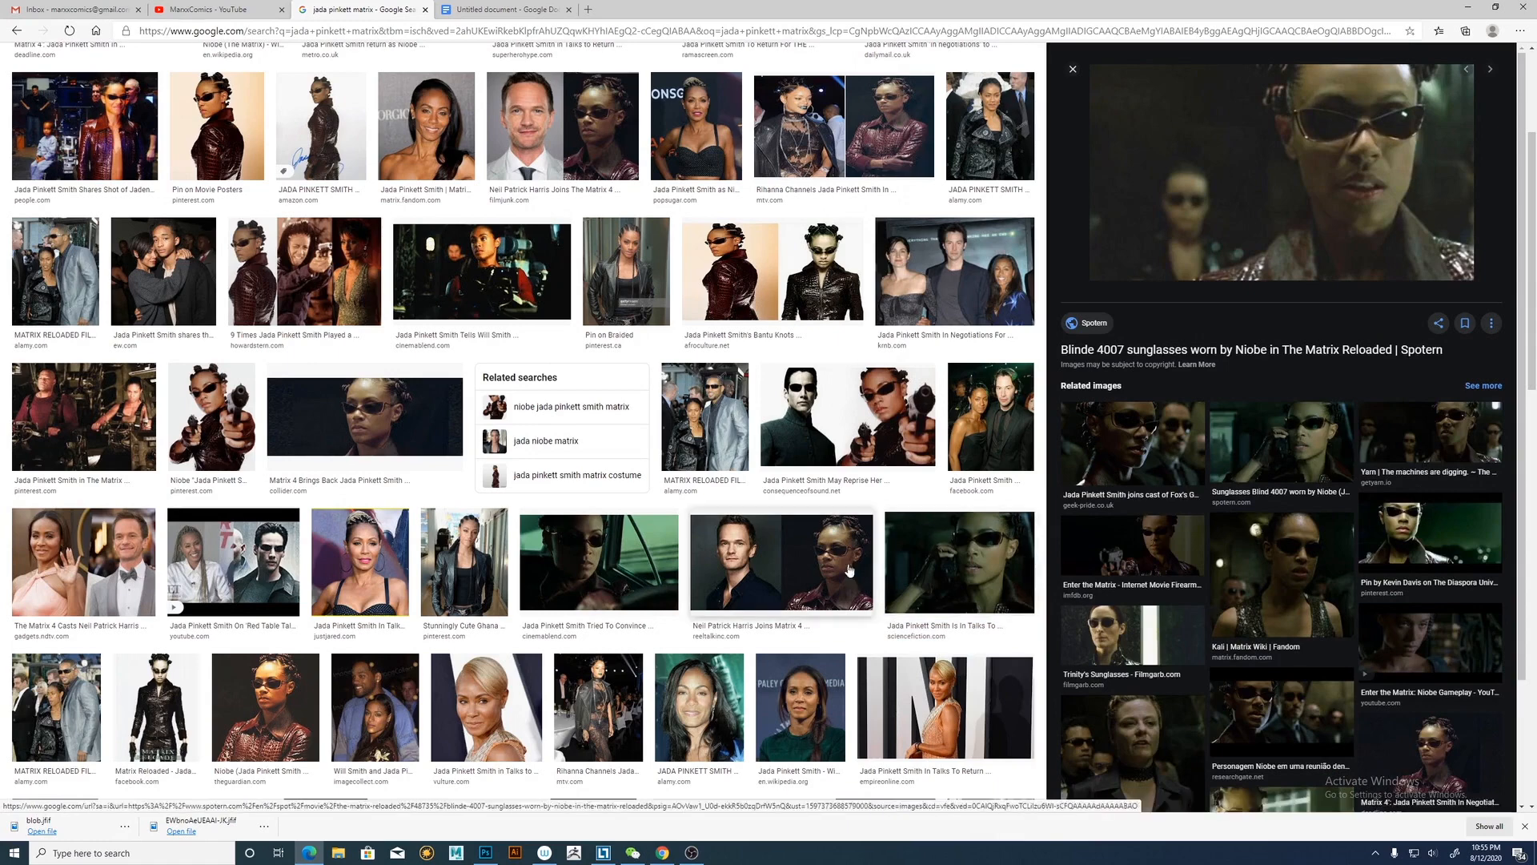
click(696, 708)
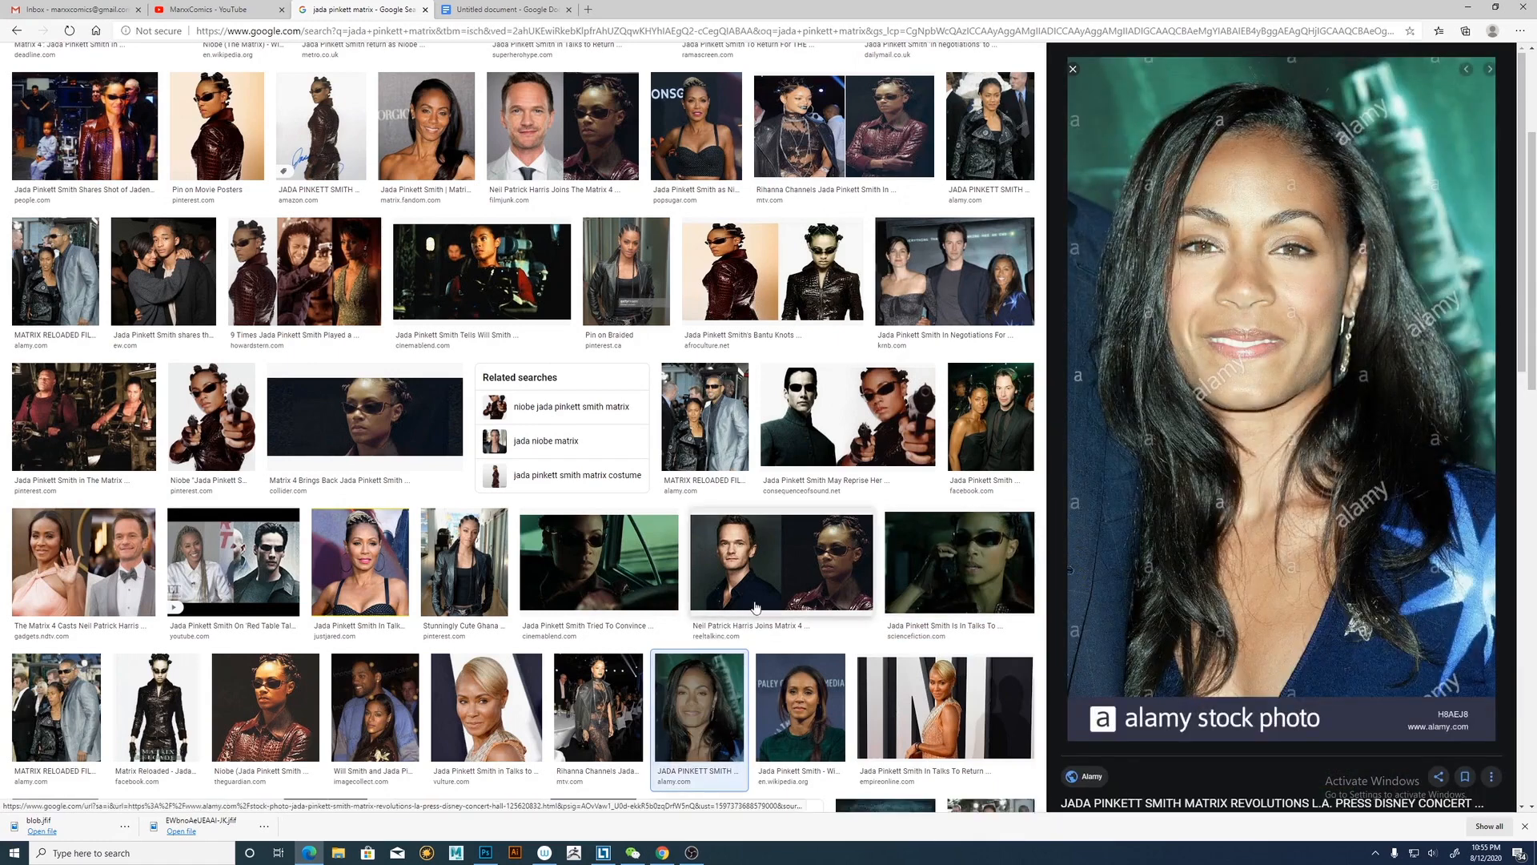
mouse_move(1278, 279)
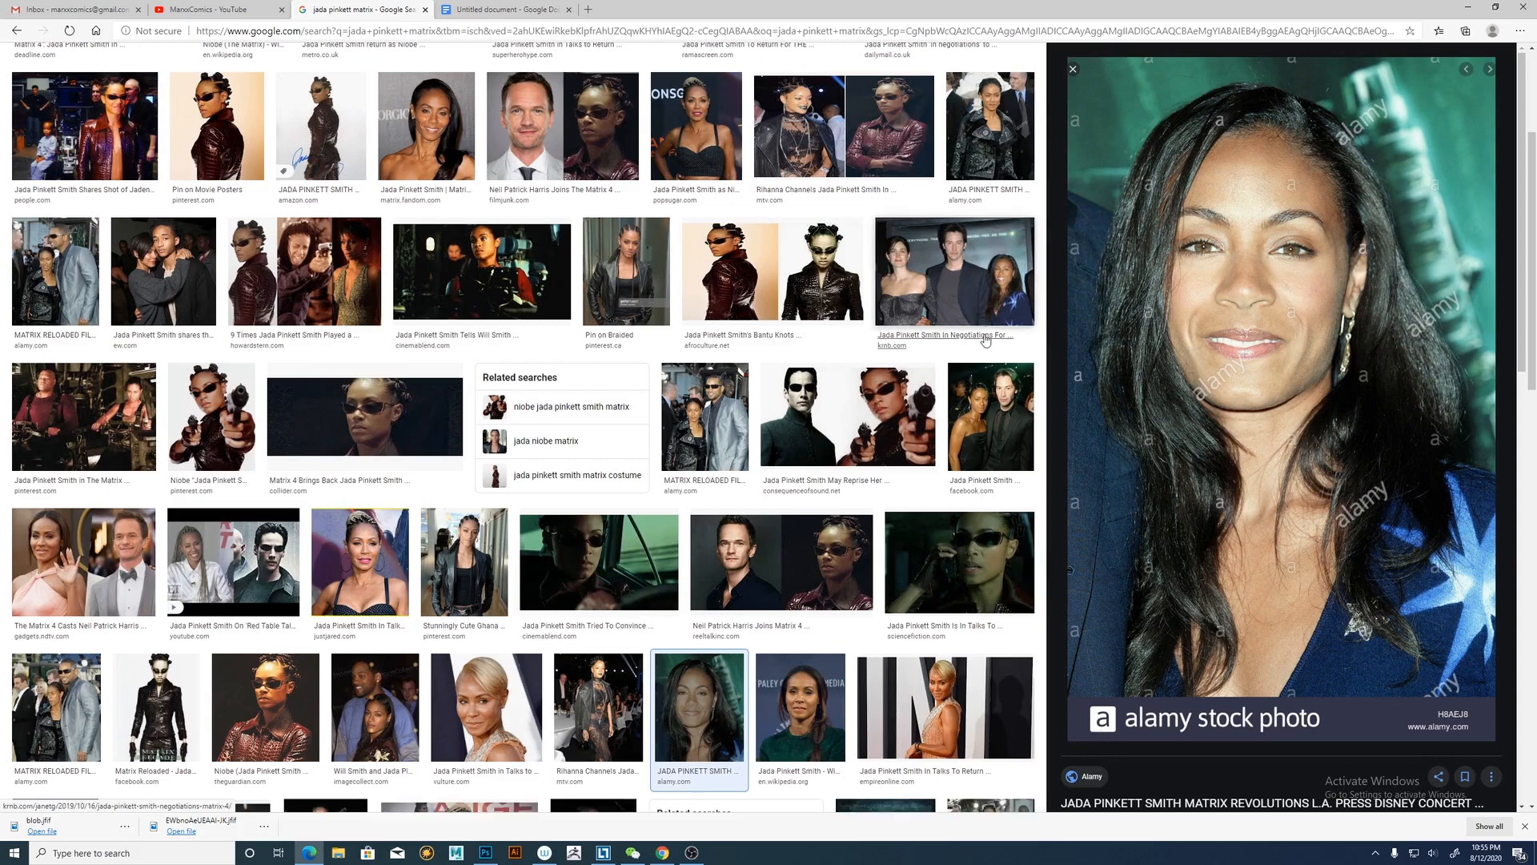
Preview the bantu knots, Matrix 4 casting and Wikipedia photos of Jada Pinkett Smith.
click(772, 269)
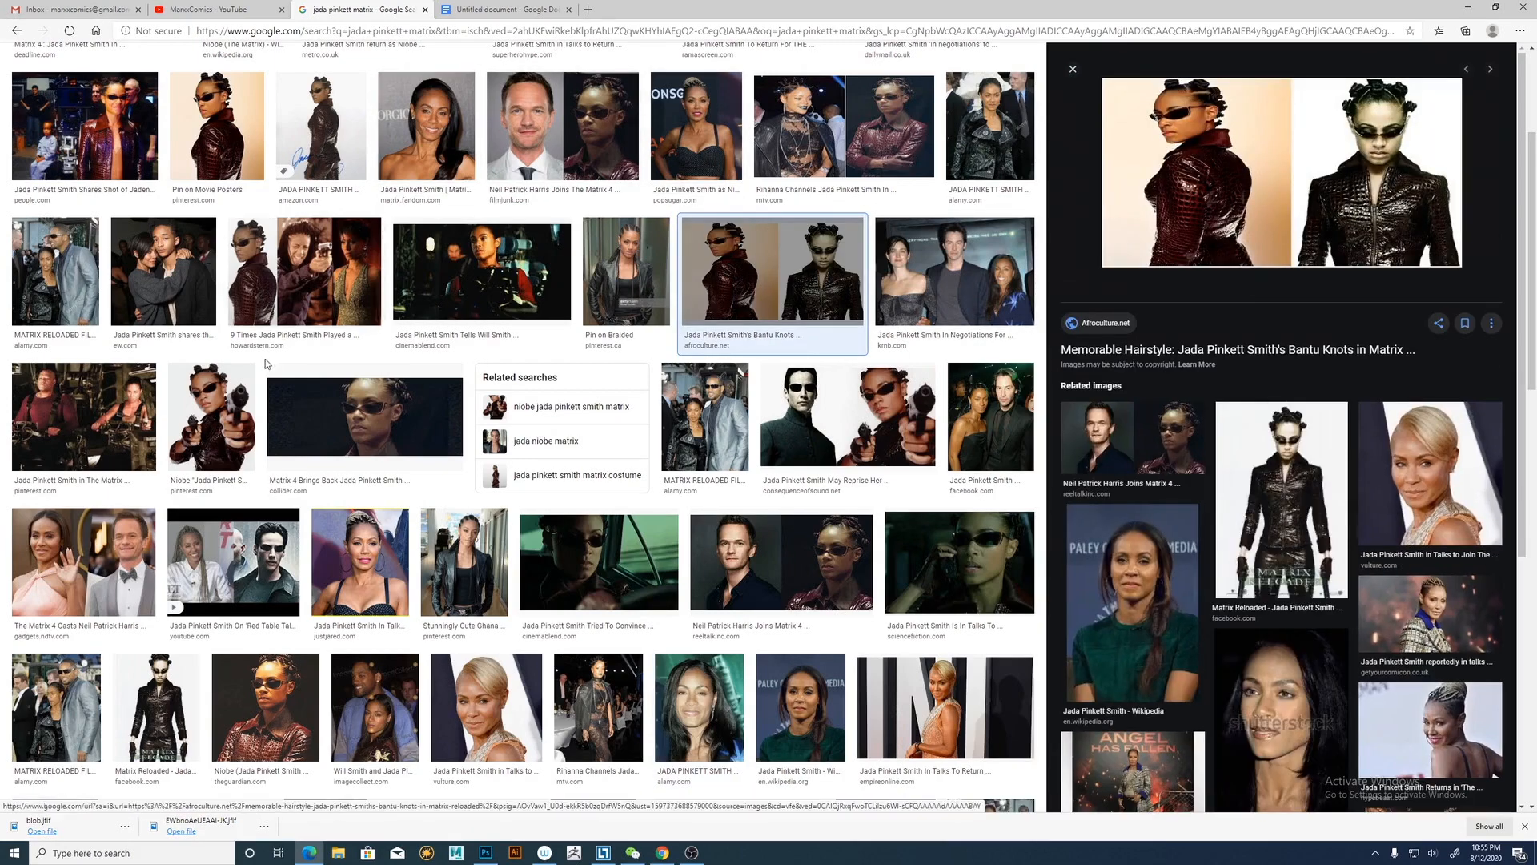
click(81, 562)
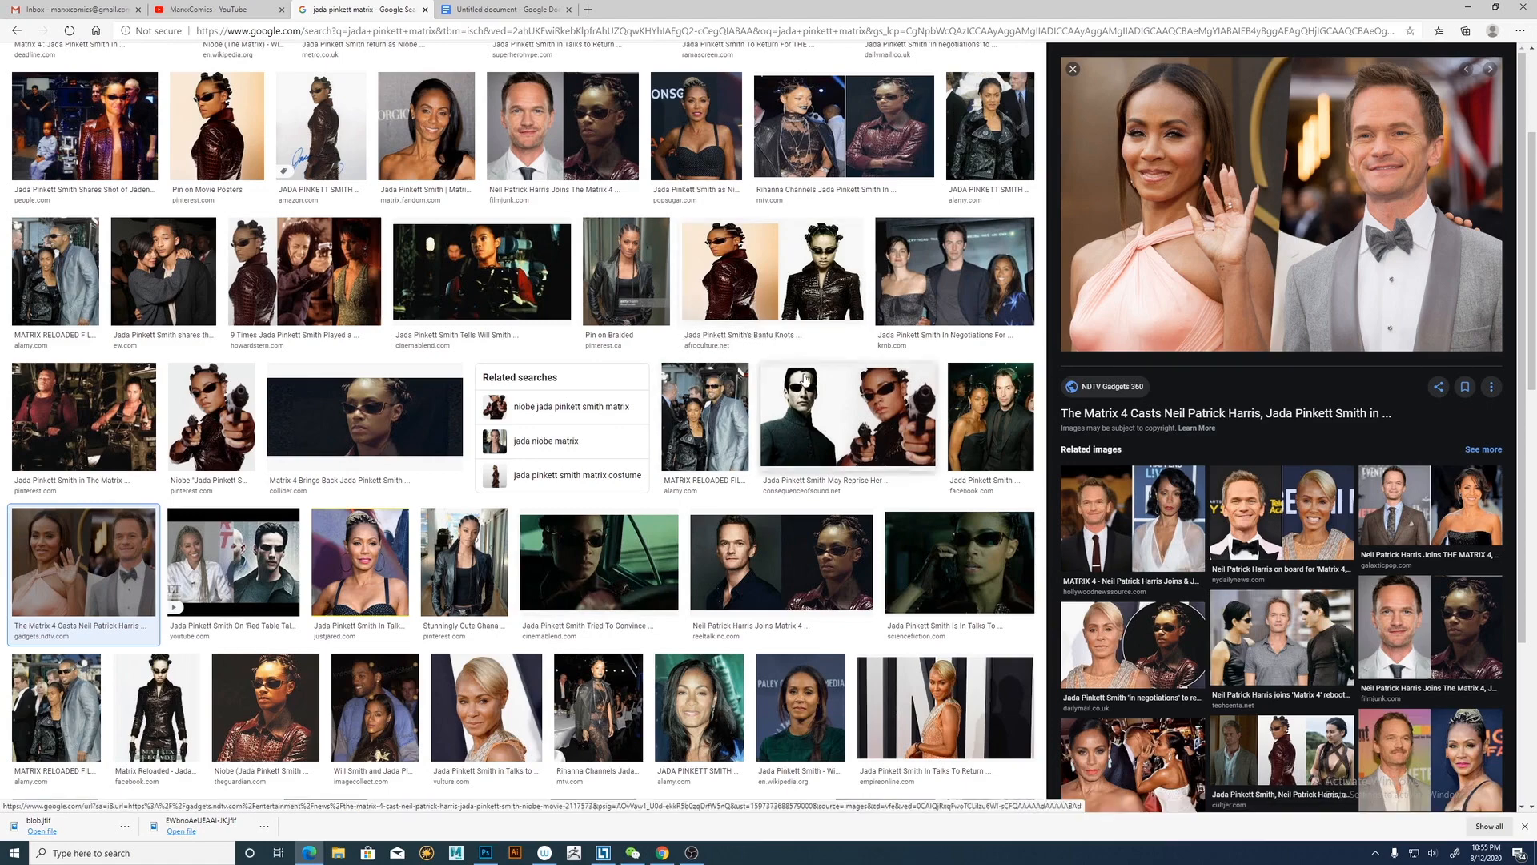
click(772, 269)
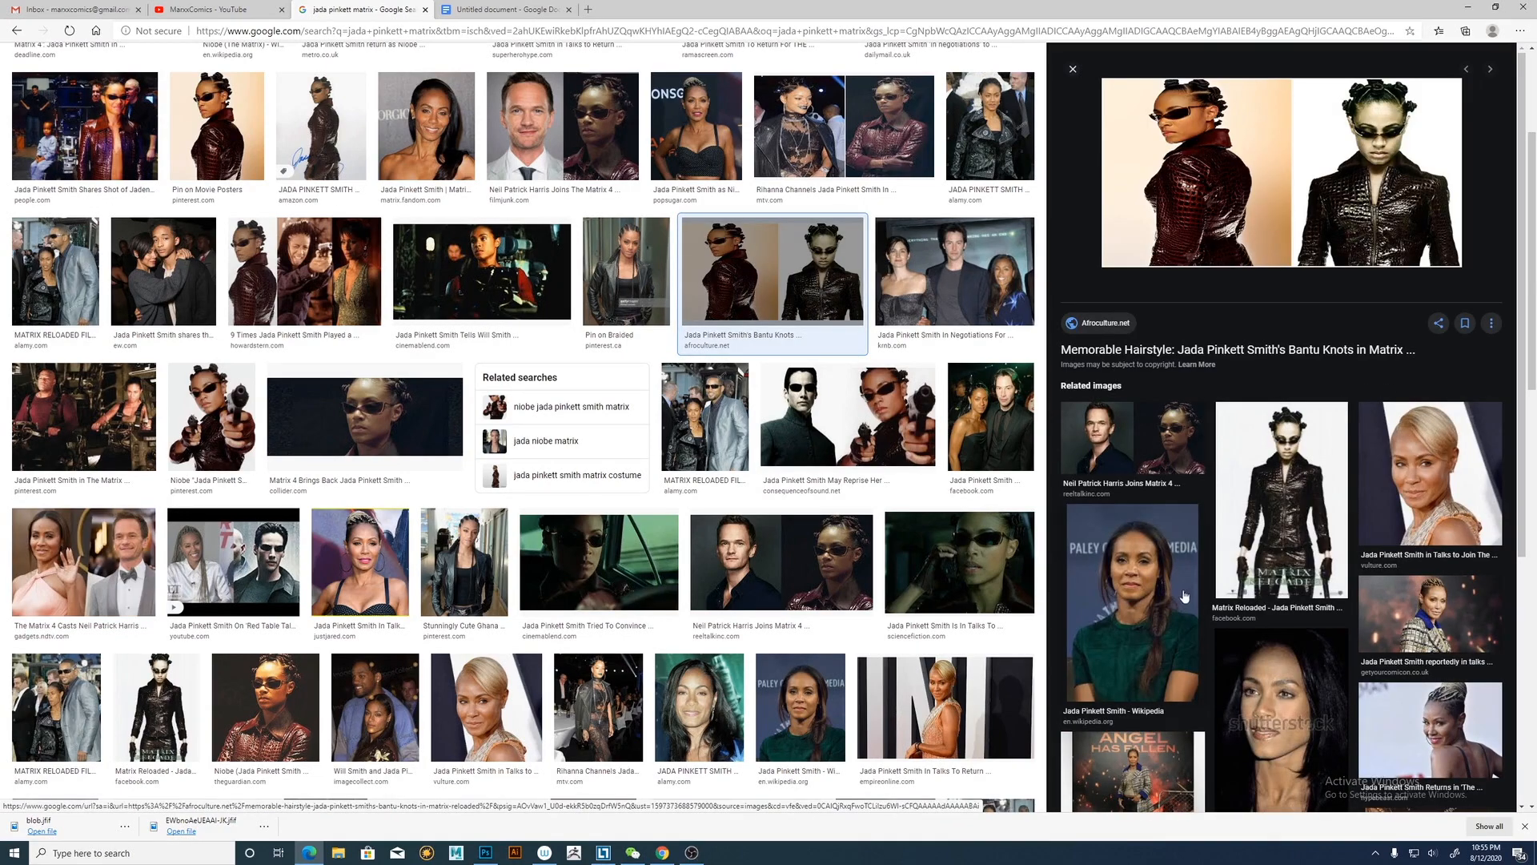
click(1132, 602)
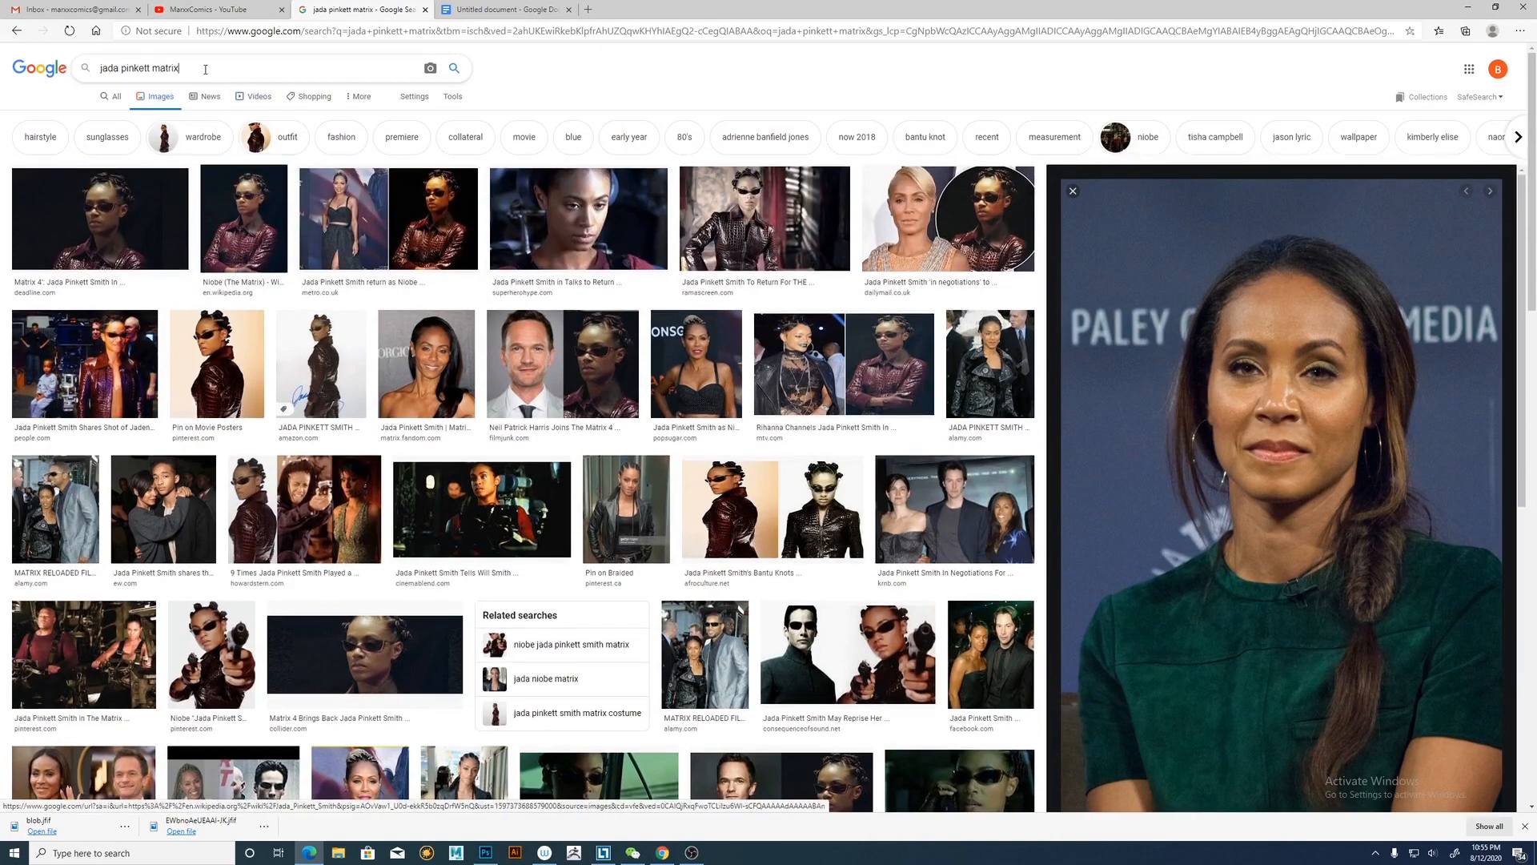
text(halle)
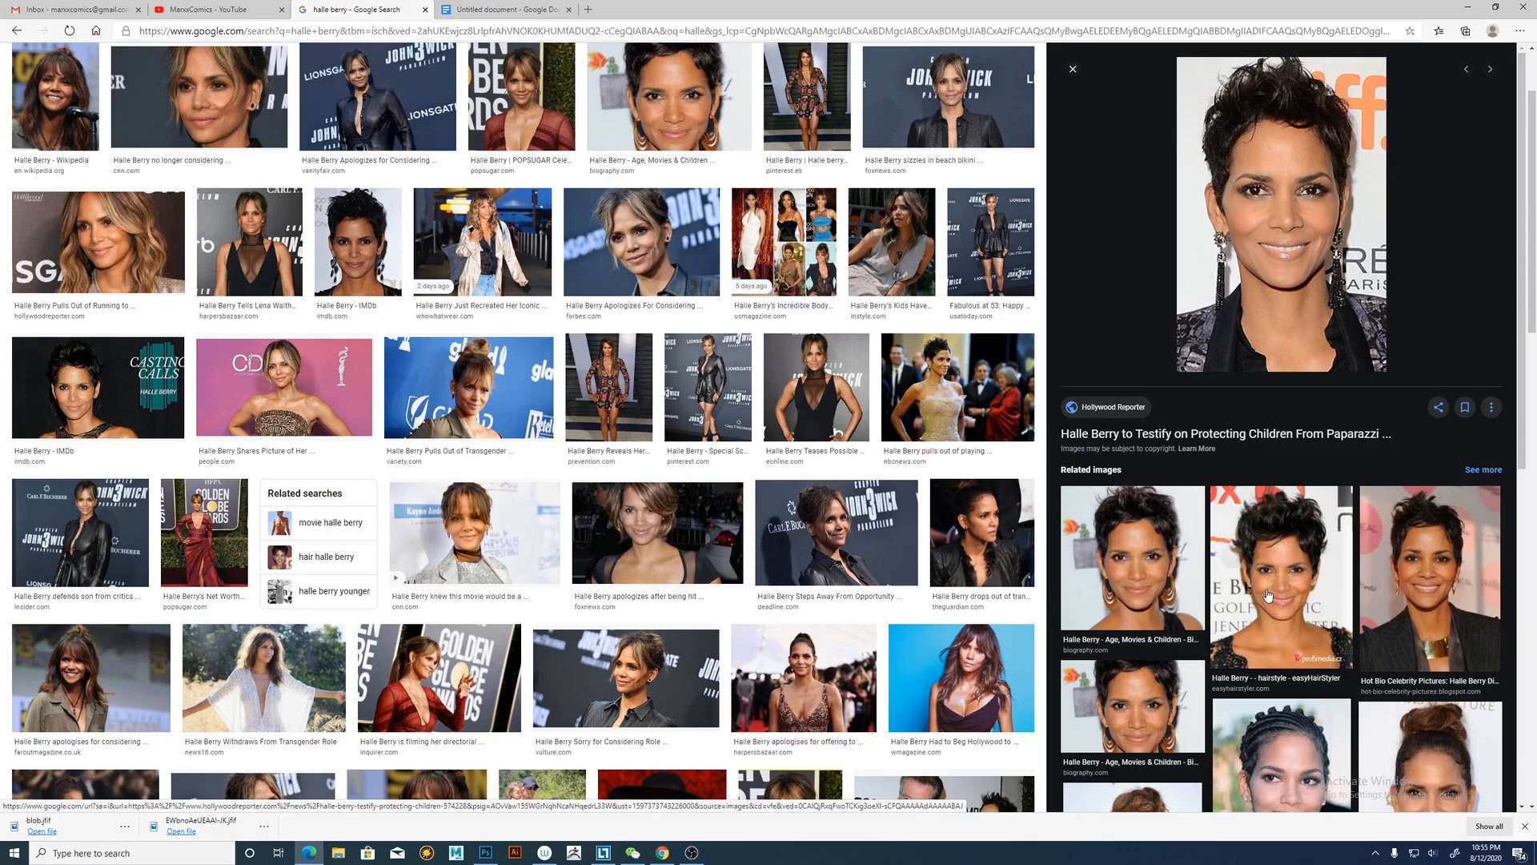
Preview the John Wick 3 event and smiling close-up photos of Halle Berry.
click(835, 532)
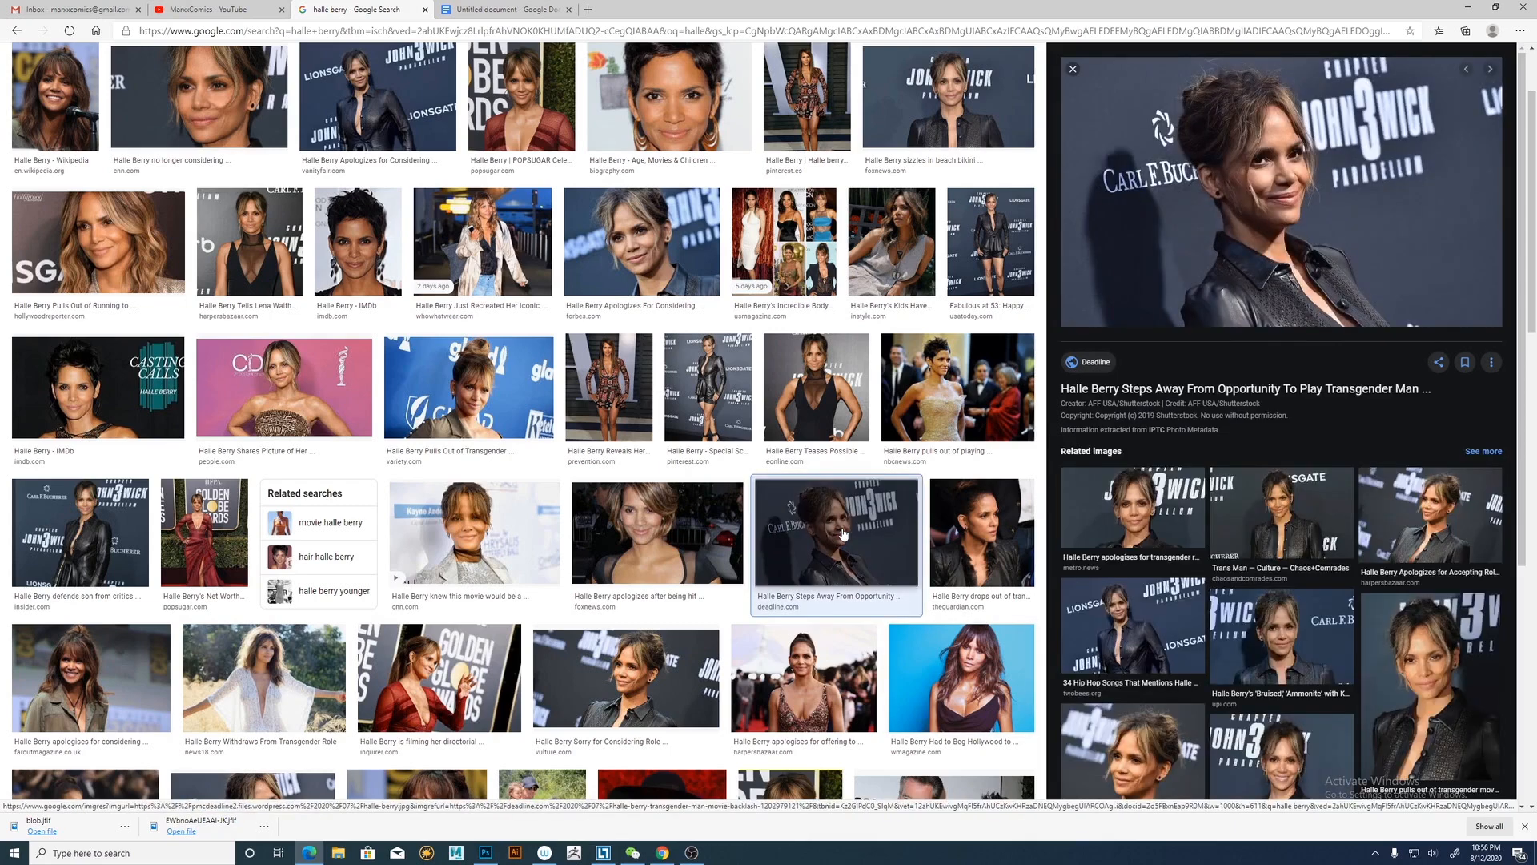
click(657, 531)
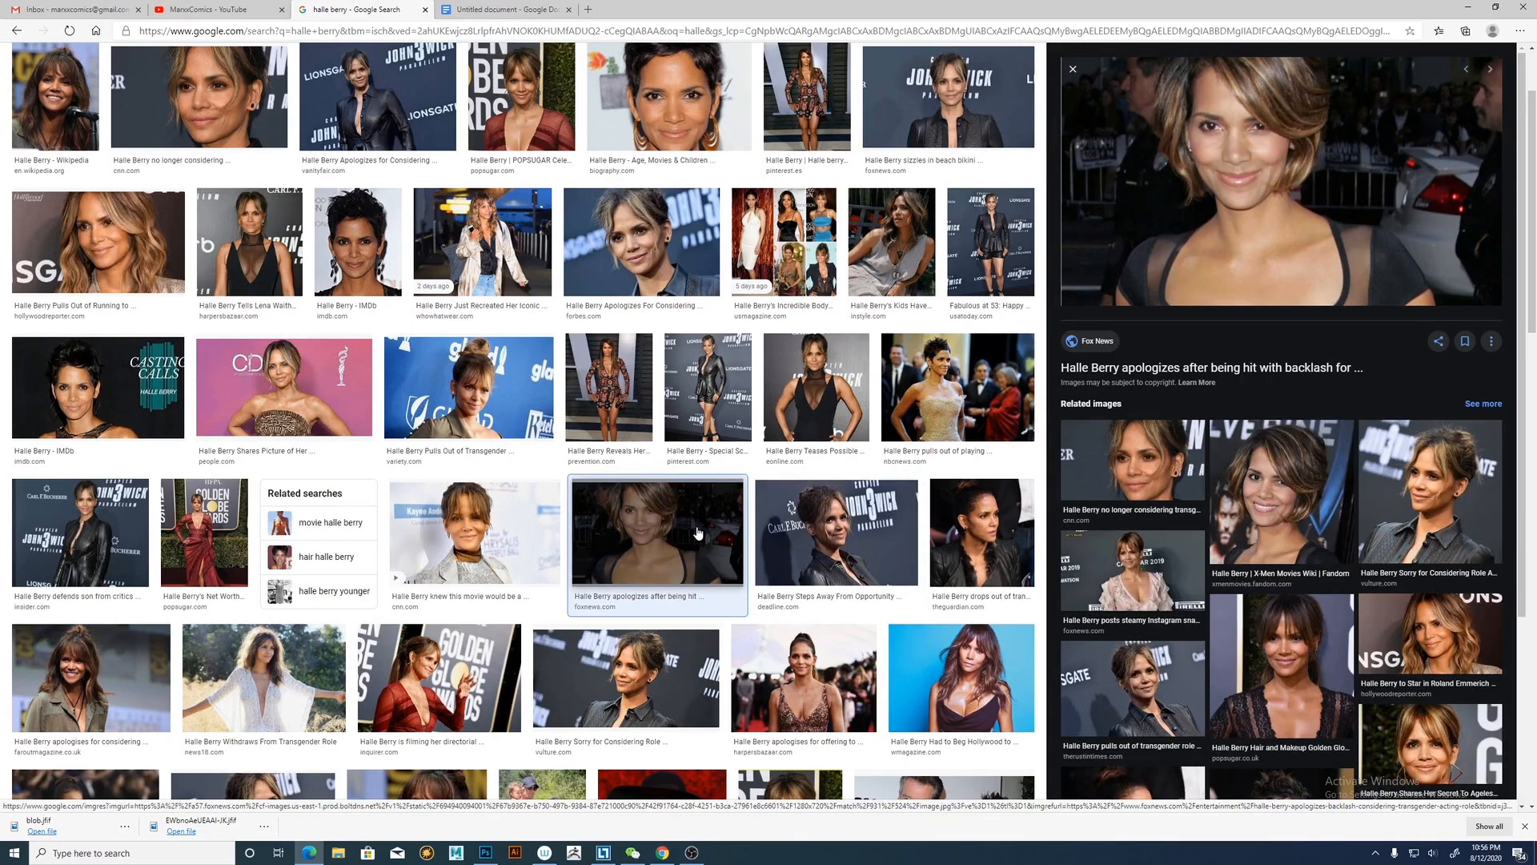
mouse_move(701, 524)
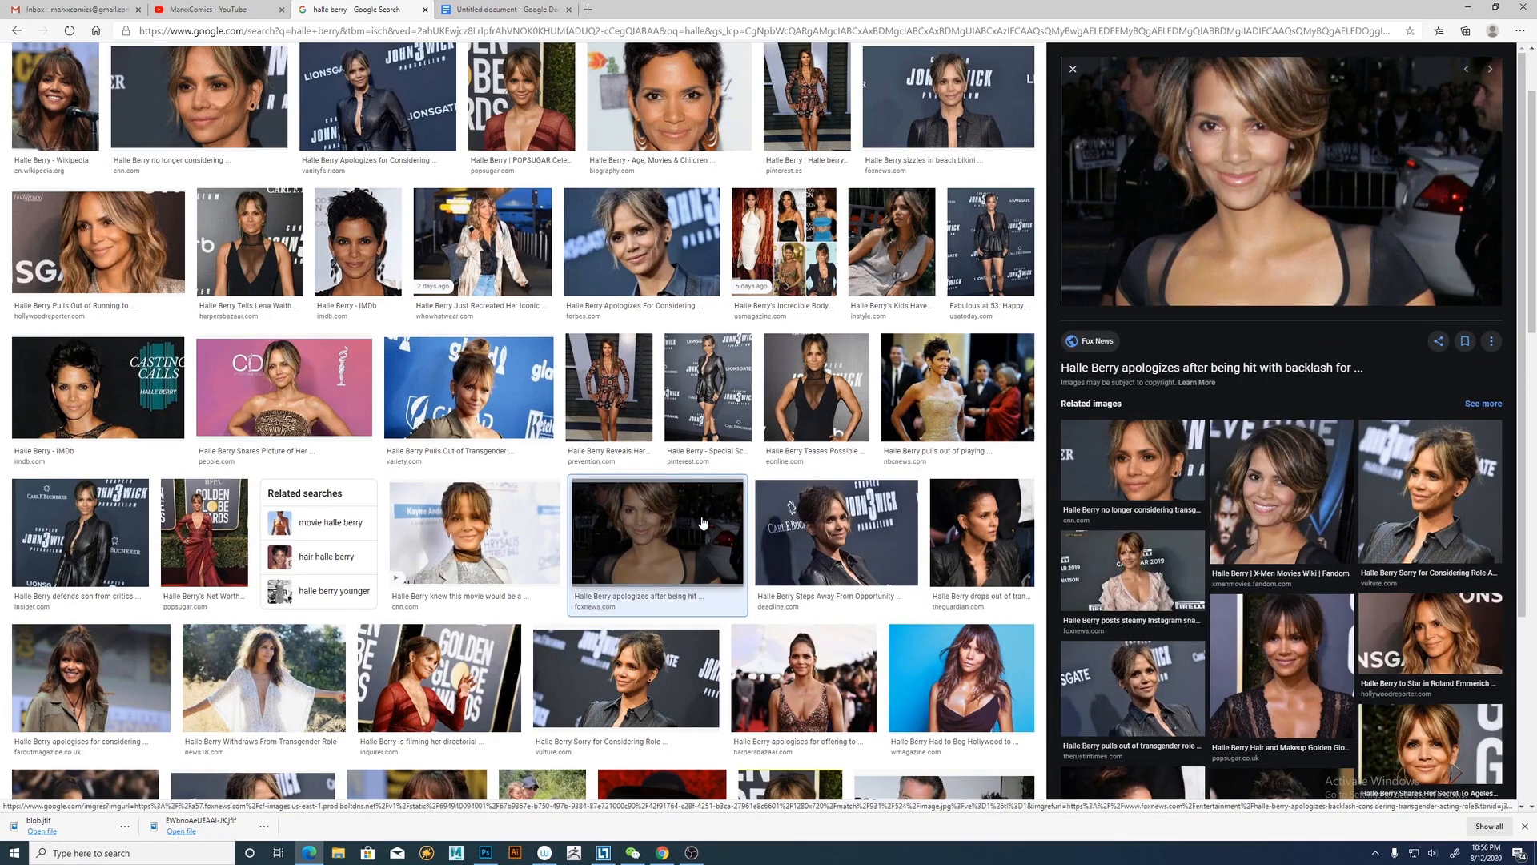